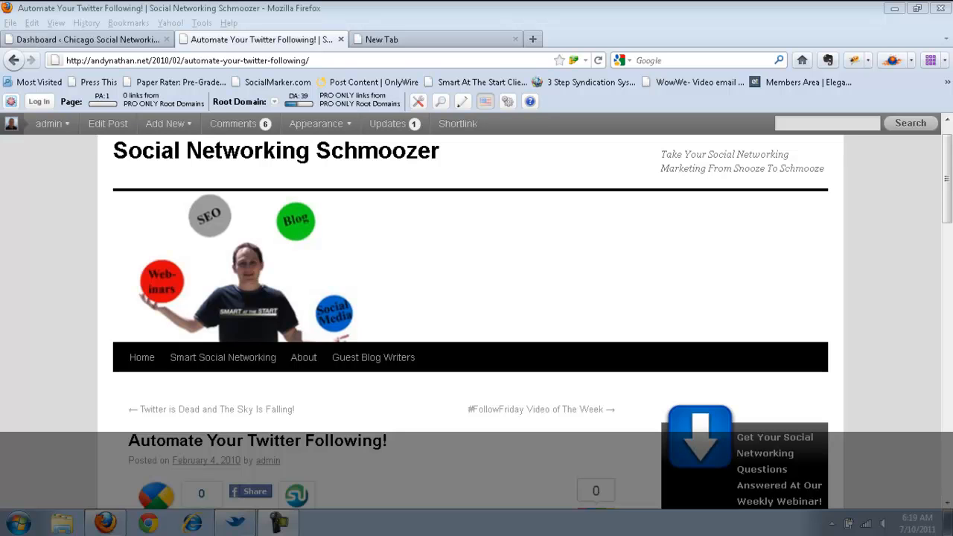
# - Scroll the blog post down to the embedded TweetAdder demo video
pyautogui.scroll(-3)
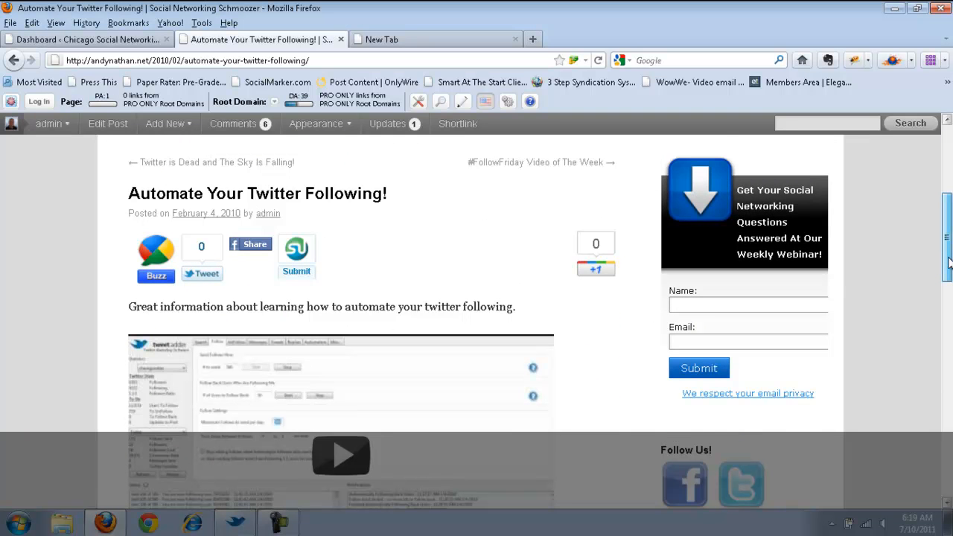
pyautogui.scroll(-3)
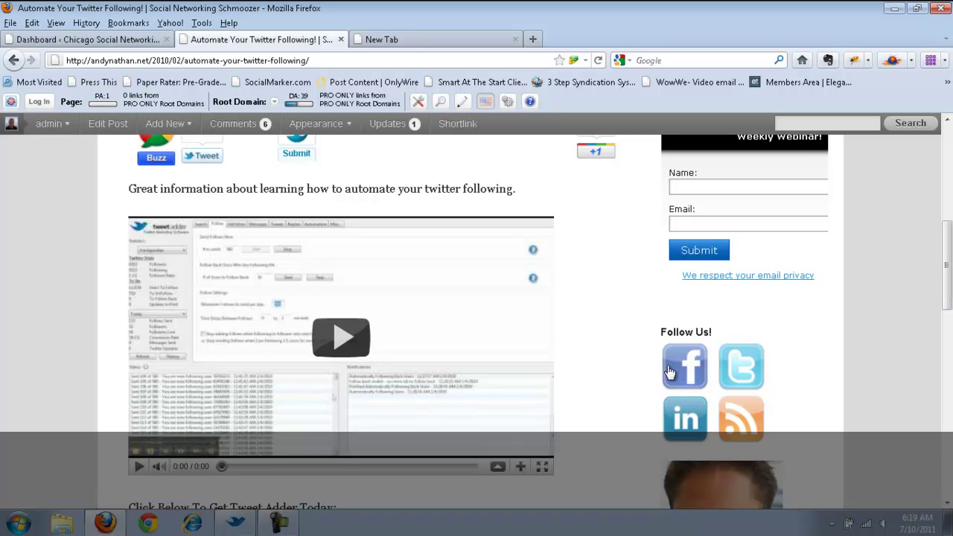
pyautogui.moveTo(235, 523)
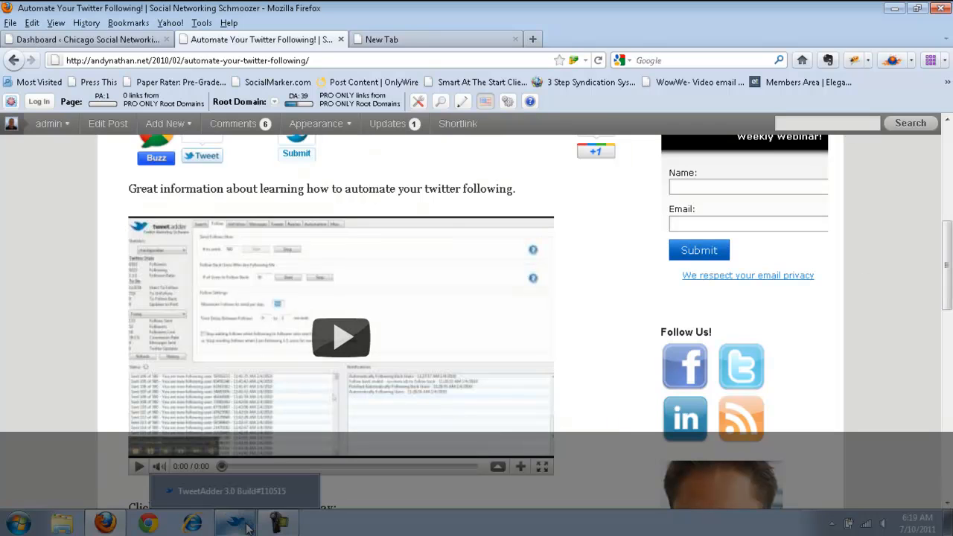
# - Bring TweetAdder forward to review the Accounts Overview of the five accounts
pyautogui.click(233, 521)
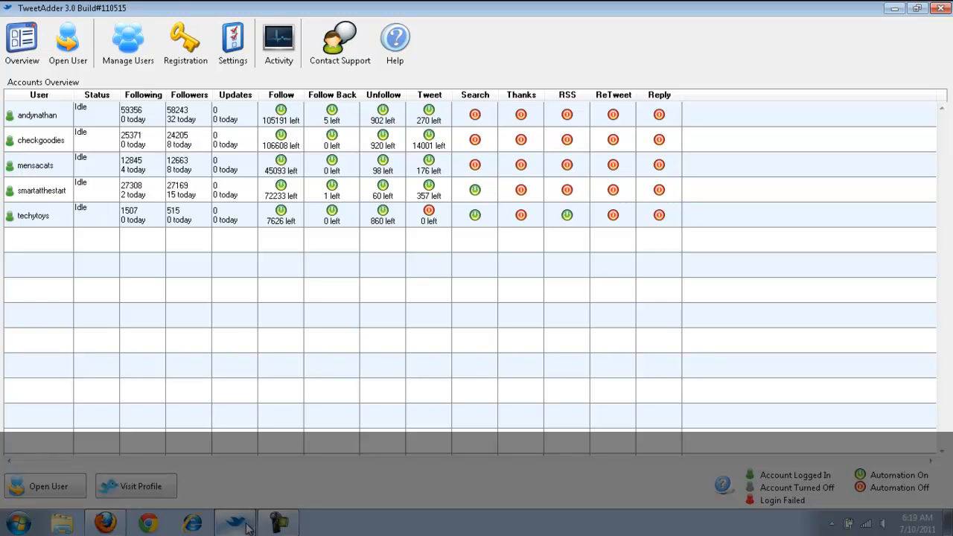
pyautogui.moveTo(359, 451)
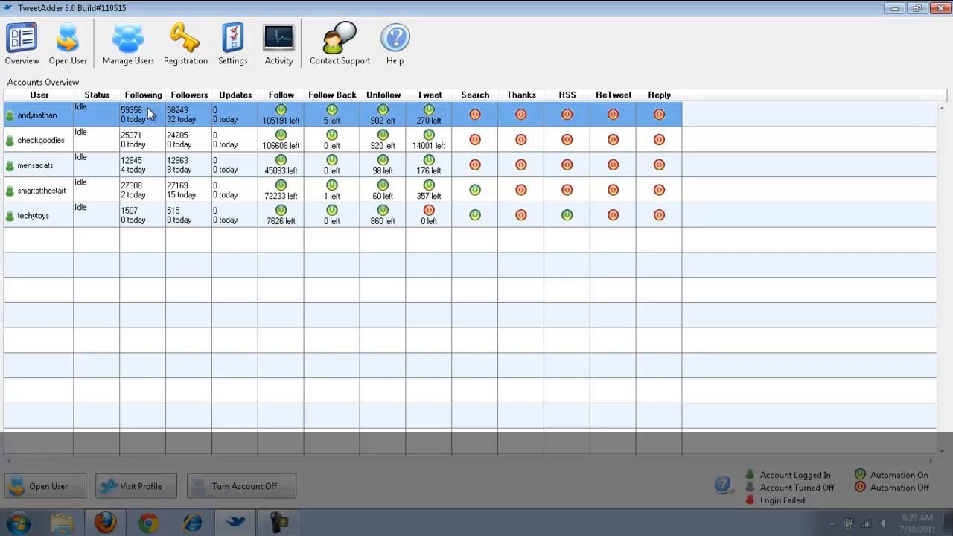
pyautogui.moveTo(305, 301)
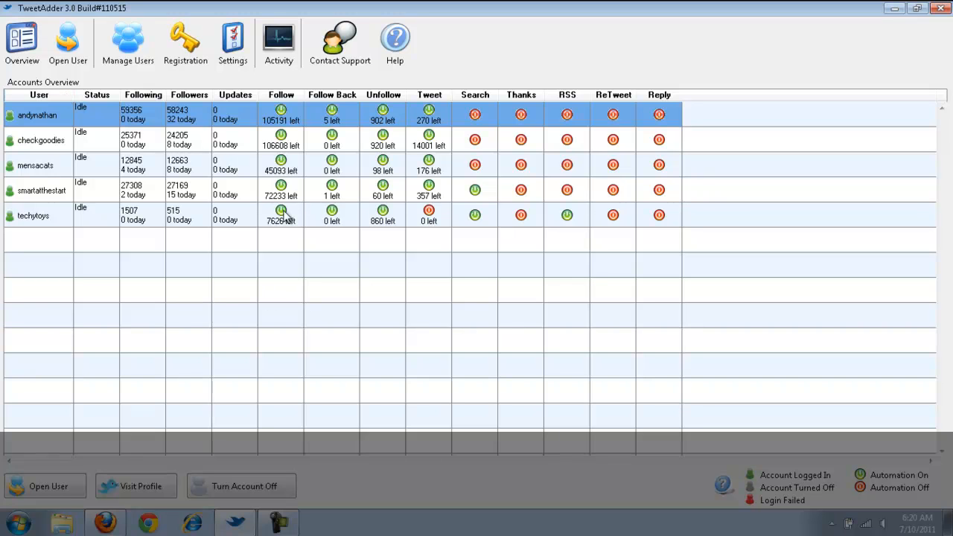
pyautogui.moveTo(283, 212)
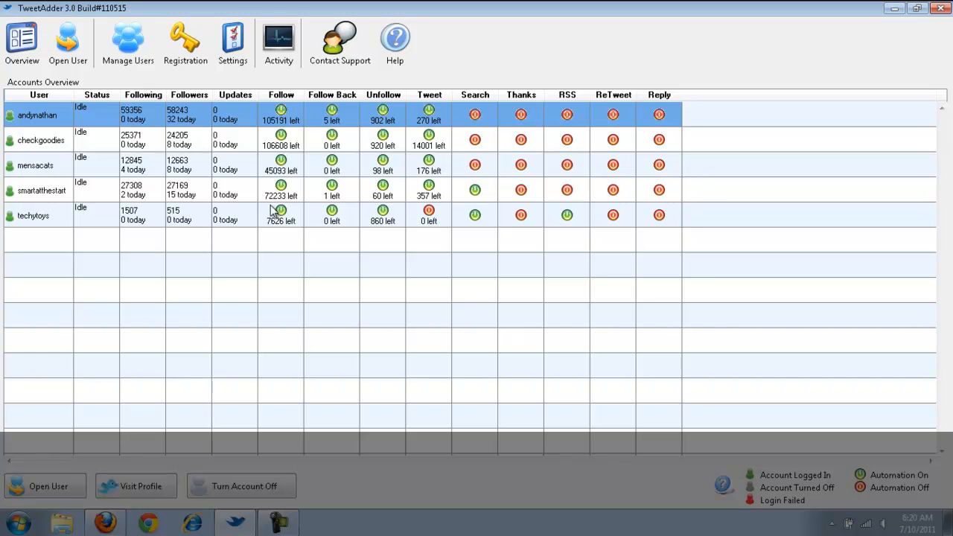
pyautogui.moveTo(133, 84)
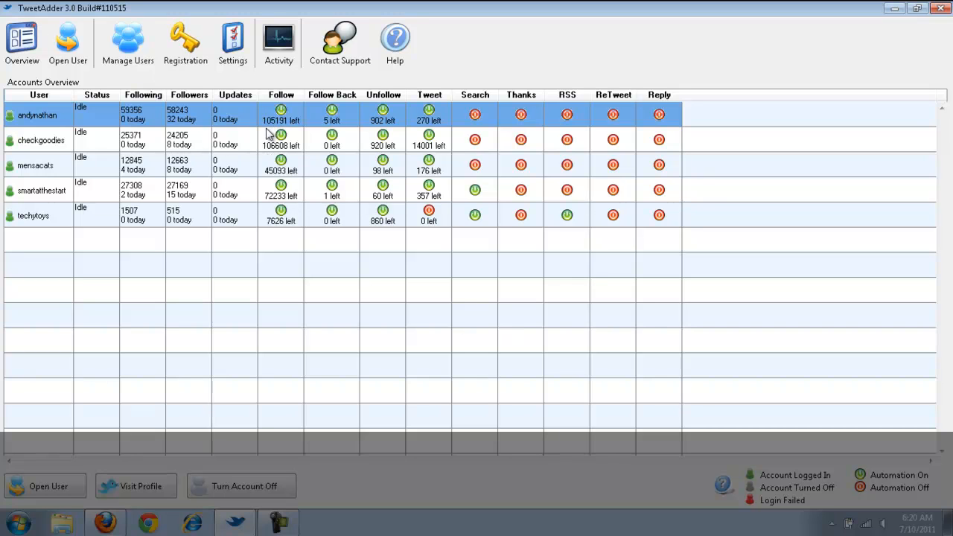
pyautogui.moveTo(306, 137)
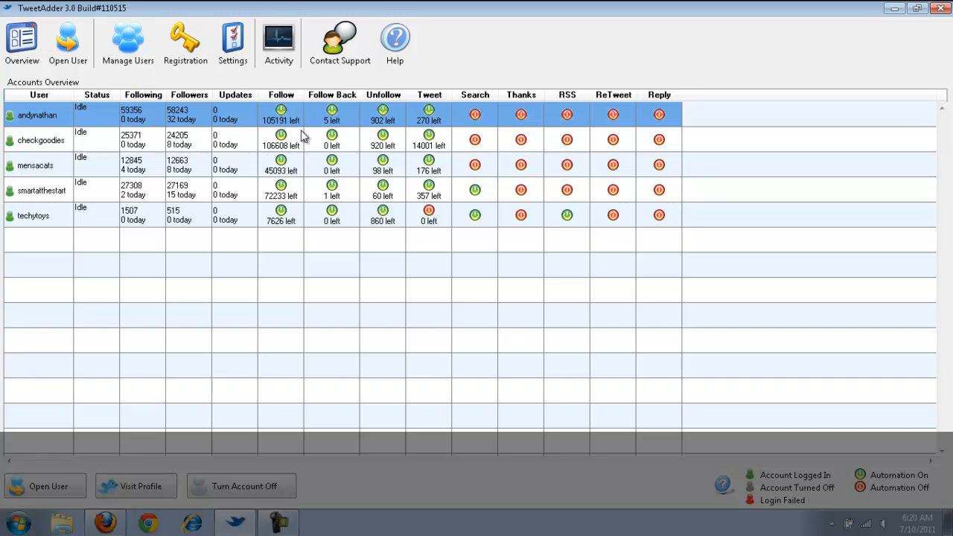
pyautogui.moveTo(340, 162)
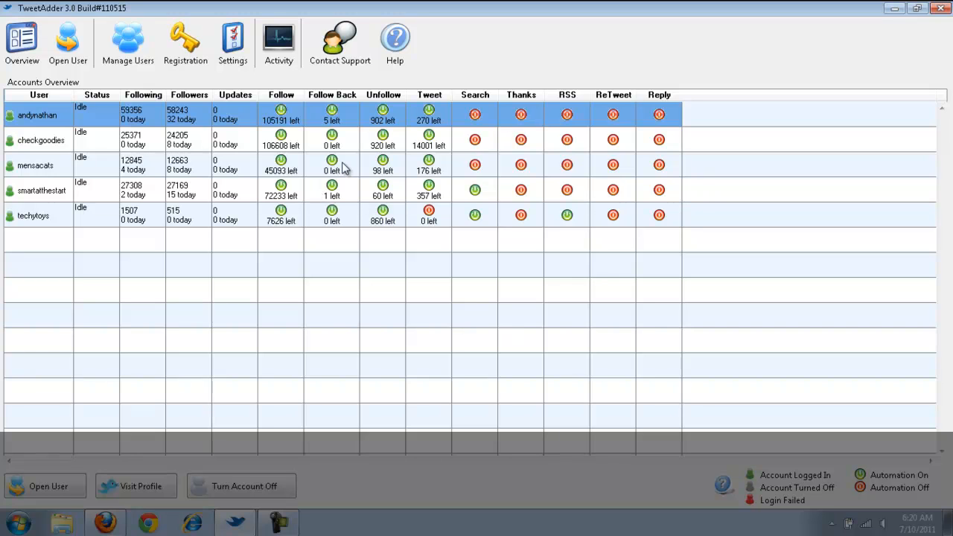
pyautogui.moveTo(340, 119)
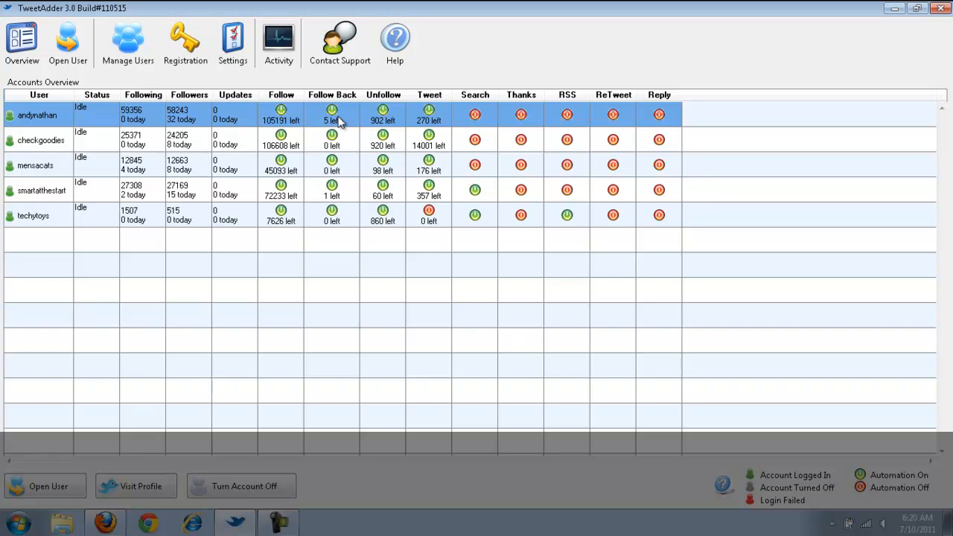
pyautogui.moveTo(381, 139)
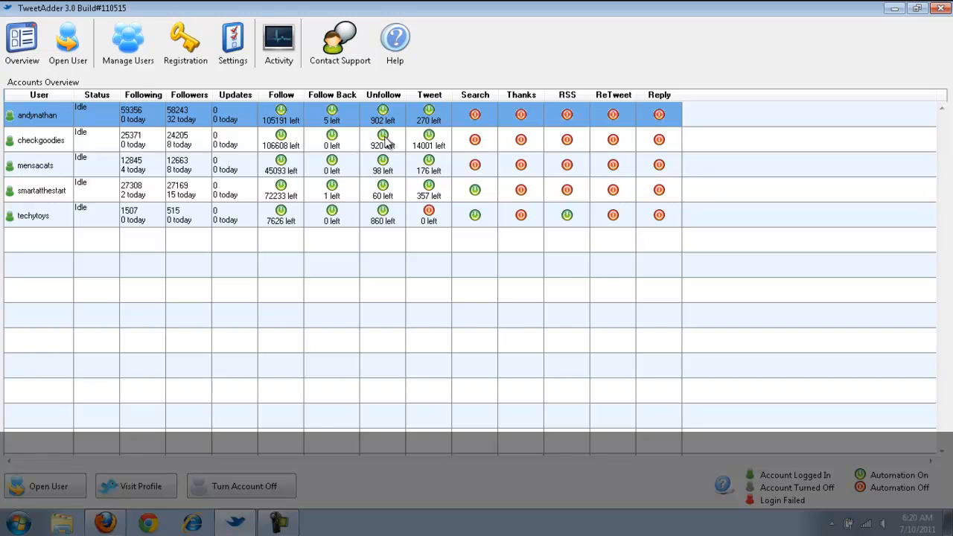
pyautogui.moveTo(402, 134)
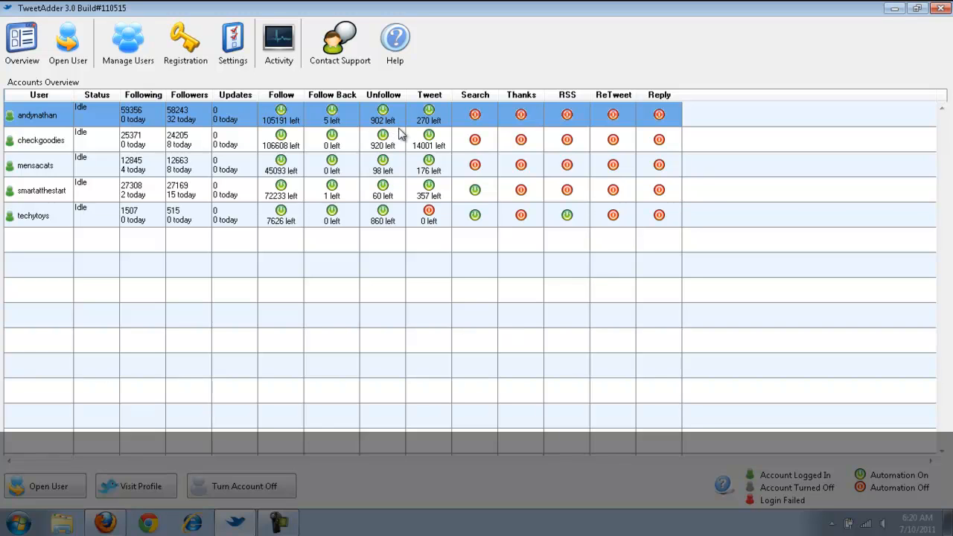
pyautogui.moveTo(438, 134)
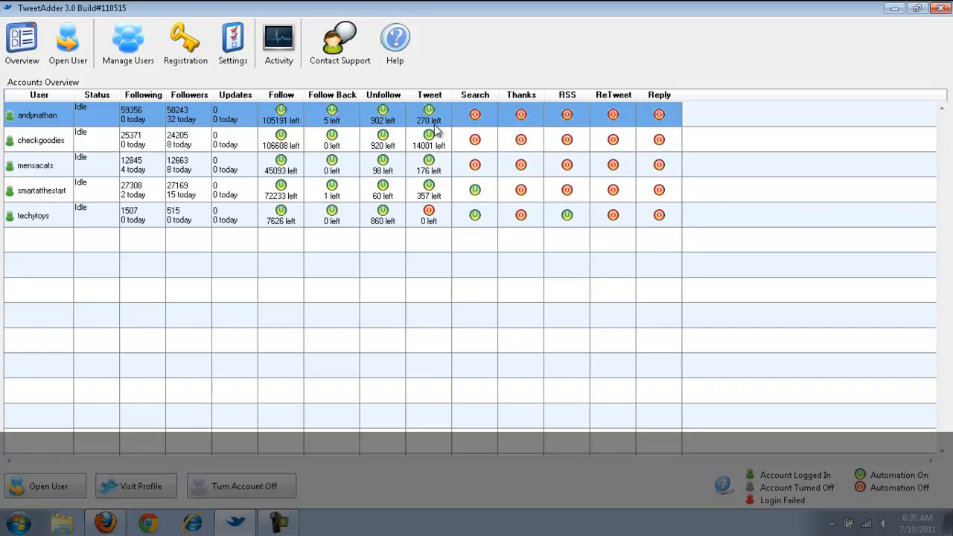
pyautogui.moveTo(453, 128)
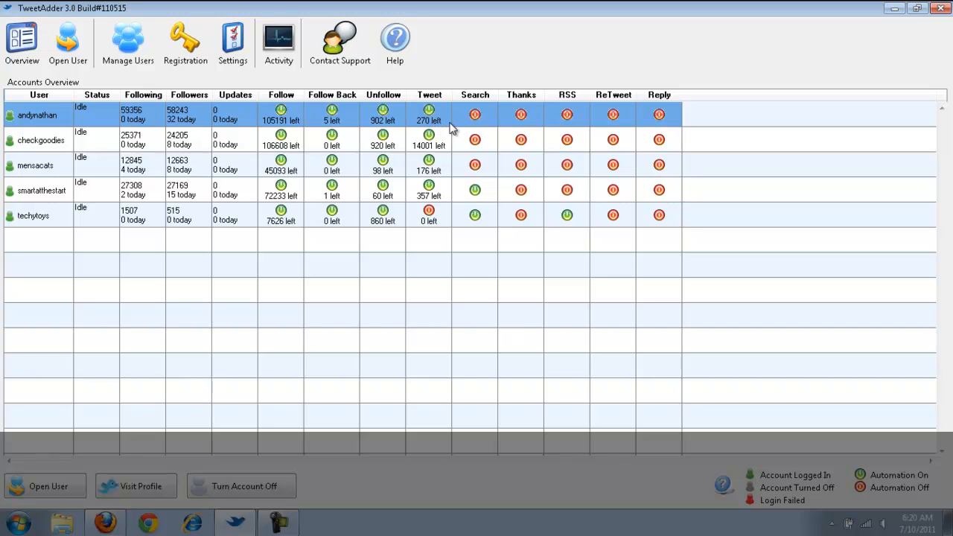
pyautogui.moveTo(493, 155)
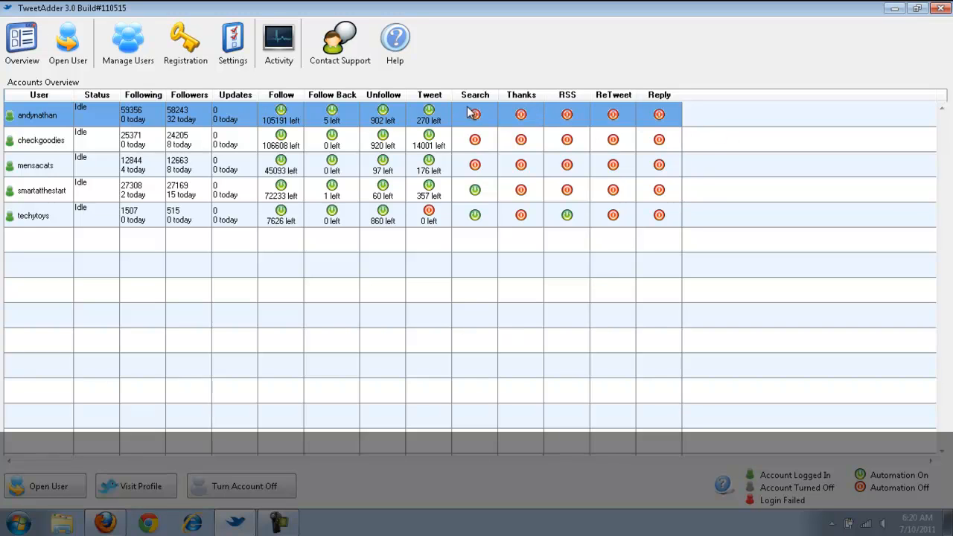
pyautogui.moveTo(207, 148)
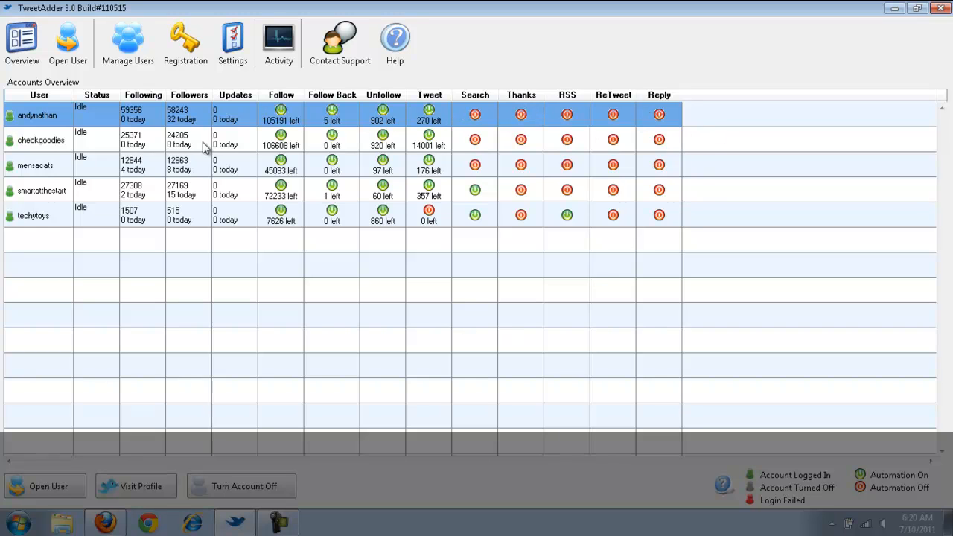
pyautogui.moveTo(92, 136)
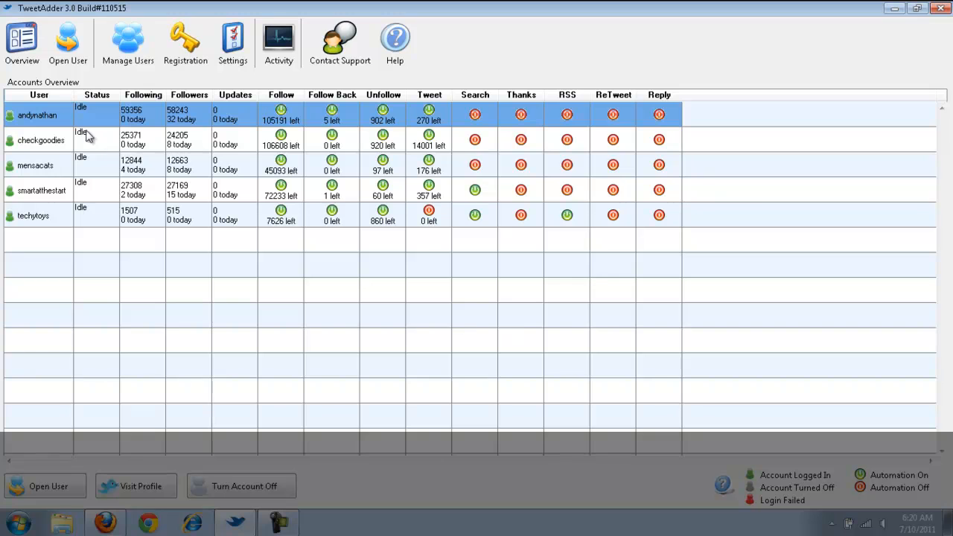
pyautogui.moveTo(319, 163)
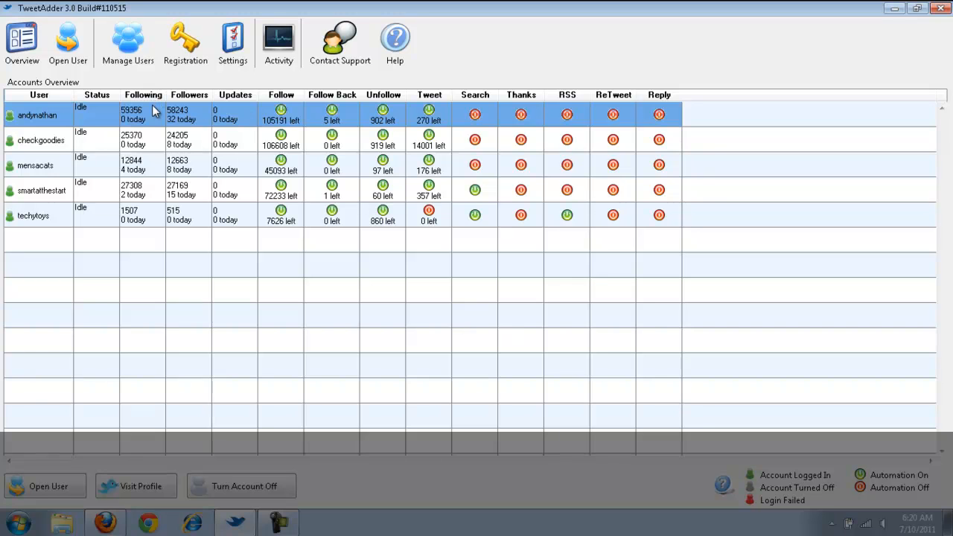
pyautogui.moveTo(30, 489)
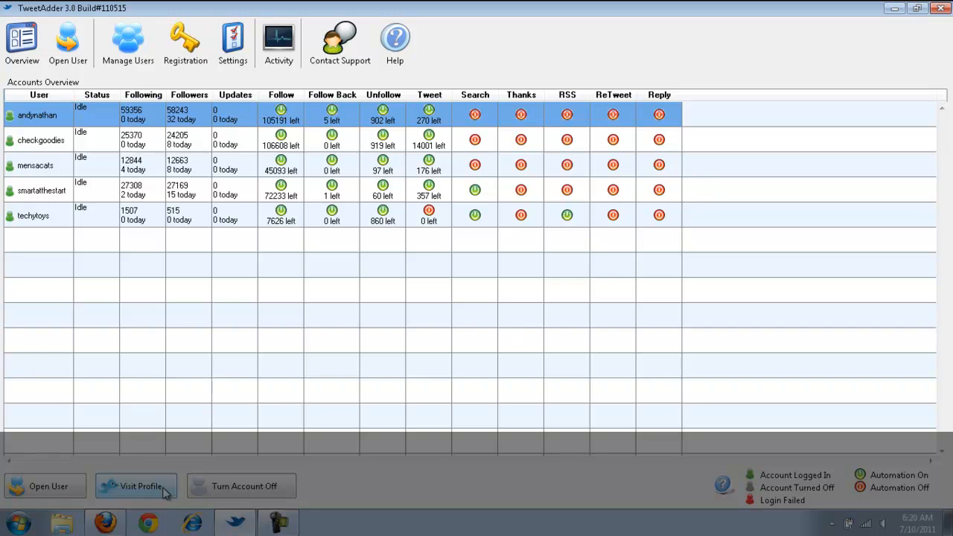
pyautogui.moveTo(278, 497)
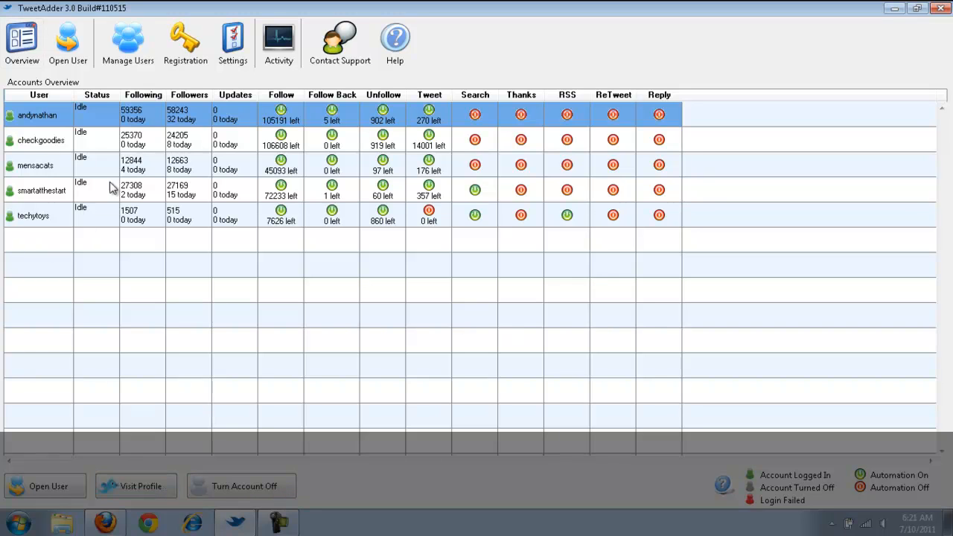
pyautogui.click(68, 39)
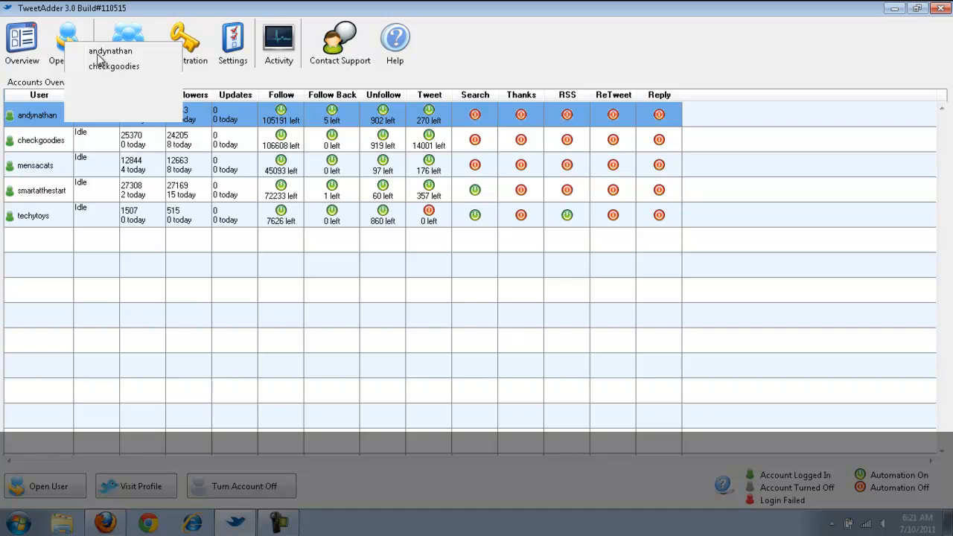
pyautogui.moveTo(162, 134)
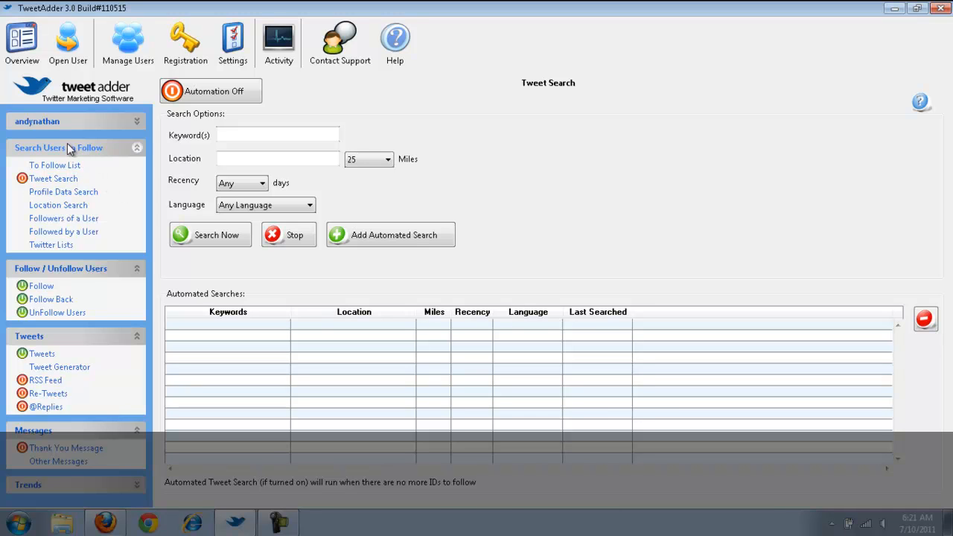
# - Run a tweet search for 'real estate' in chicago with a 100-mile radius
pyautogui.click(277, 134)
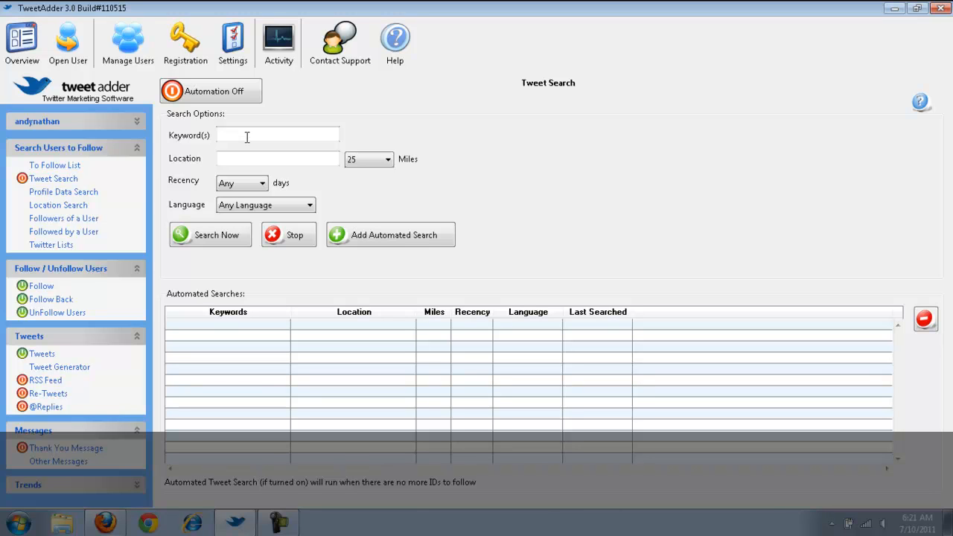
pyautogui.write('real esta')
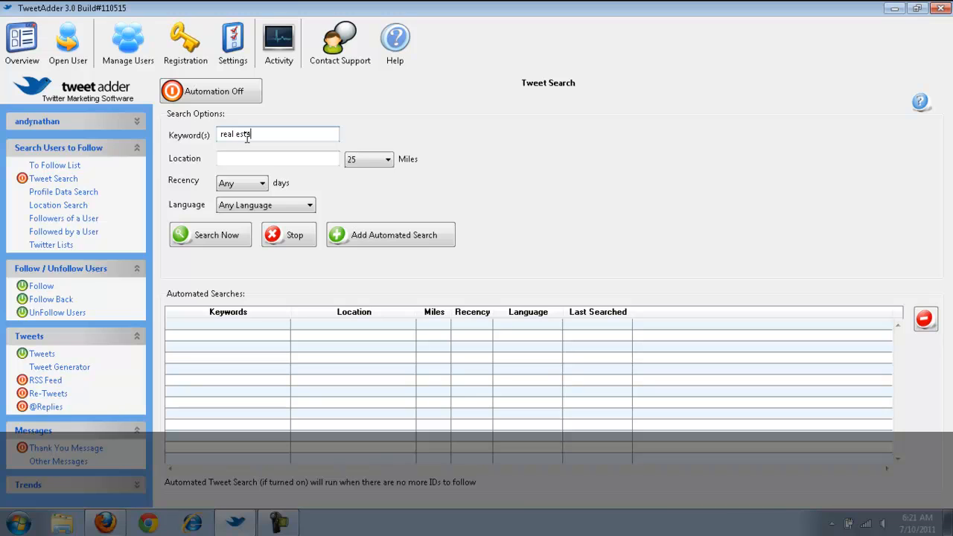
pyautogui.write('chicago')
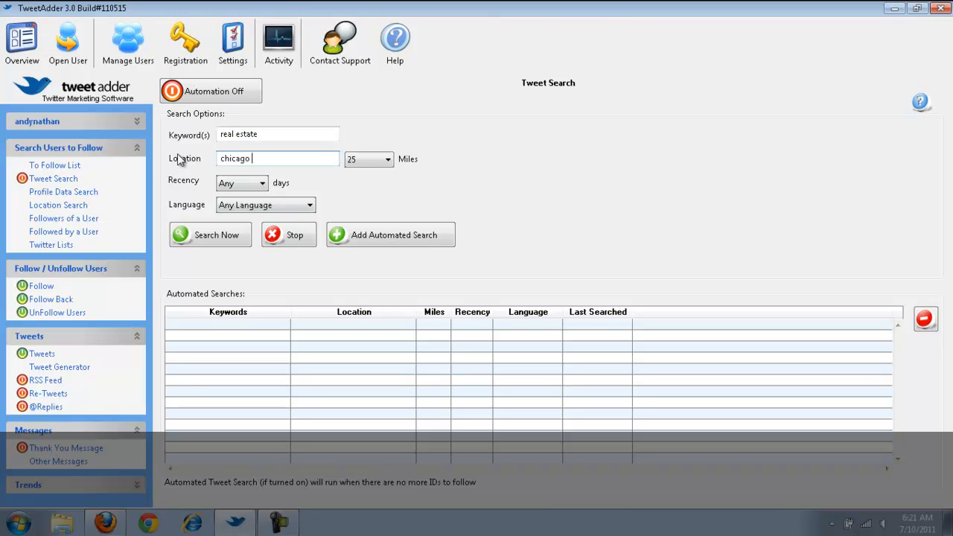
pyautogui.click(384, 157)
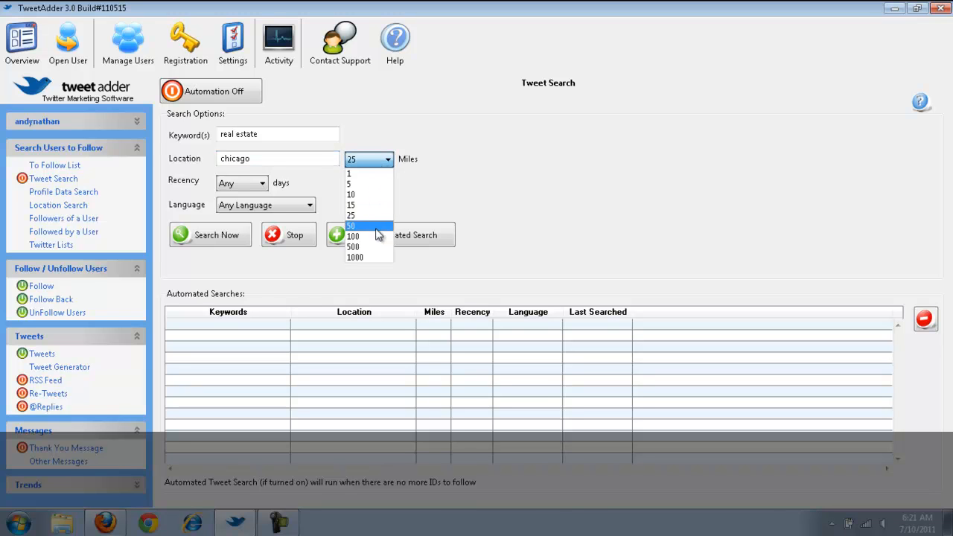
pyautogui.click(354, 235)
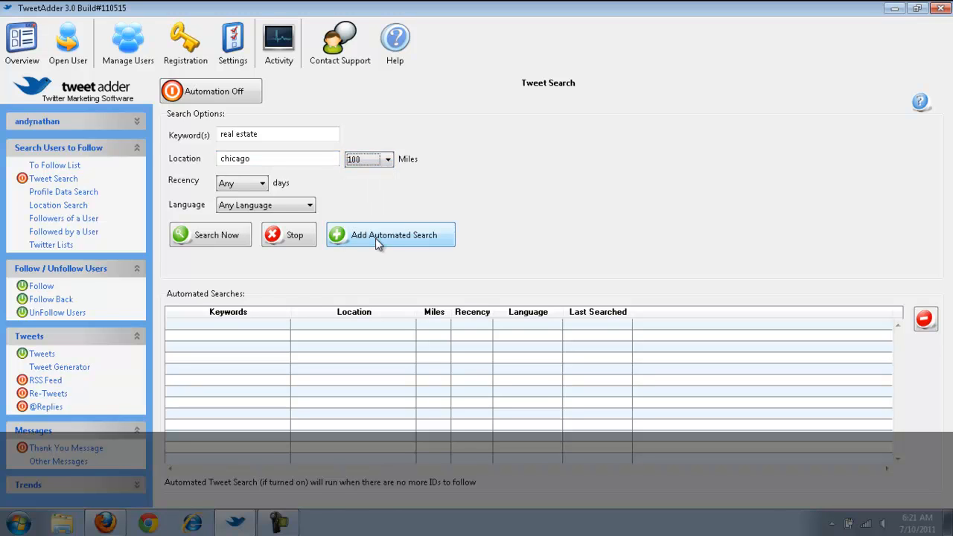
pyautogui.moveTo(218, 239)
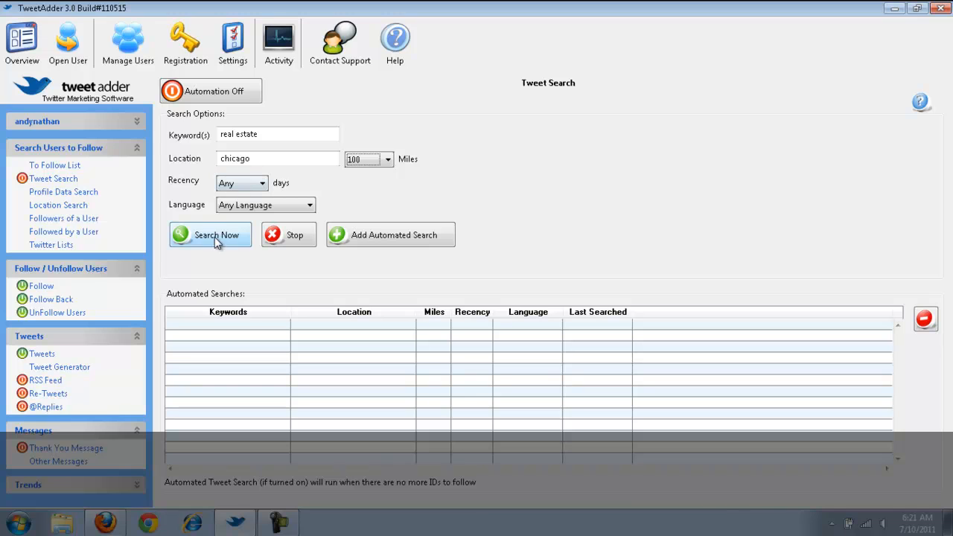
pyautogui.click(212, 235)
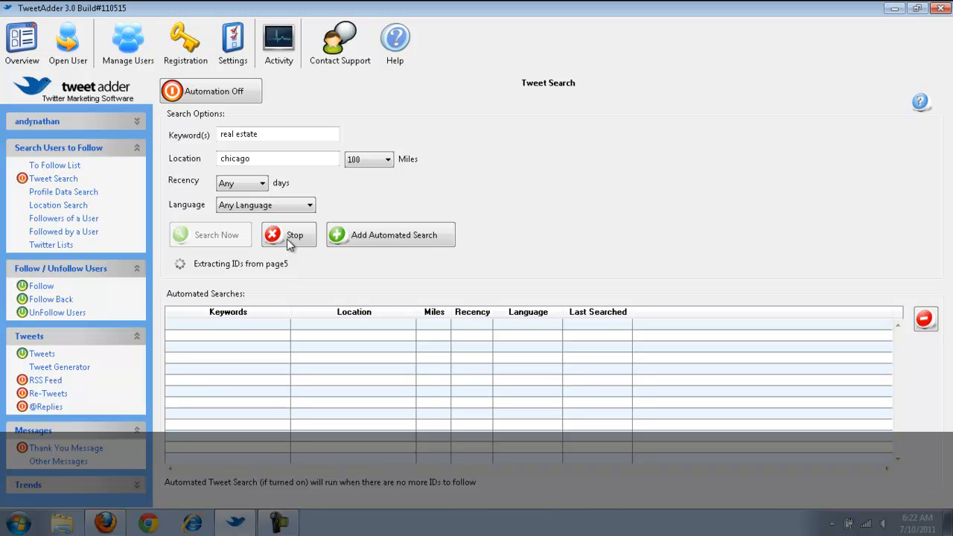
pyautogui.click(289, 236)
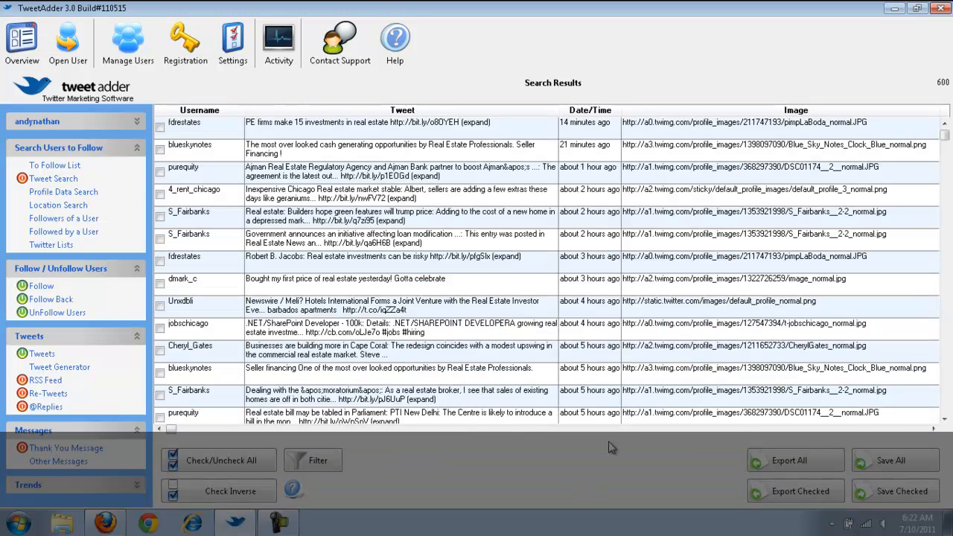
pyautogui.moveTo(630, 441)
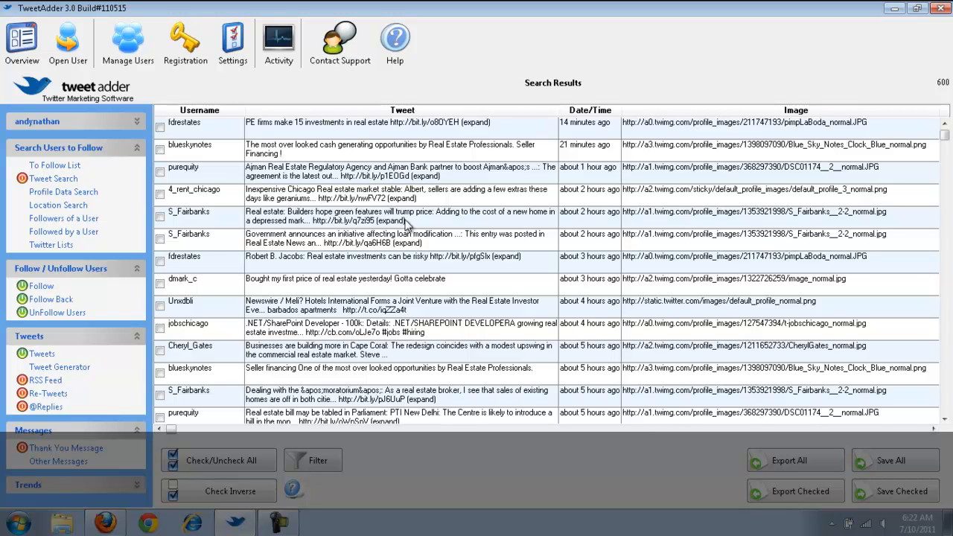
pyautogui.moveTo(564, 300)
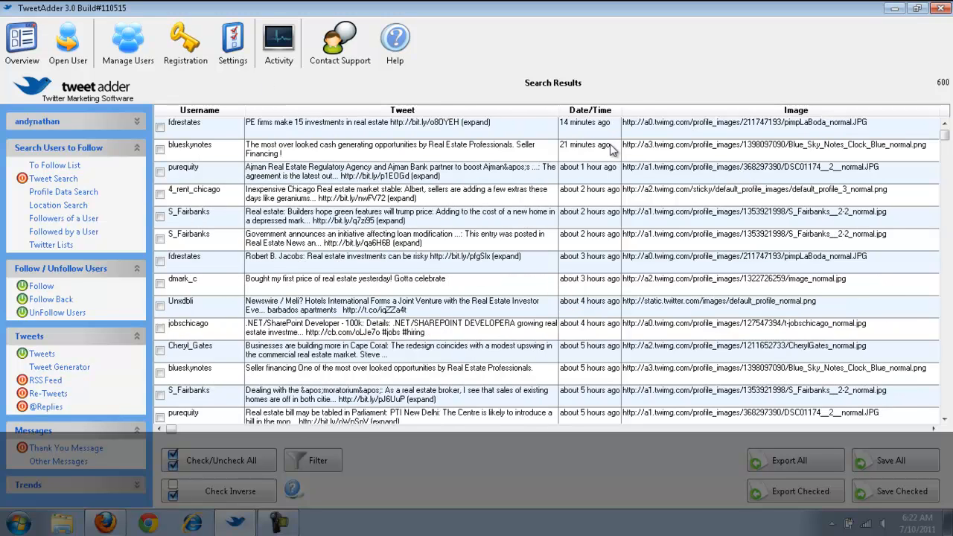
pyautogui.moveTo(744, 151)
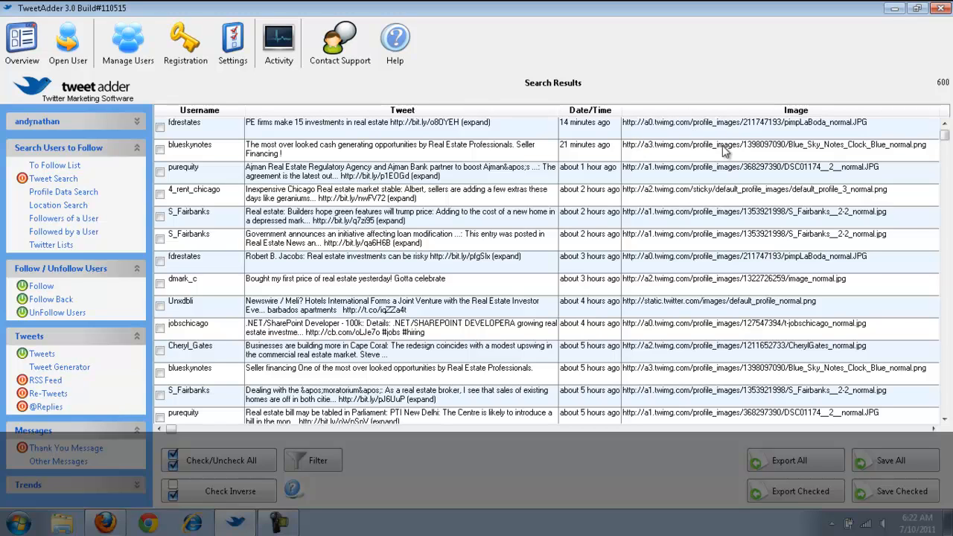
pyautogui.moveTo(262, 99)
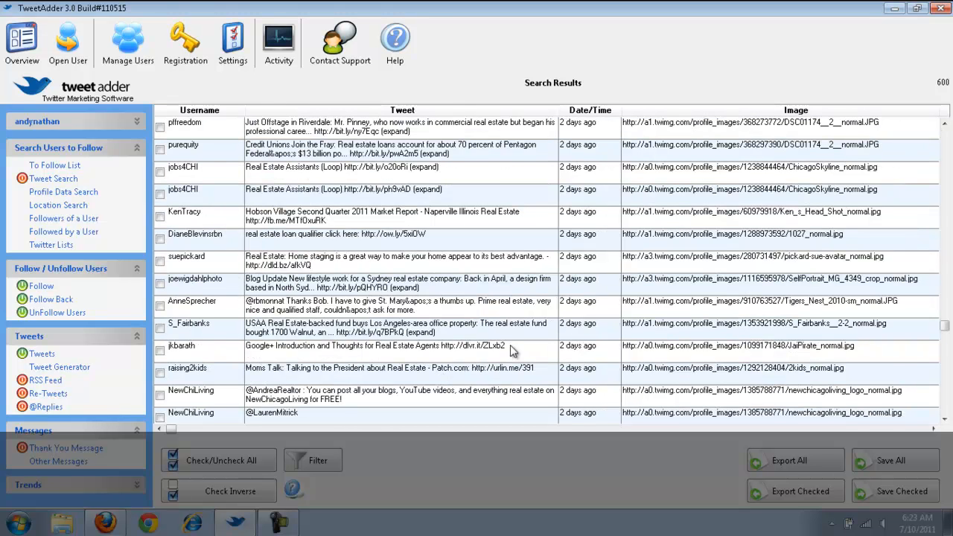
pyautogui.scroll(-3)
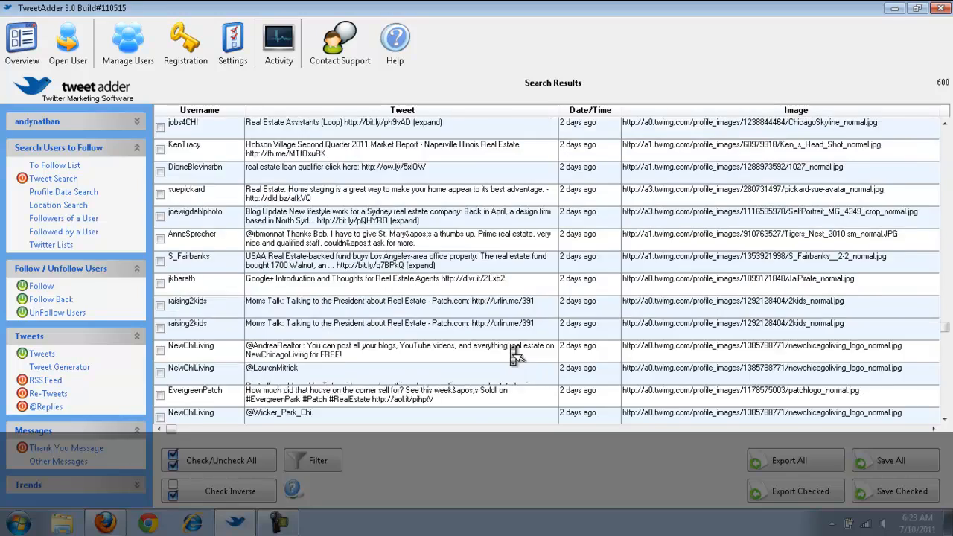
pyautogui.scroll(-3)
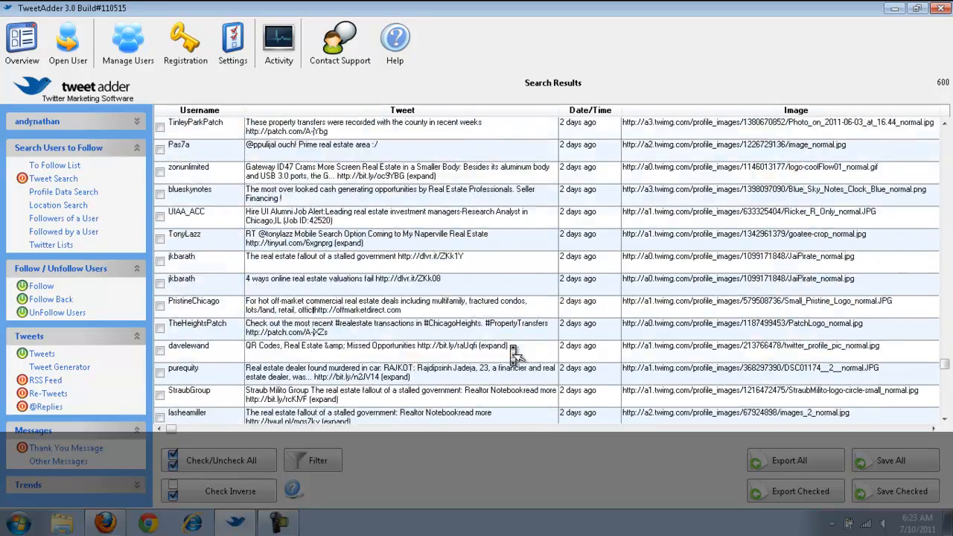
pyautogui.scroll(-3)
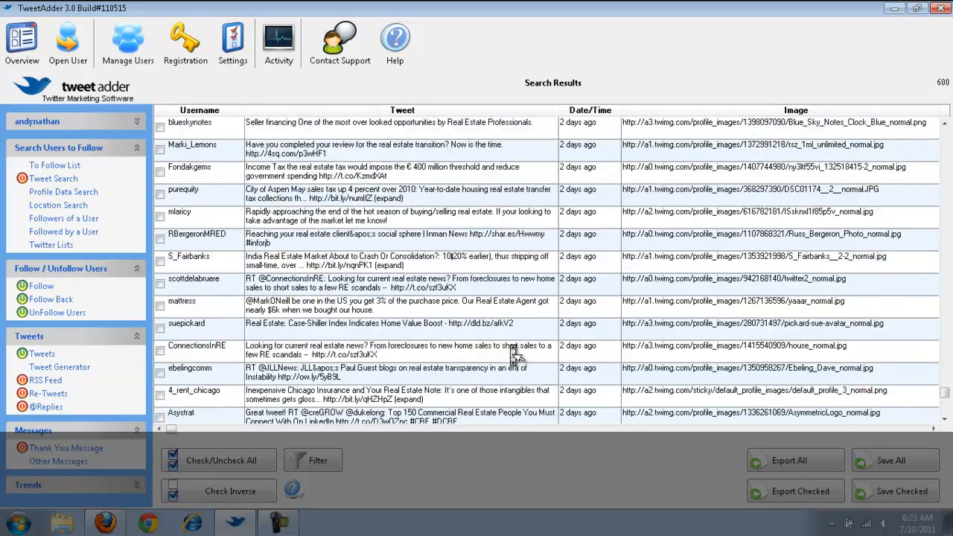
pyautogui.scroll(-3)
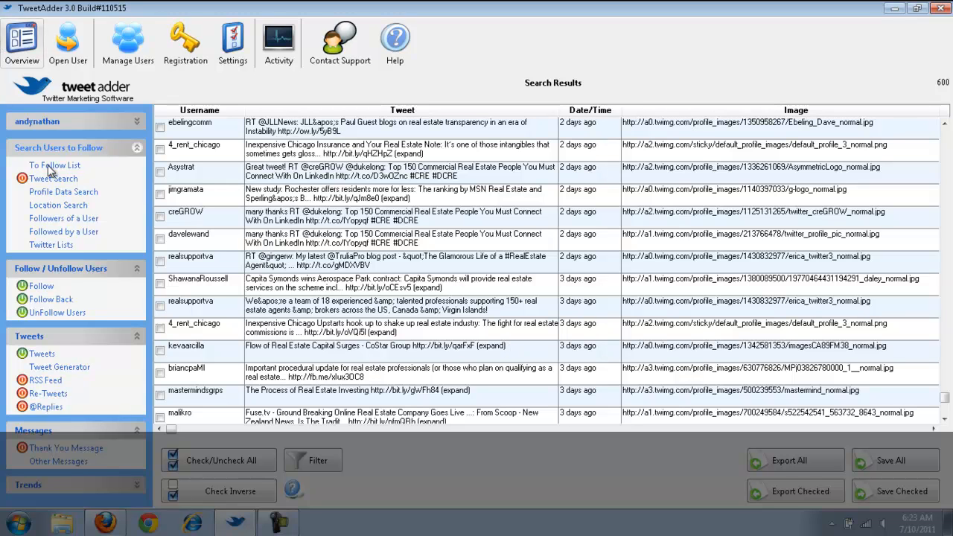
# - In Profile Data Search, set keyword 'real estate', location Chicago and the follower range fields
pyautogui.click(62, 190)
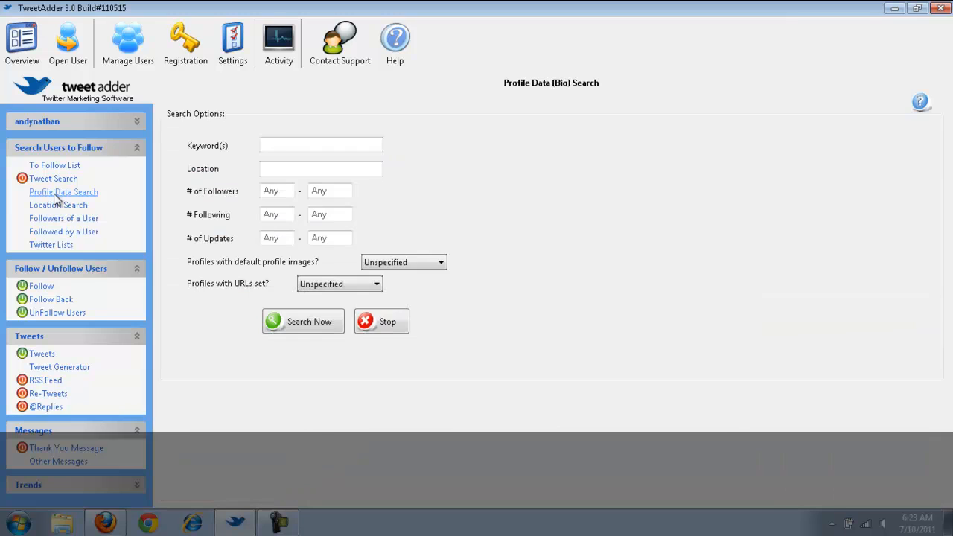
pyautogui.click(320, 143)
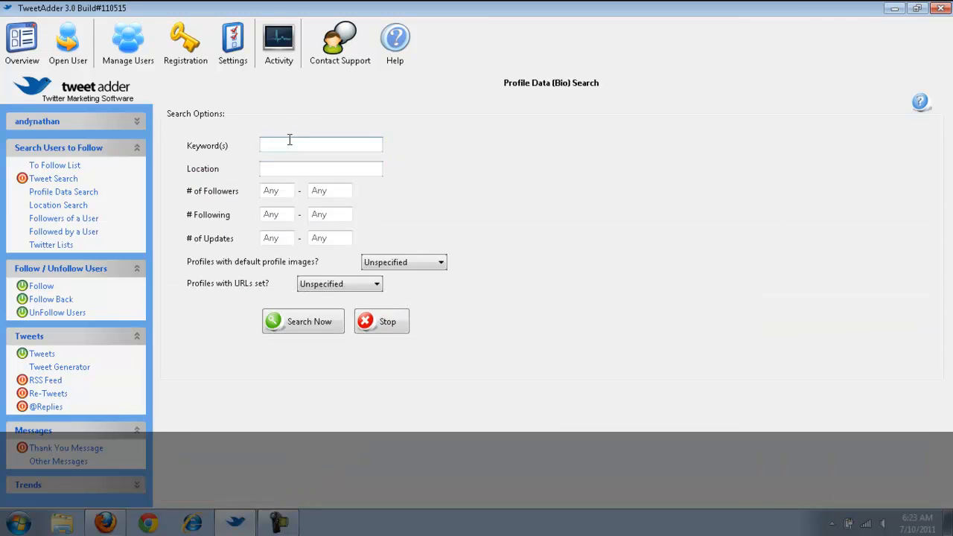
pyautogui.click(321, 168)
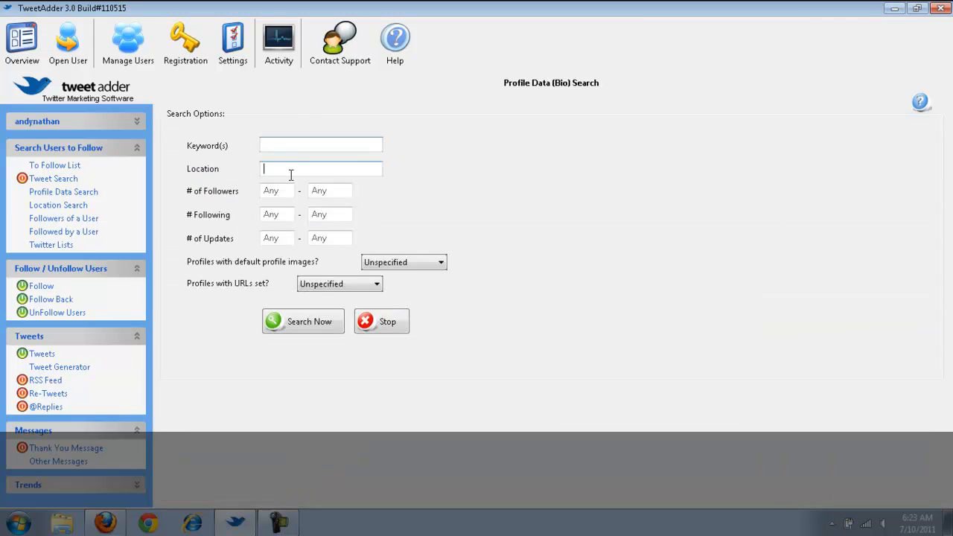
pyautogui.click(277, 191)
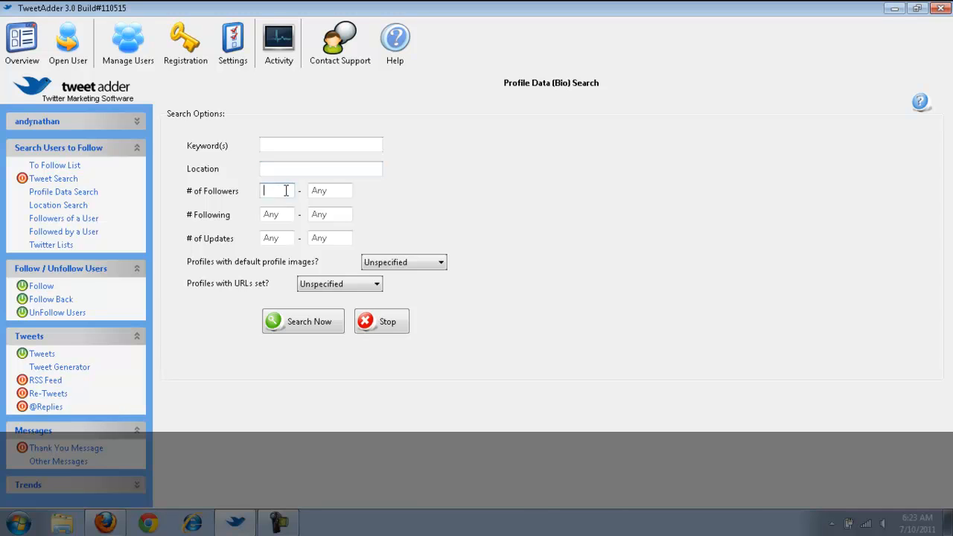
pyautogui.write('10000')
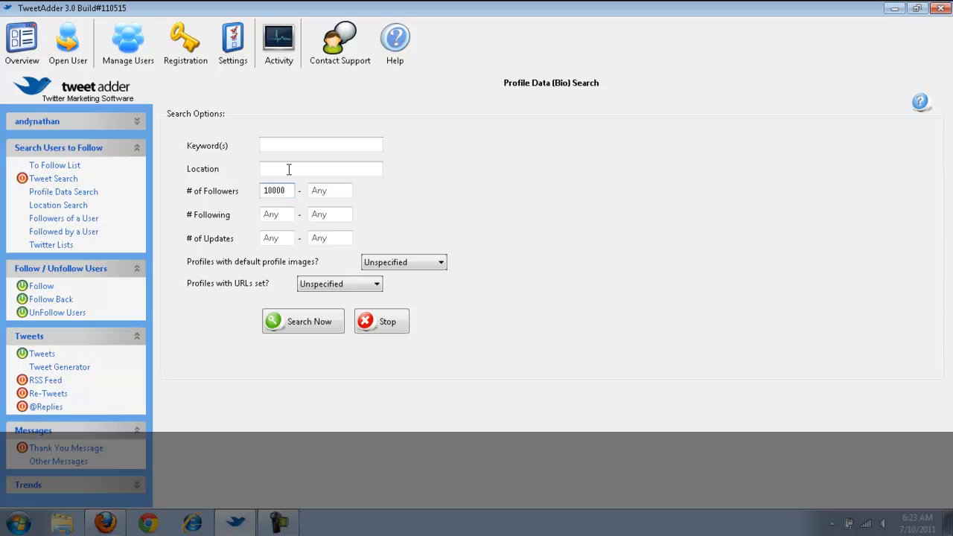
pyautogui.click(330, 190)
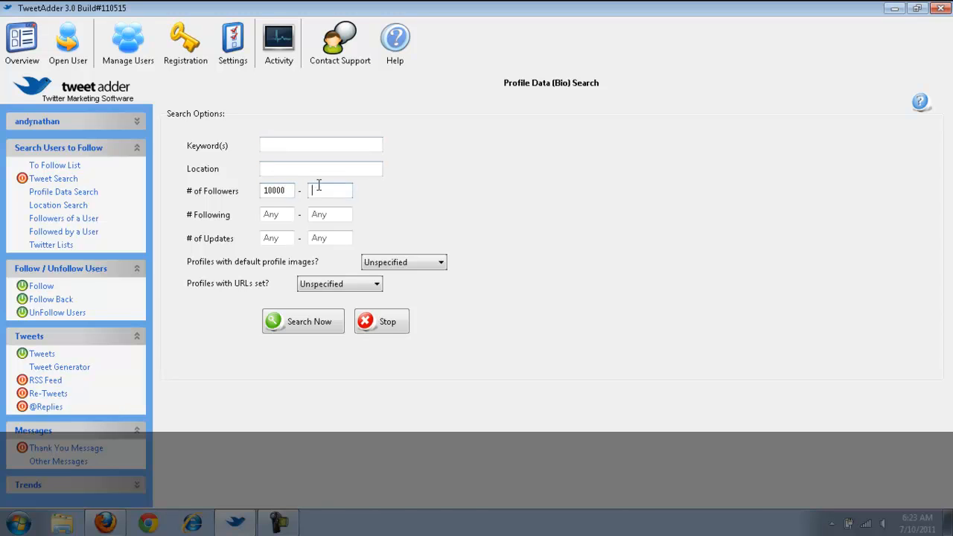
pyautogui.write('16')
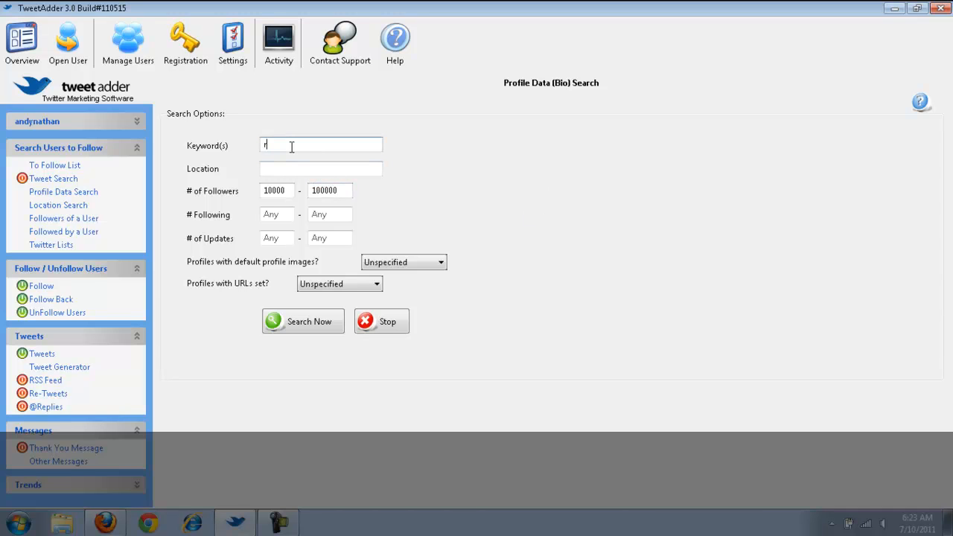
pyautogui.write('real estate')
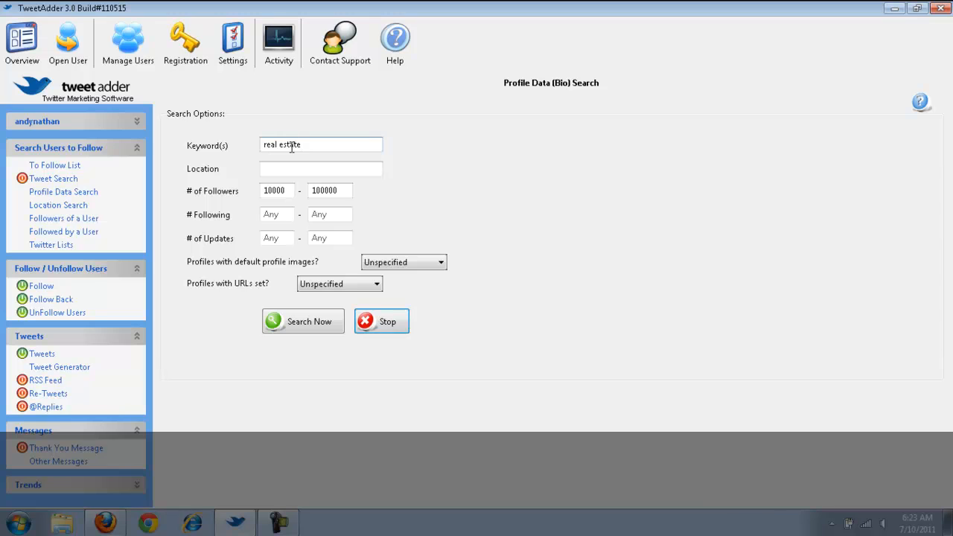
pyautogui.click(320, 168)
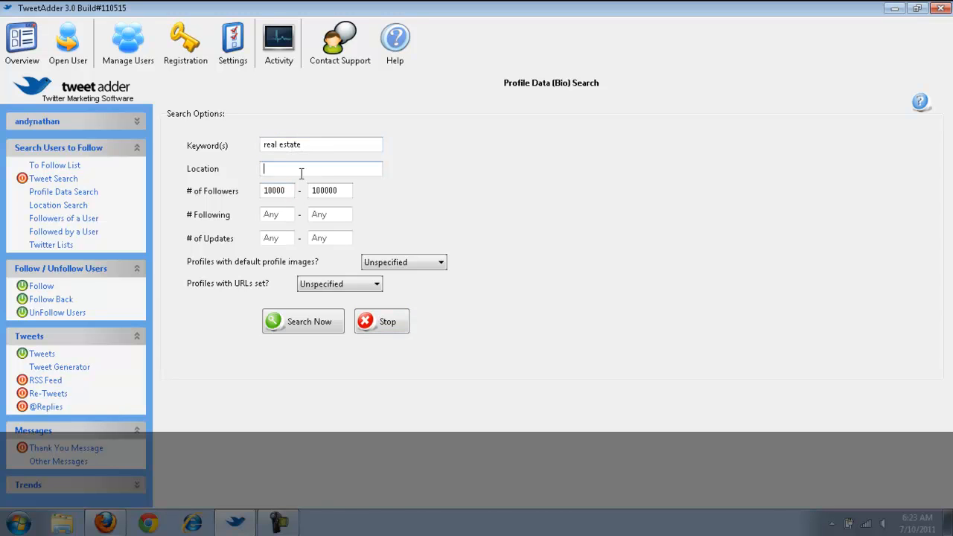
pyautogui.write('Chicago')
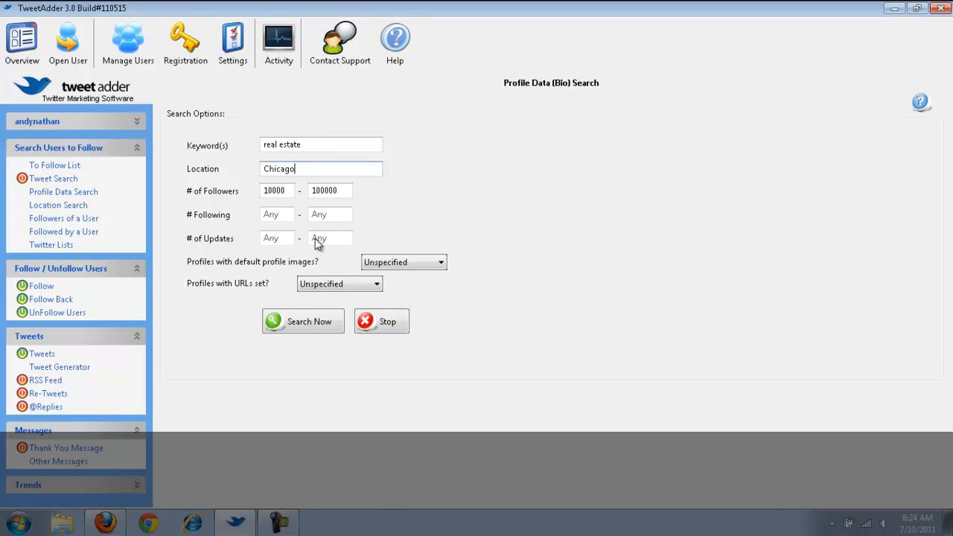
# - Set following range to 100000 max, default images and URLs to Yes, and minimum updates 100
pyautogui.click(277, 215)
pyautogui.write('10000')
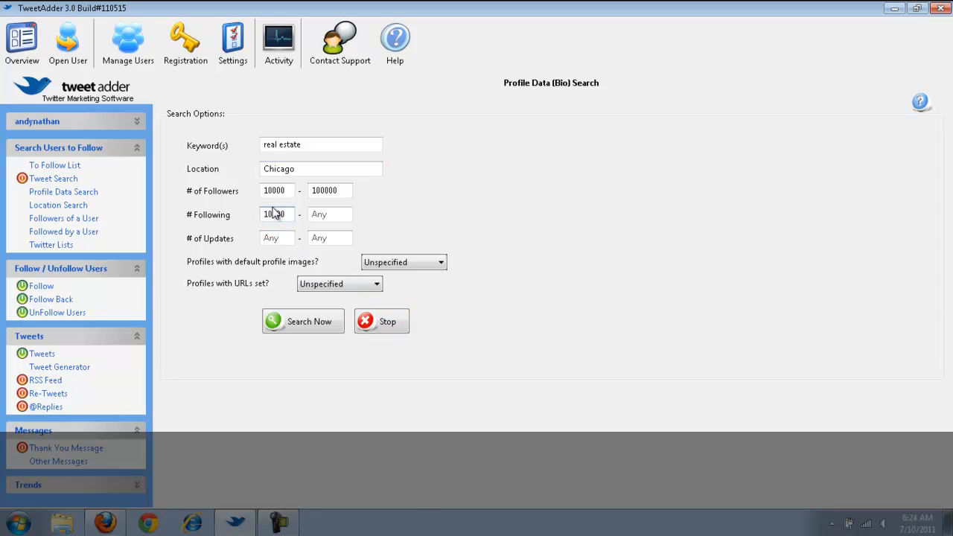
pyautogui.click(330, 214)
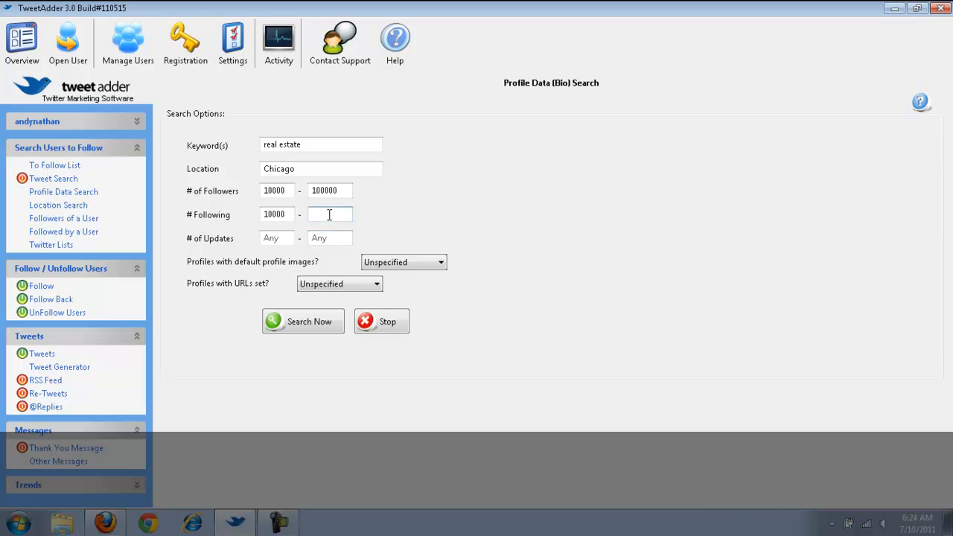
pyautogui.write('100000')
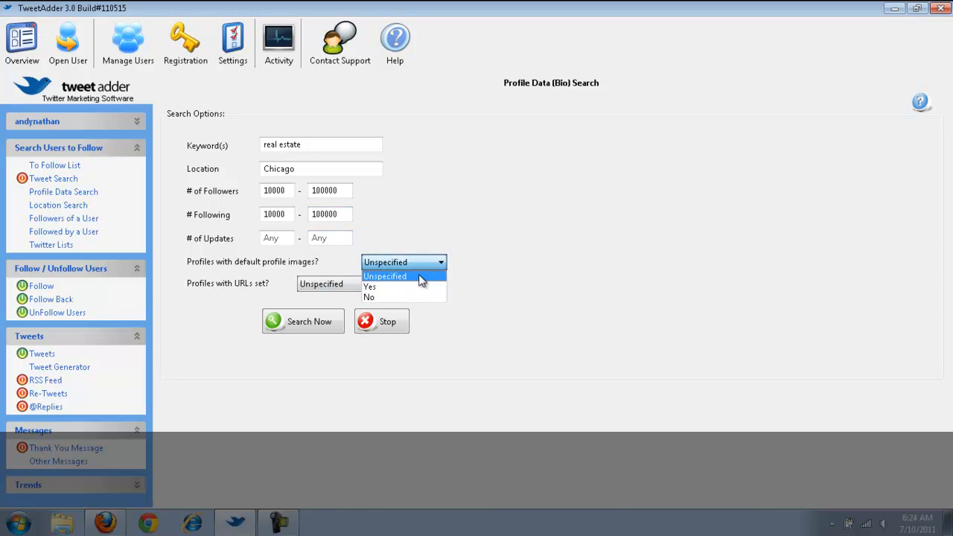
pyautogui.click(339, 282)
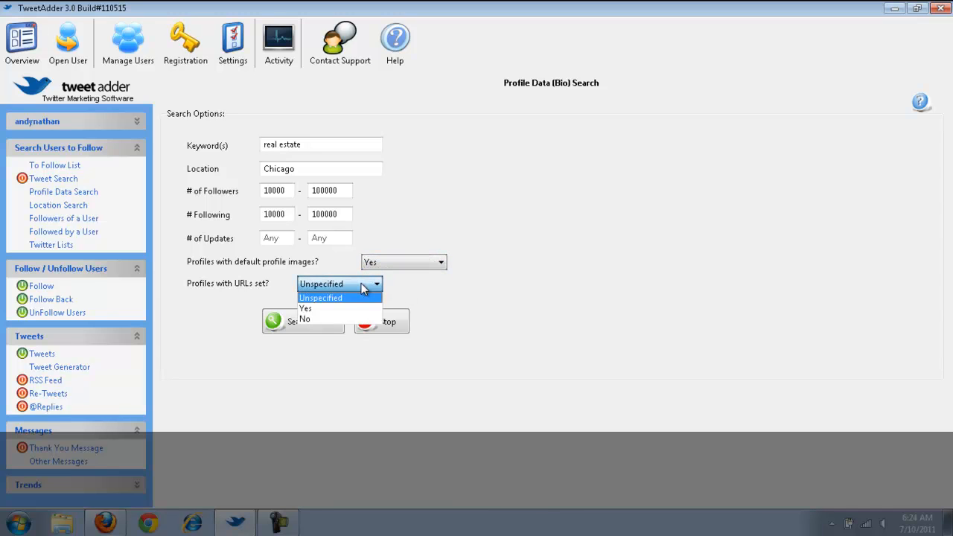
pyautogui.click(305, 307)
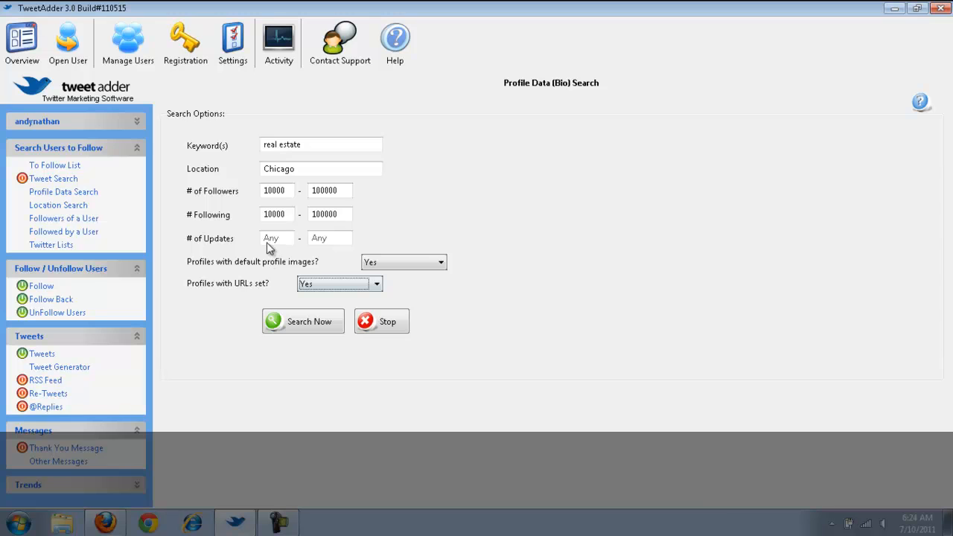
pyautogui.click(277, 238)
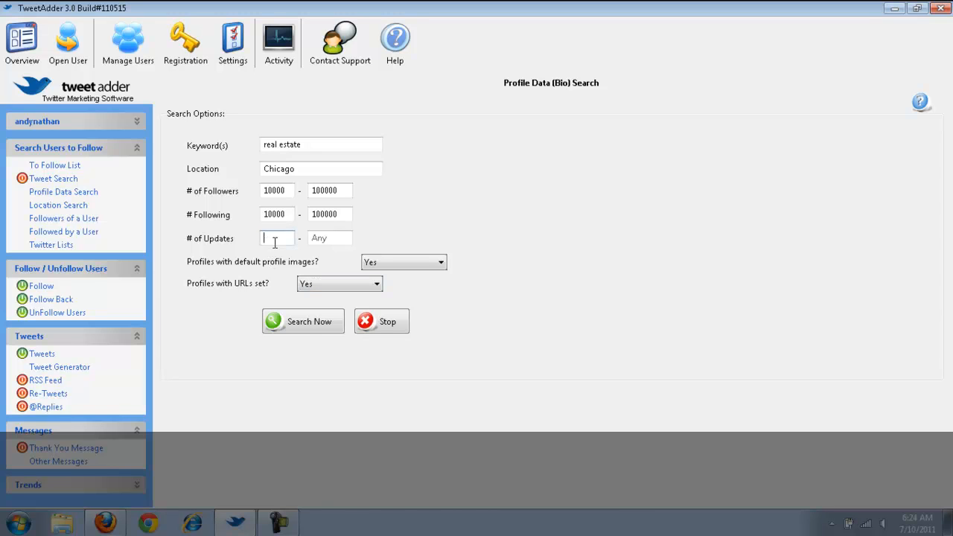
pyautogui.write('100')
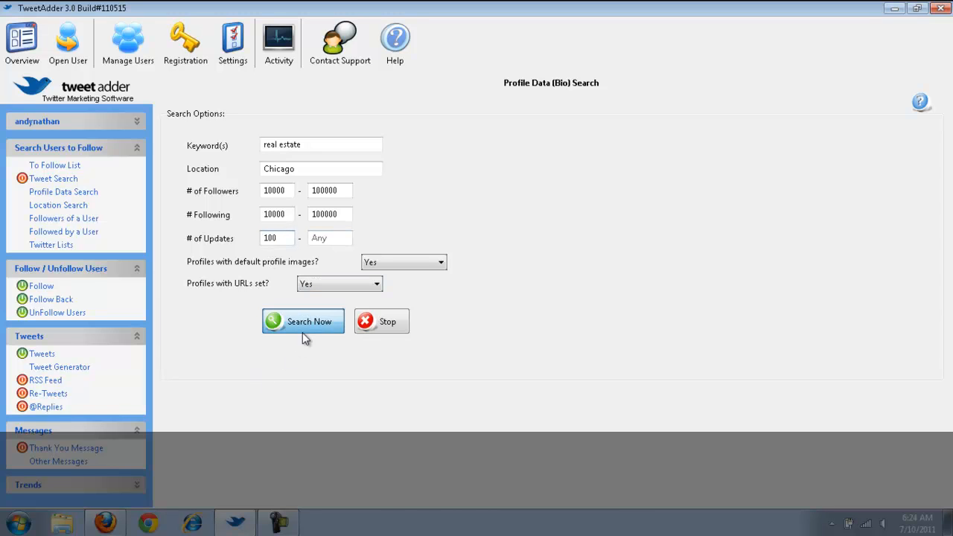
# - Run the Chicago real estate profile search, then stop it before it finishes
pyautogui.click(303, 321)
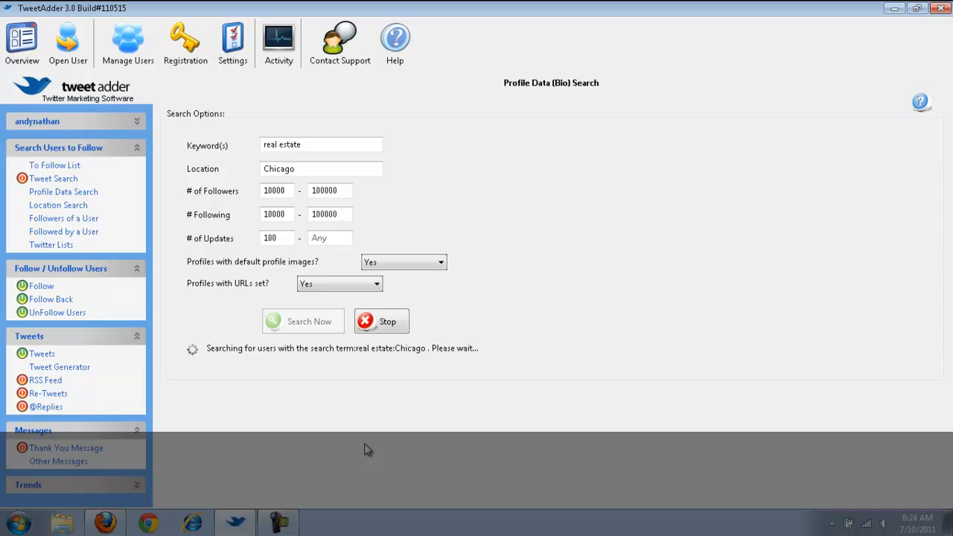
pyautogui.moveTo(408, 336)
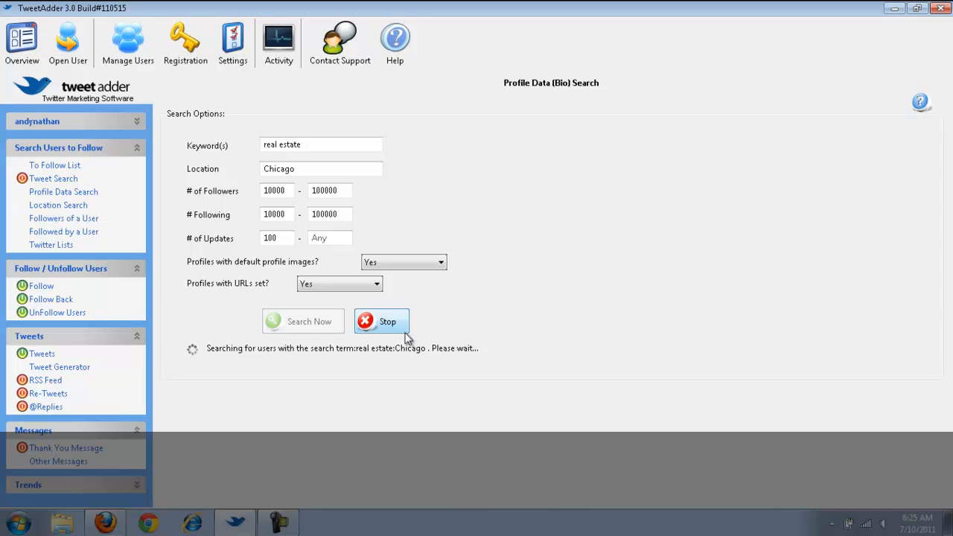
pyautogui.click(387, 322)
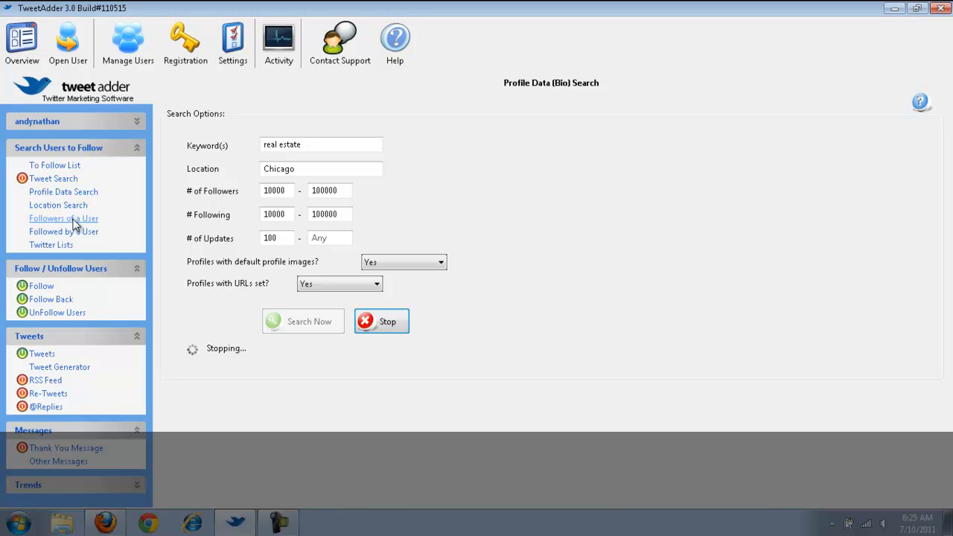
pyautogui.click(381, 322)
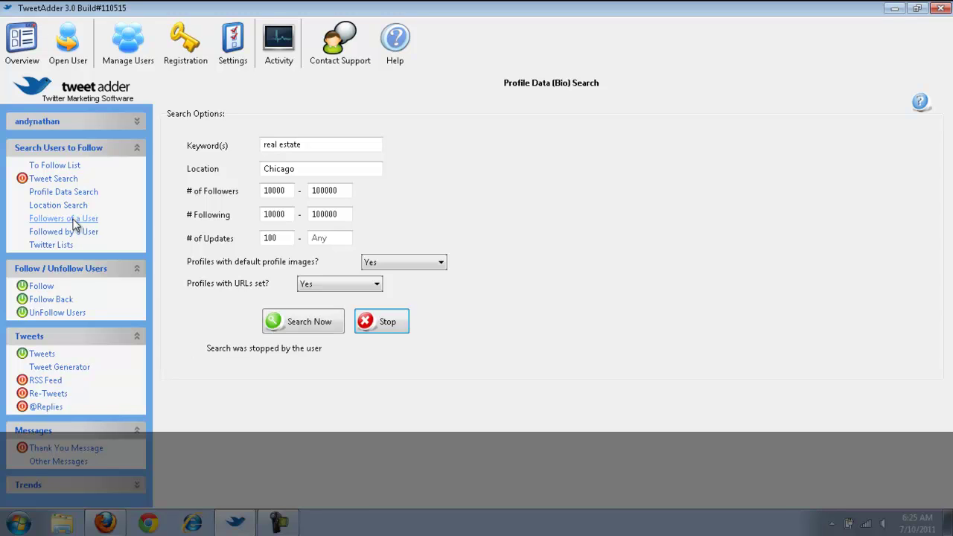
pyautogui.moveTo(157, 250)
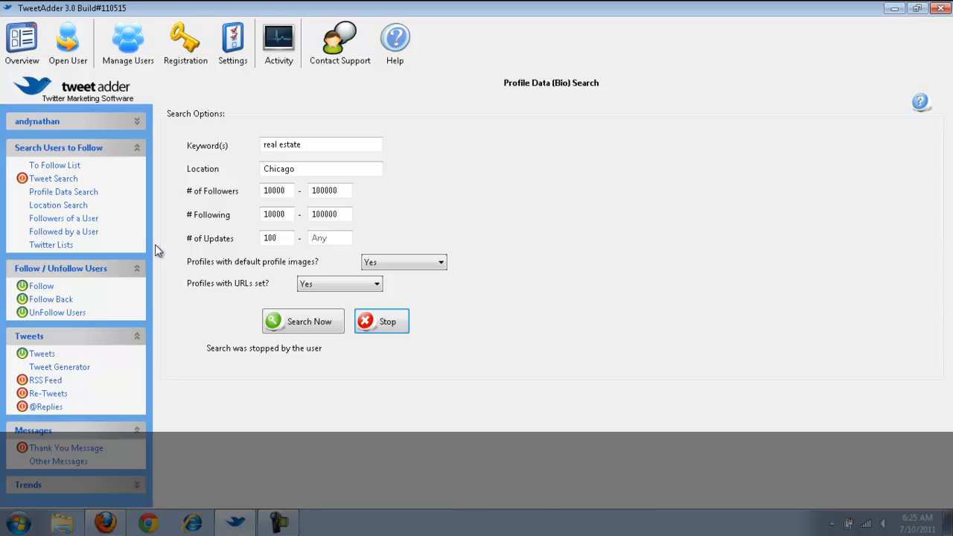
pyautogui.click(62, 217)
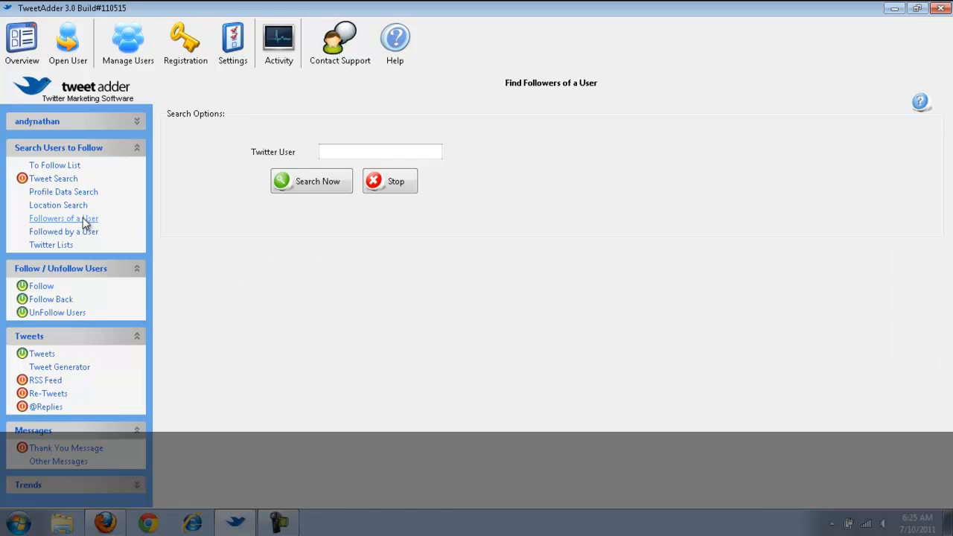
# - Leave the Find Followers of a User search and go to the Follow Twitter Users page
pyautogui.click(380, 152)
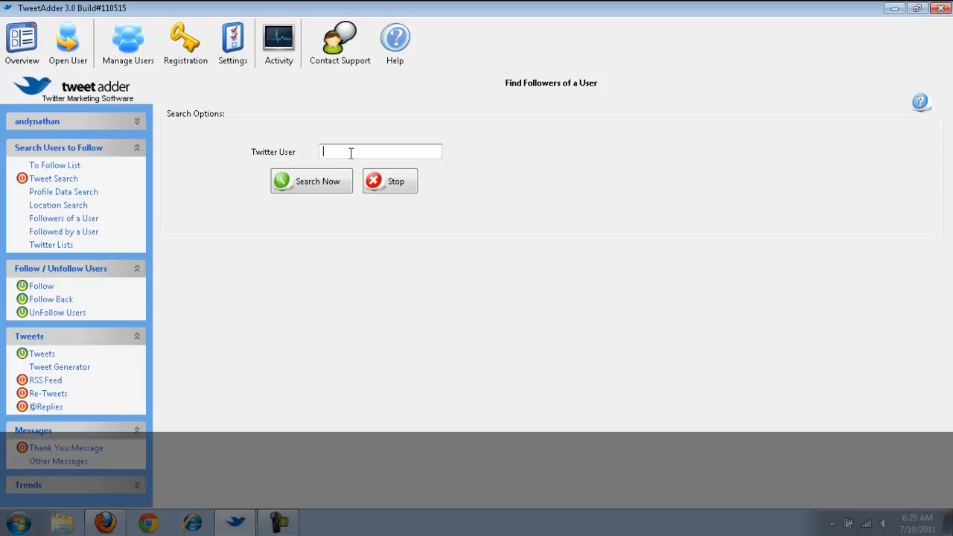
pyautogui.moveTo(220, 306)
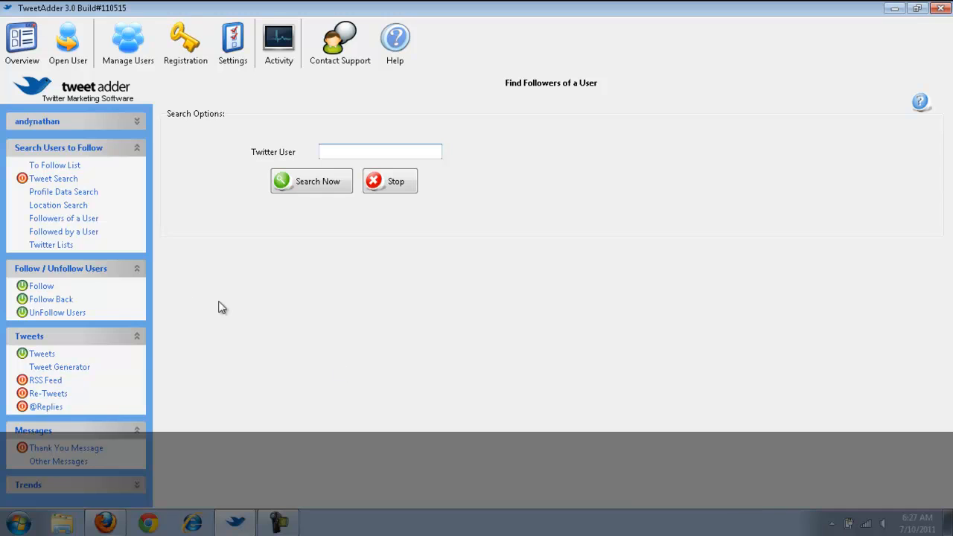
pyautogui.moveTo(110, 313)
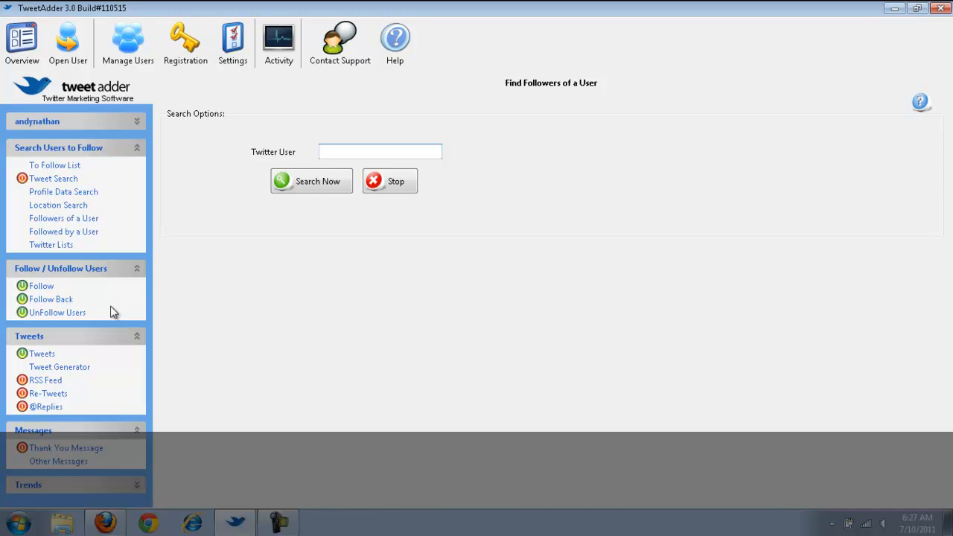
pyautogui.moveTo(57, 251)
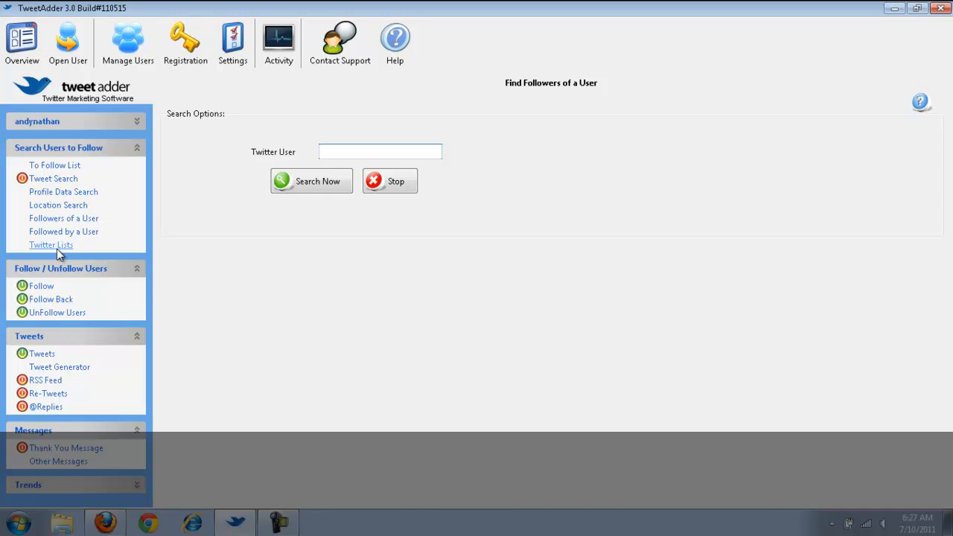
pyautogui.moveTo(39, 286)
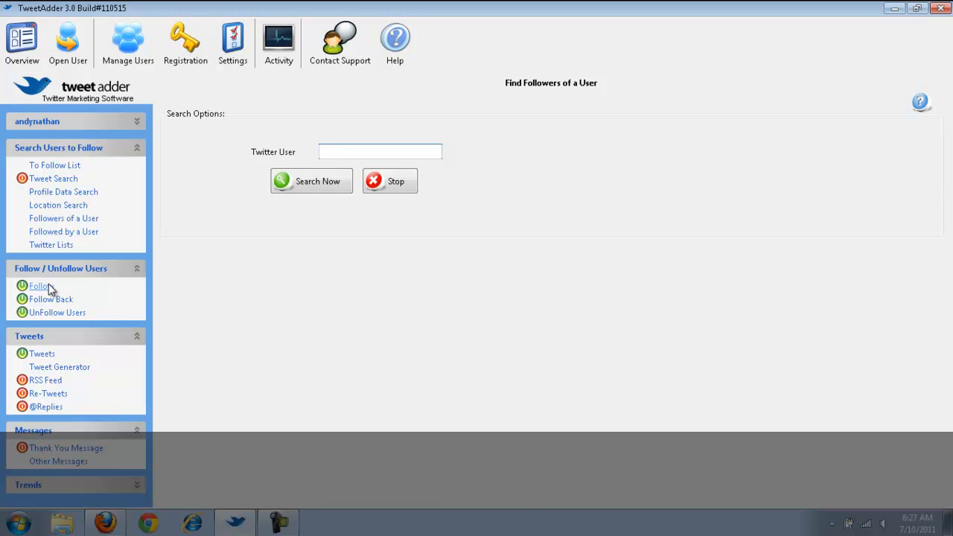
pyautogui.click(38, 286)
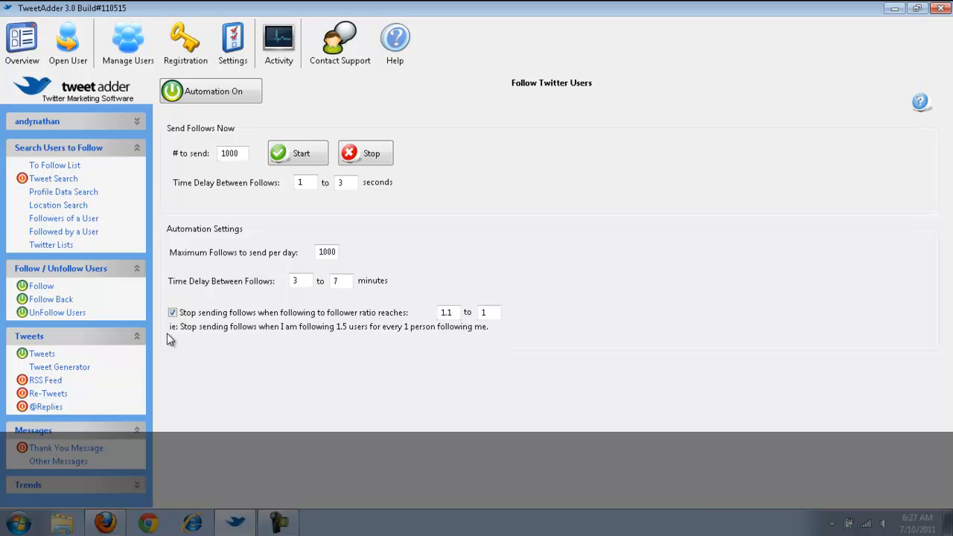
pyautogui.moveTo(169, 232)
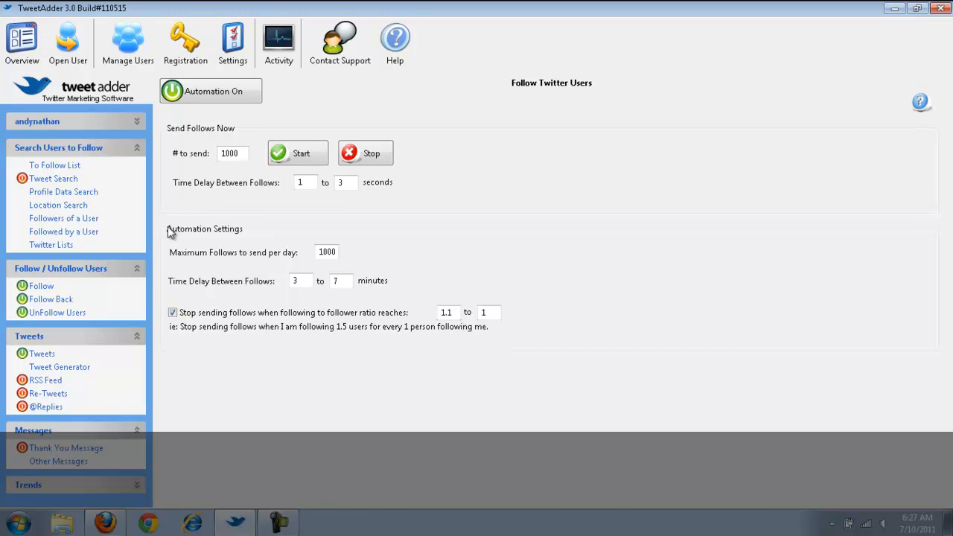
pyautogui.moveTo(212, 273)
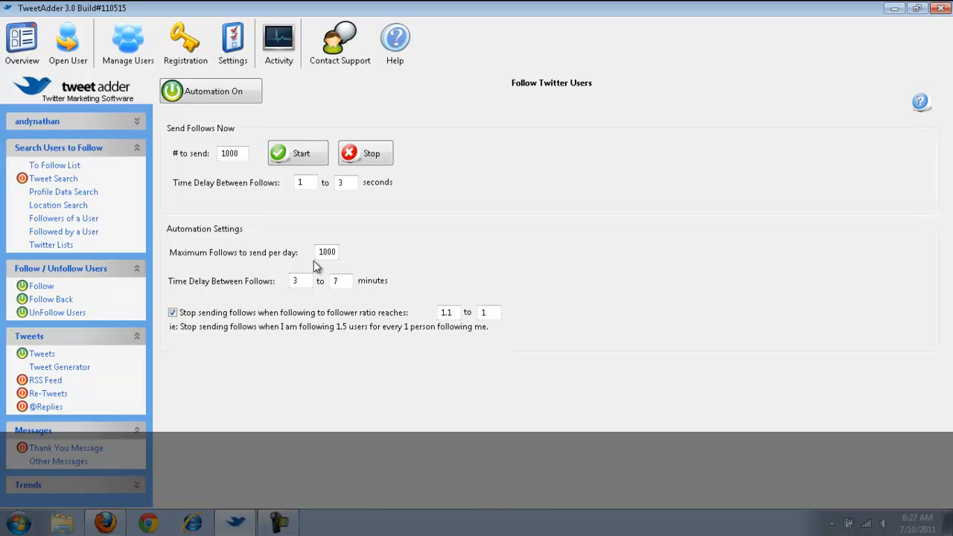
pyautogui.moveTo(388, 214)
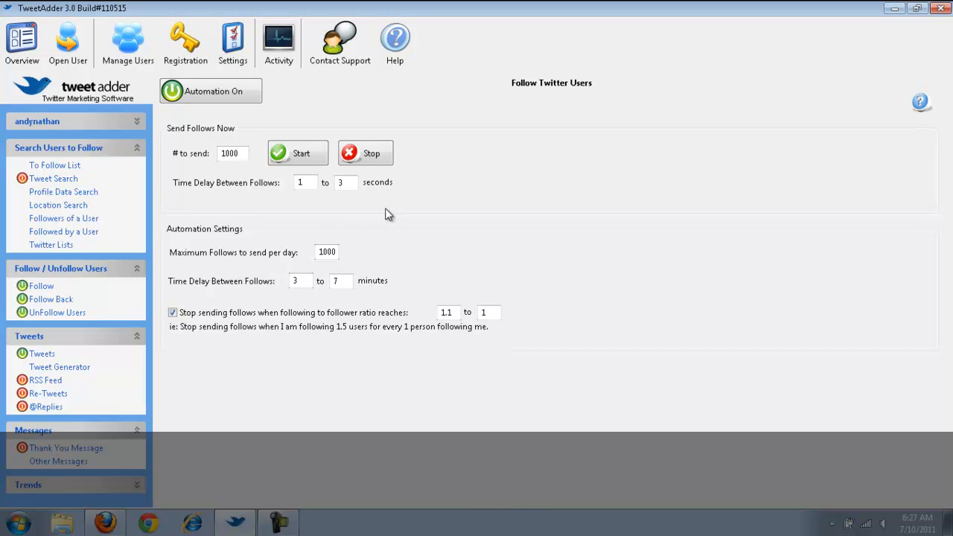
pyautogui.moveTo(230, 167)
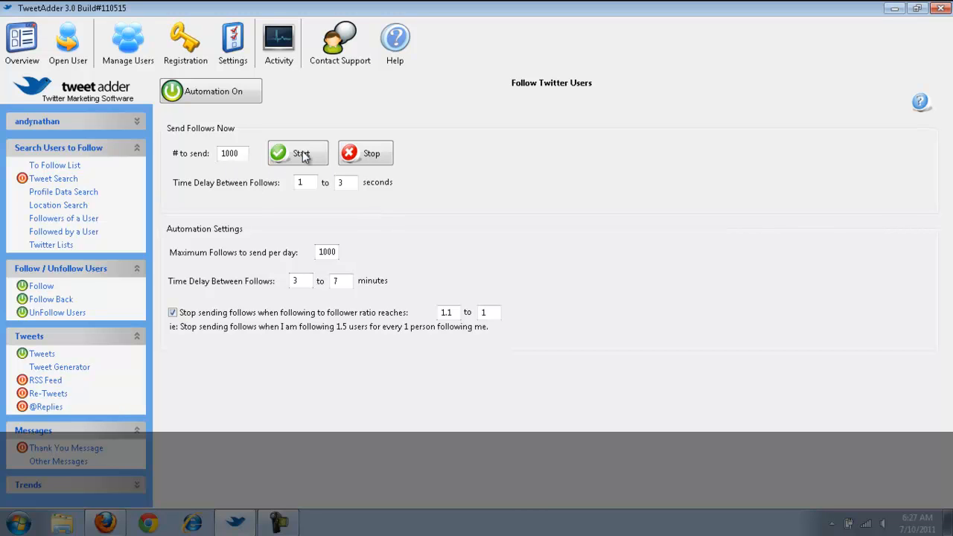
# - Start sending the batch of up to 1000 follows, then move to UnFollow Users
pyautogui.click(298, 152)
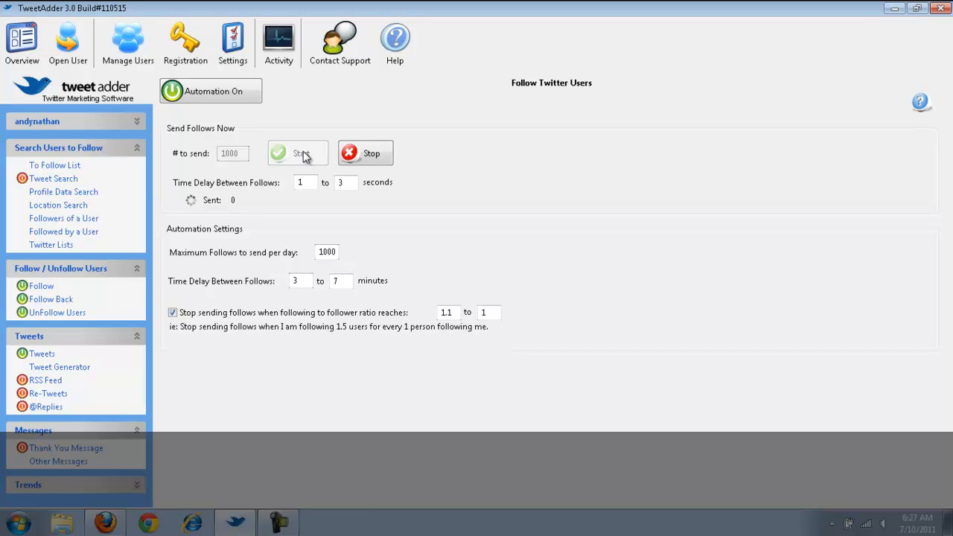
pyautogui.click(298, 152)
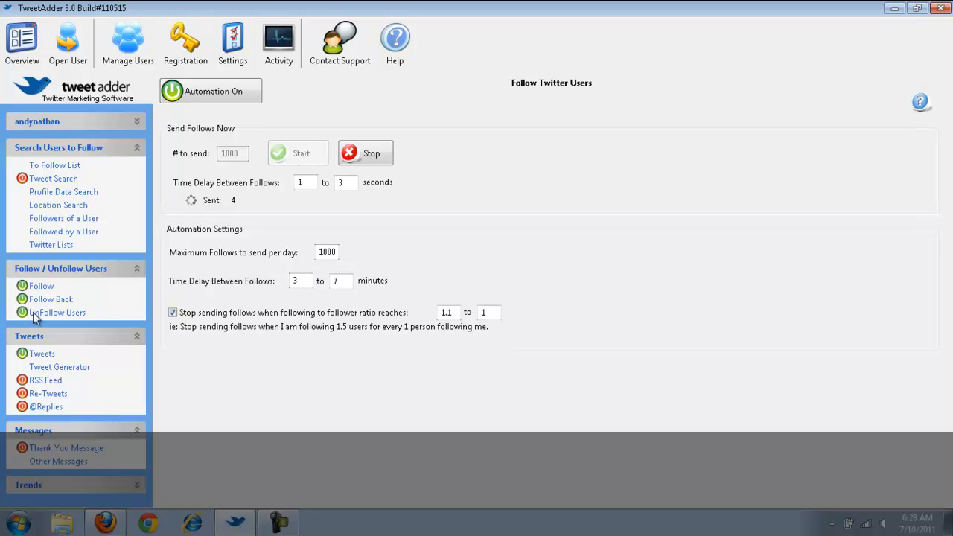
pyautogui.click(58, 313)
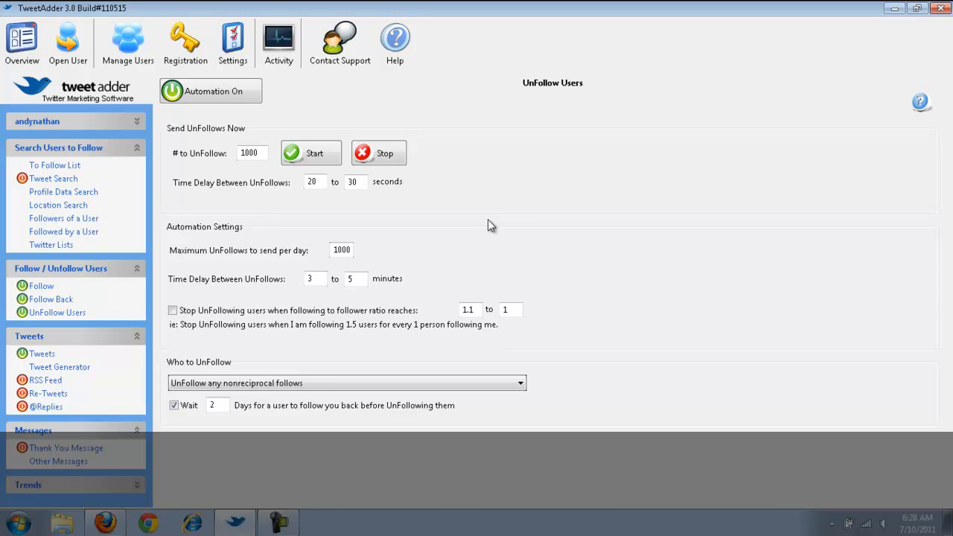
pyautogui.moveTo(271, 229)
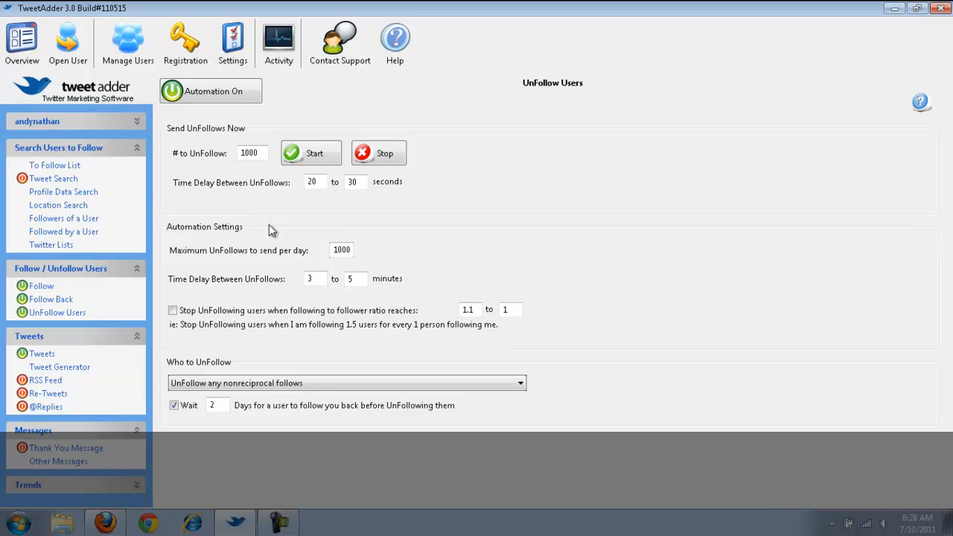
pyautogui.moveTo(317, 355)
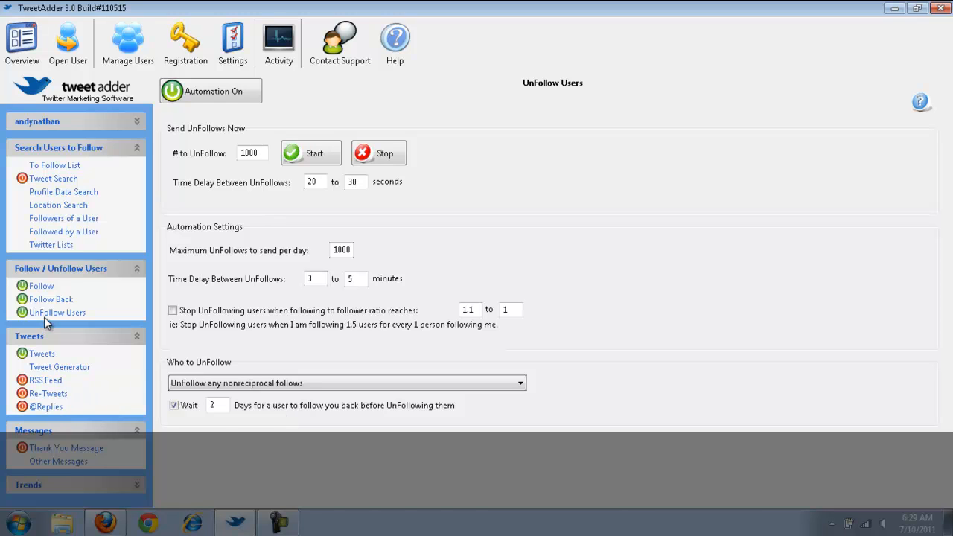
# - Show the scheduled Tweets list of blog-question tweets
pyautogui.click(39, 355)
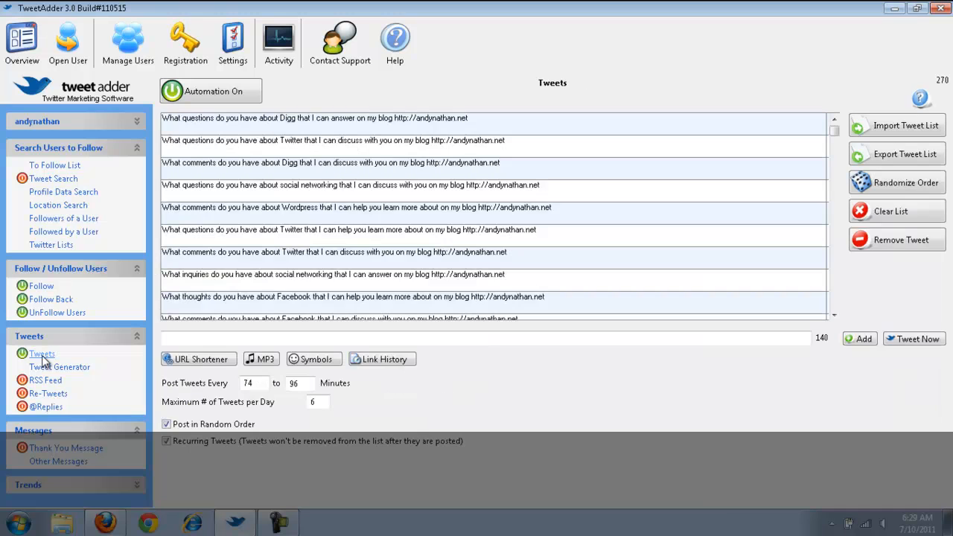
pyautogui.moveTo(419, 435)
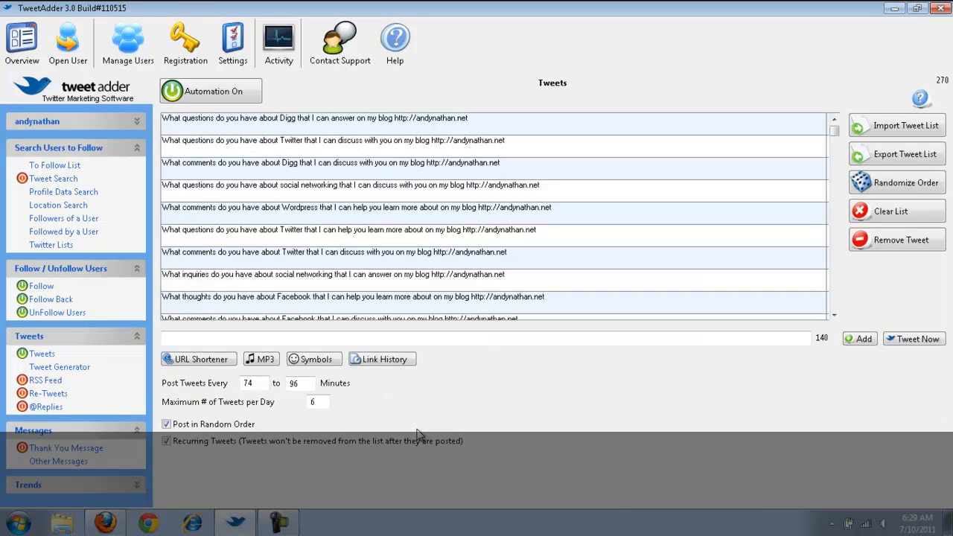
pyautogui.moveTo(580, 435)
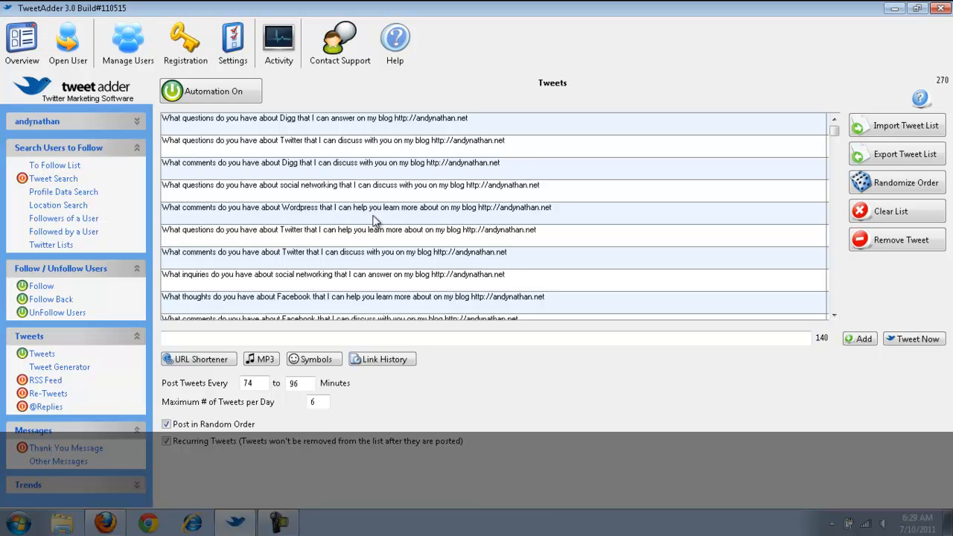
pyautogui.moveTo(399, 423)
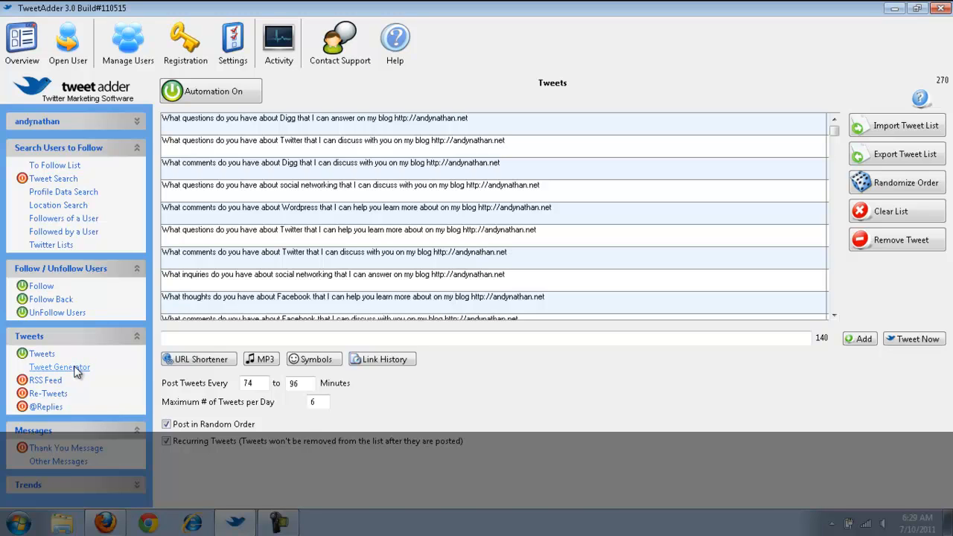
# - Enter the spin template {hello, hi} {how are you?, What are you up to?} {#blog, #hi} in the Tweet Generator
pyautogui.click(60, 367)
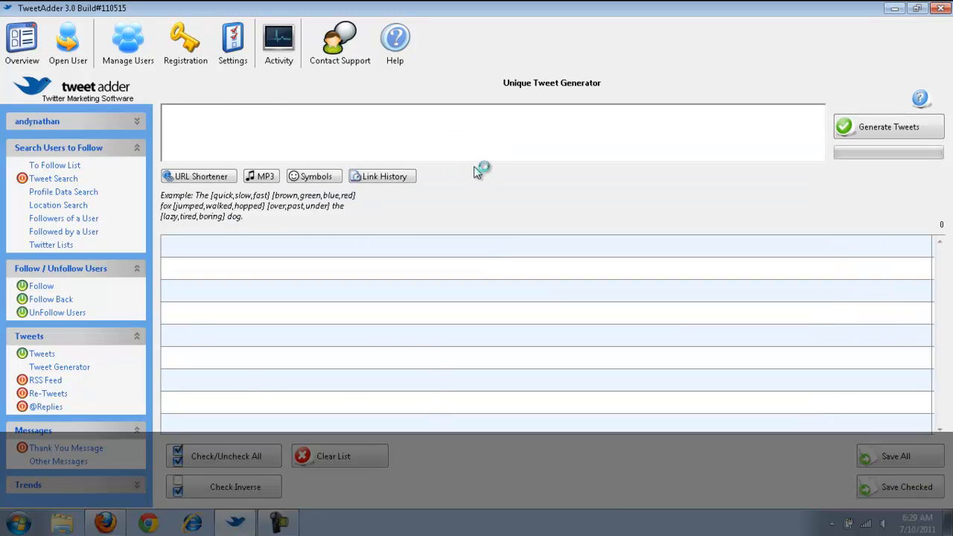
pyautogui.moveTo(388, 148)
pyautogui.write('[')
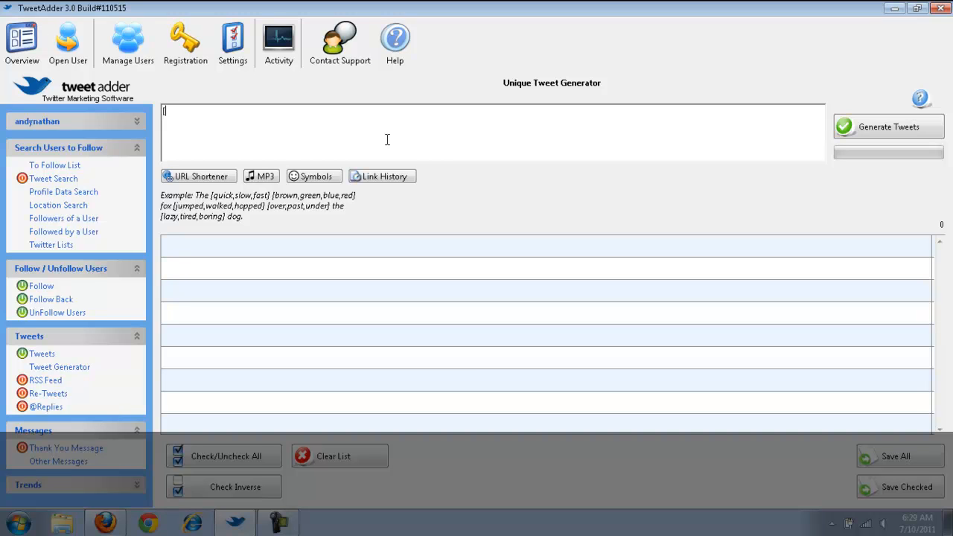
pyautogui.write('hello, hi] [')
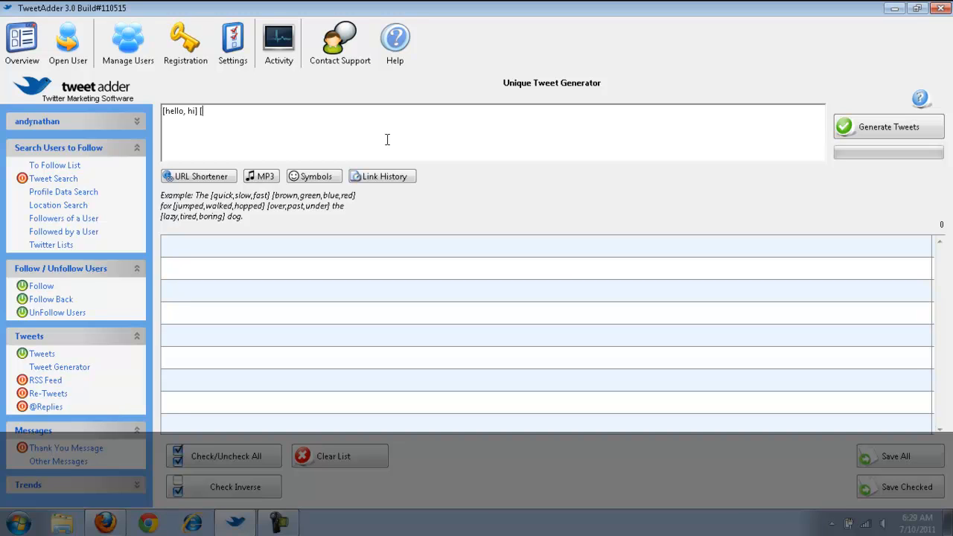
pyautogui.write('how are you?]')
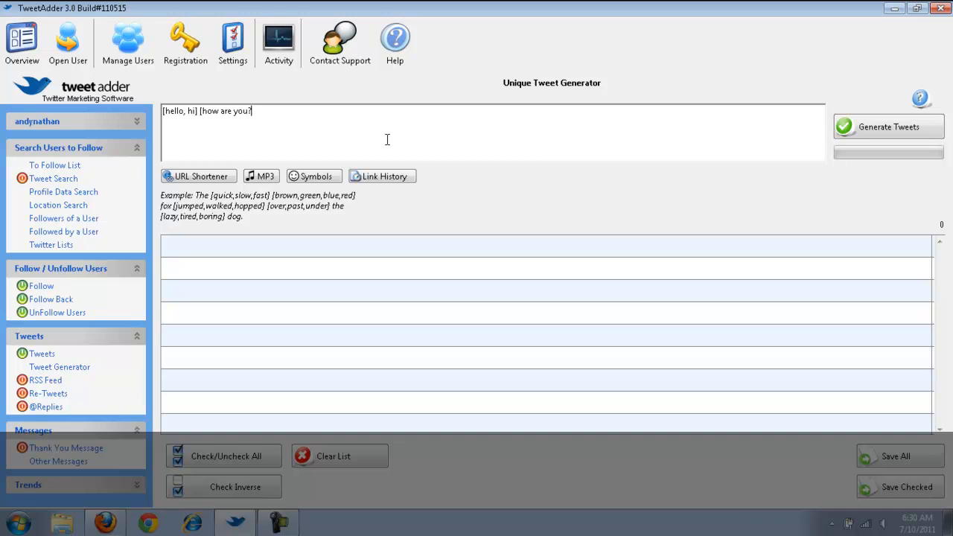
pyautogui.write(',')
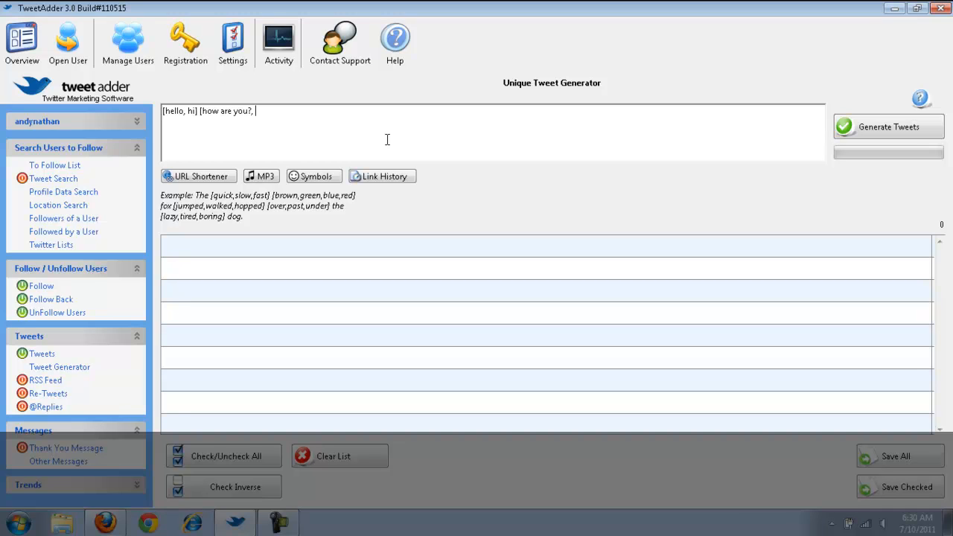
pyautogui.write('What are you up')
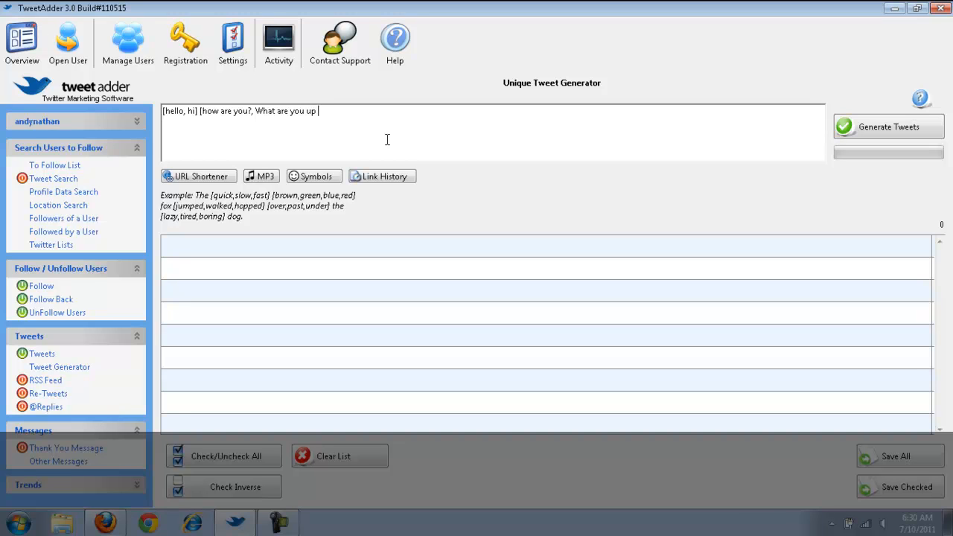
pyautogui.write('to?]')
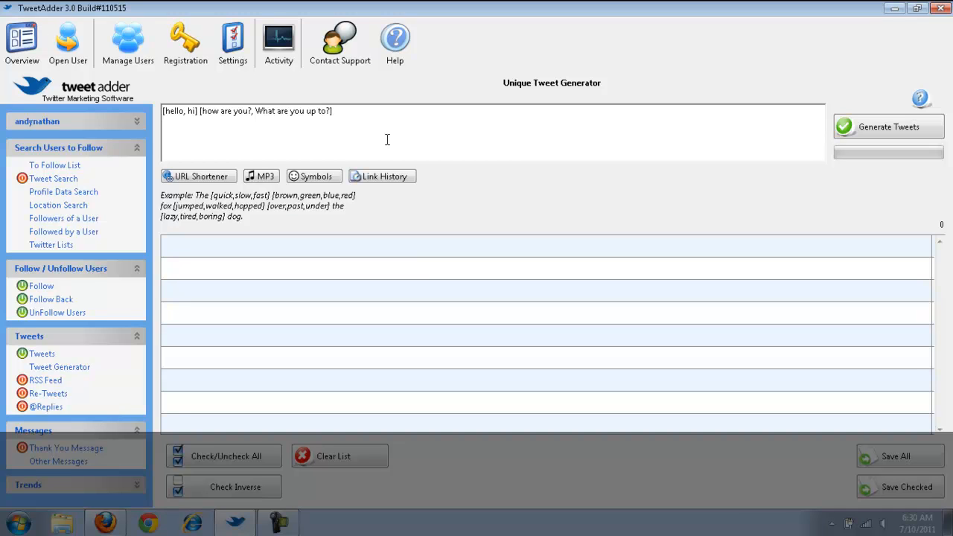
pyautogui.write('{')
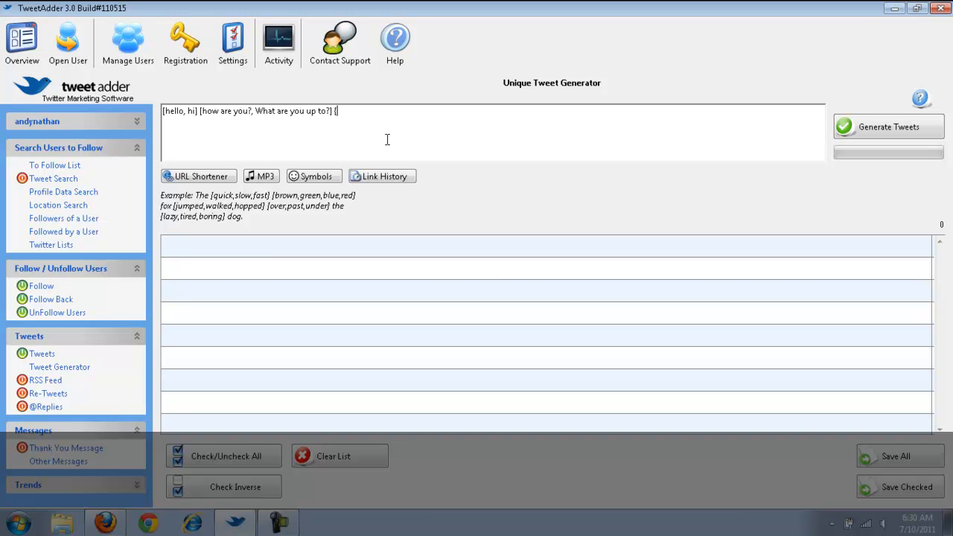
pyautogui.write('#')
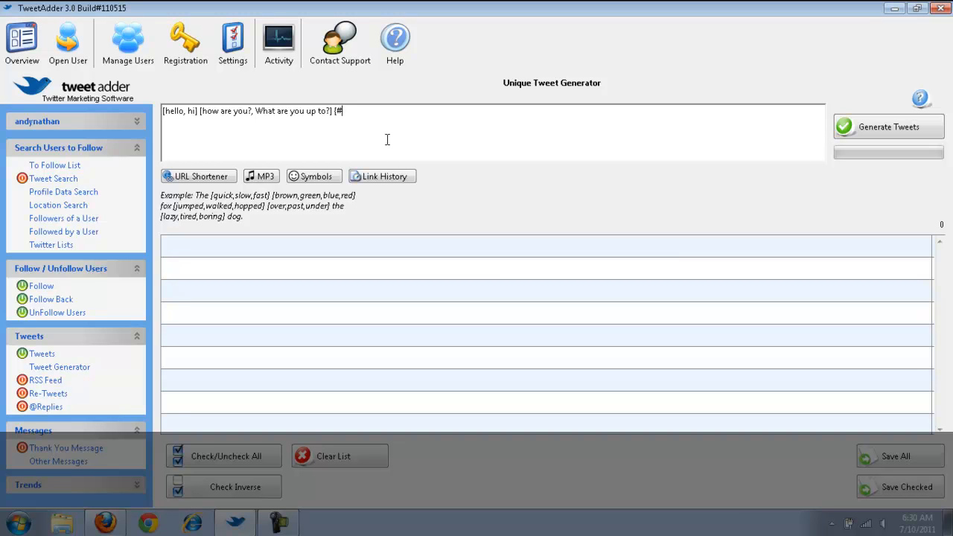
pyautogui.write('blog,')
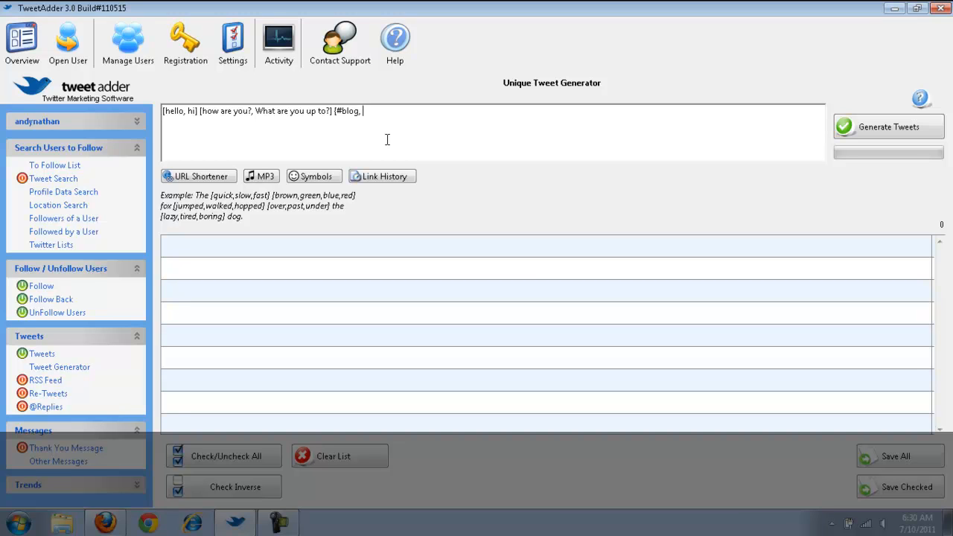
pyautogui.write('#hi]')
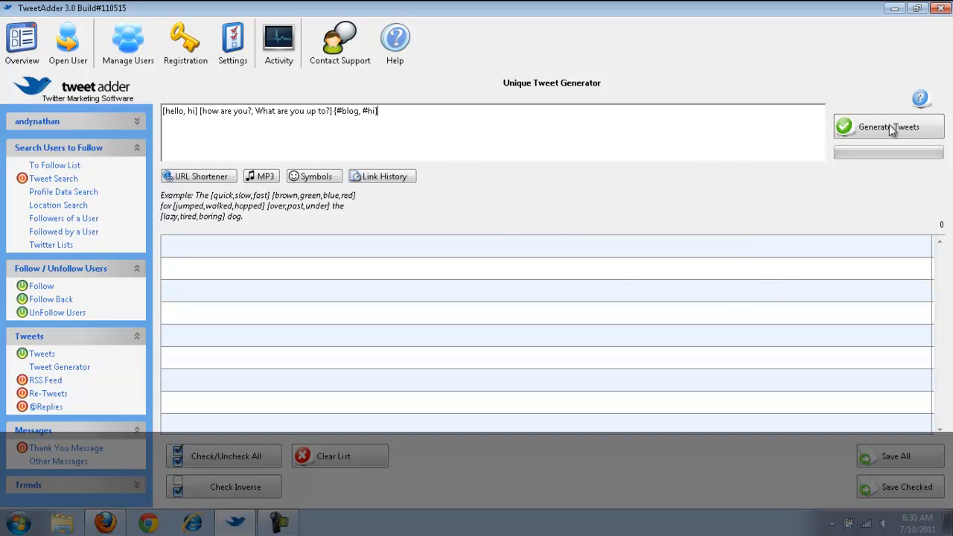
# - Generate the full 12-variation list from the hello/hi template with #blog and #hi tags
pyautogui.click(884, 125)
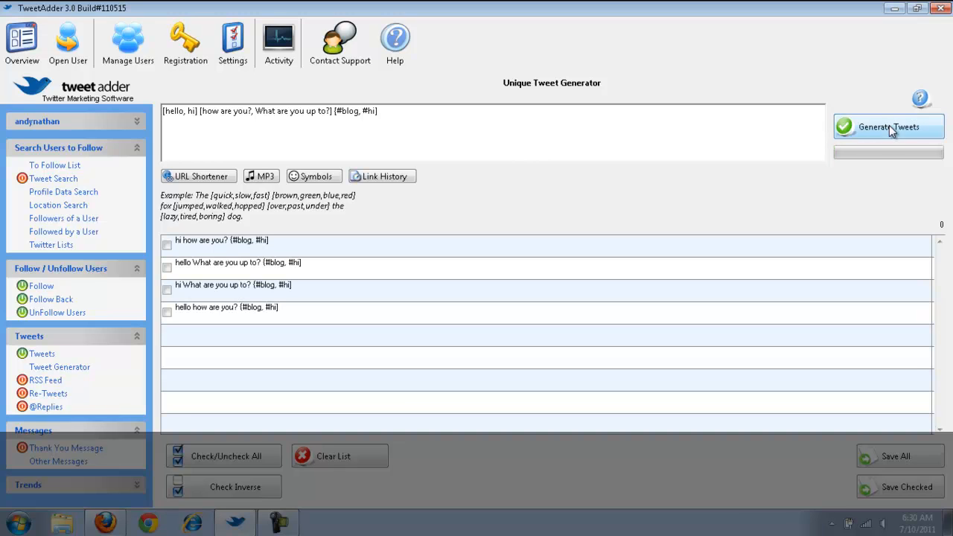
pyautogui.moveTo(521, 311)
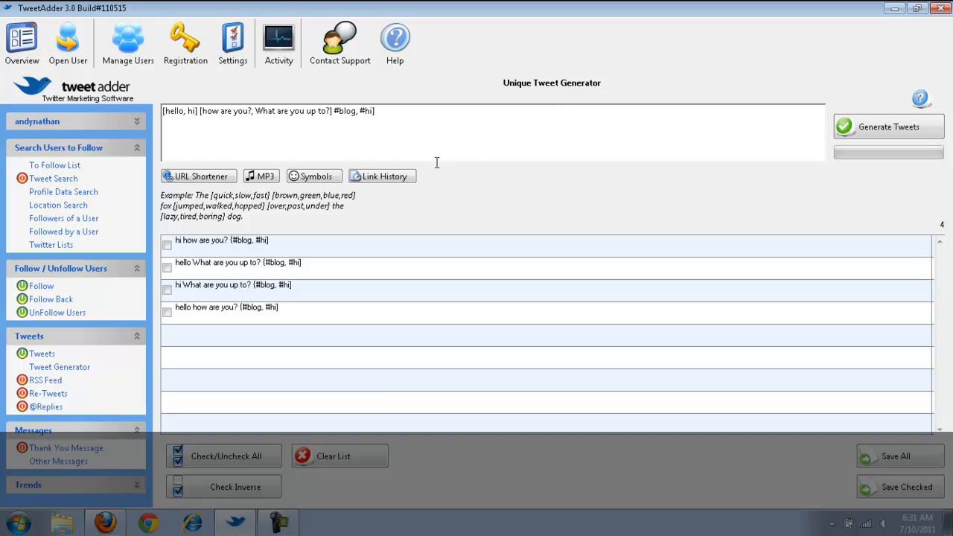
pyautogui.moveTo(497, 200)
pyautogui.write('[')
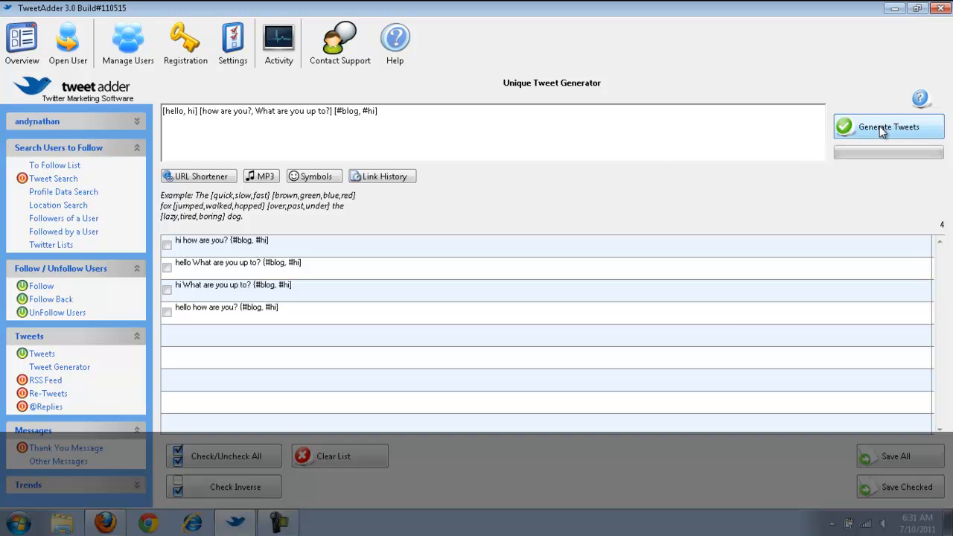
pyautogui.click(886, 125)
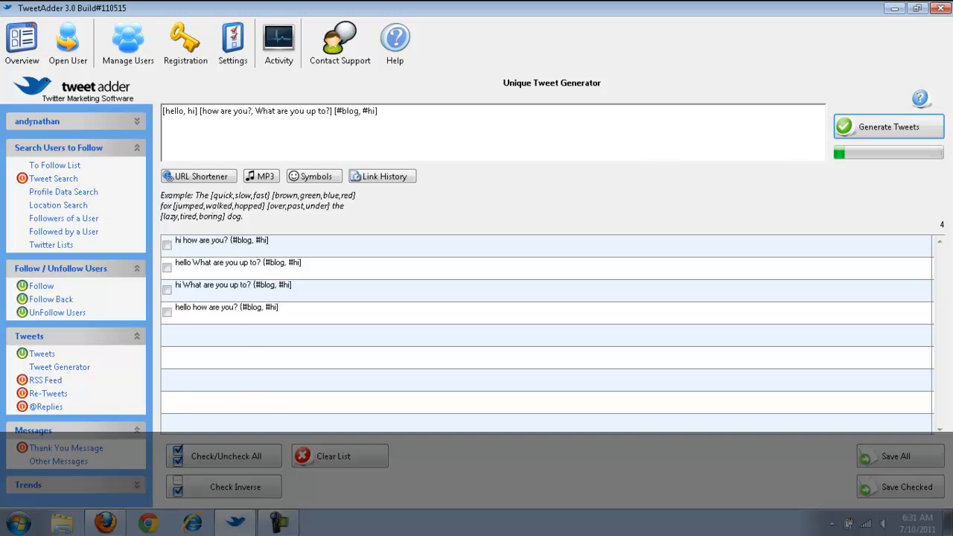
pyautogui.click(880, 125)
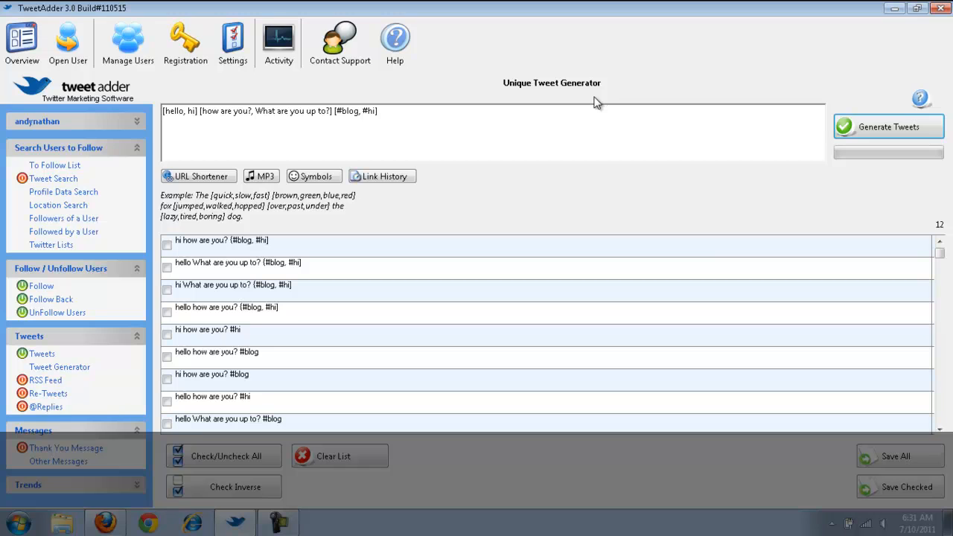
pyautogui.moveTo(202, 291)
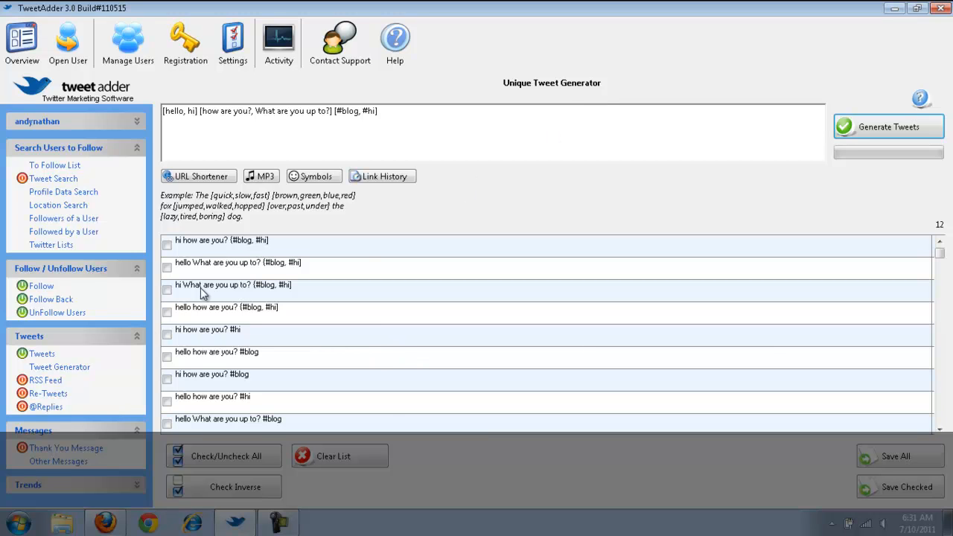
pyautogui.moveTo(360, 247)
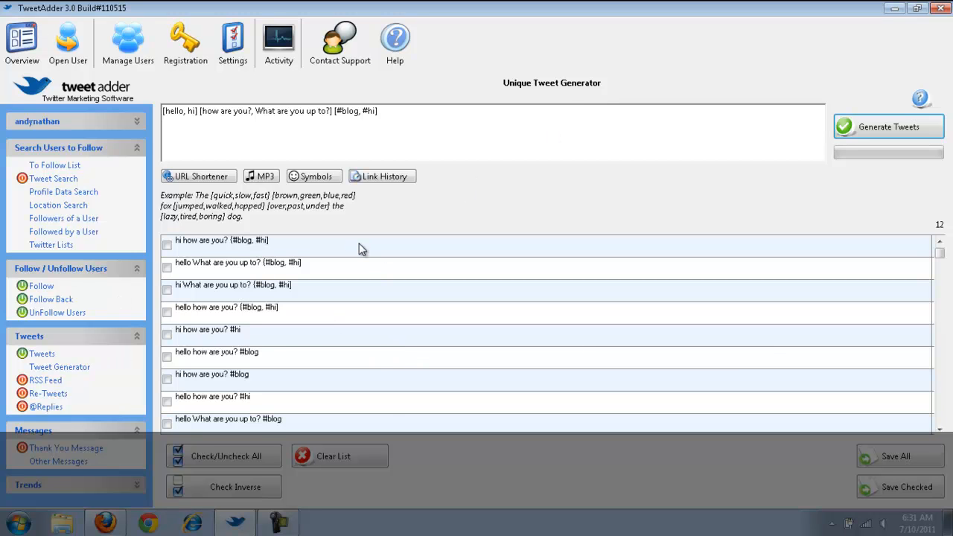
pyautogui.moveTo(429, 229)
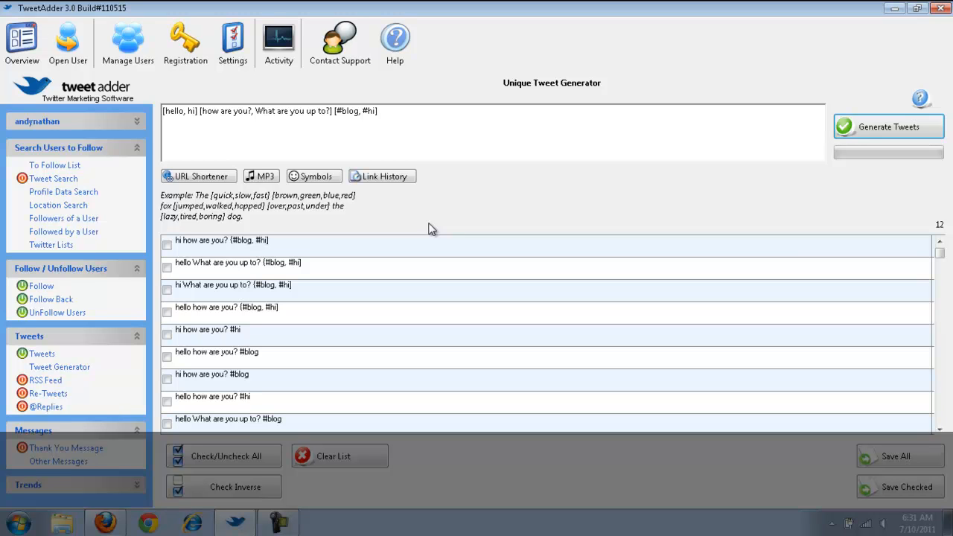
pyautogui.moveTo(196, 350)
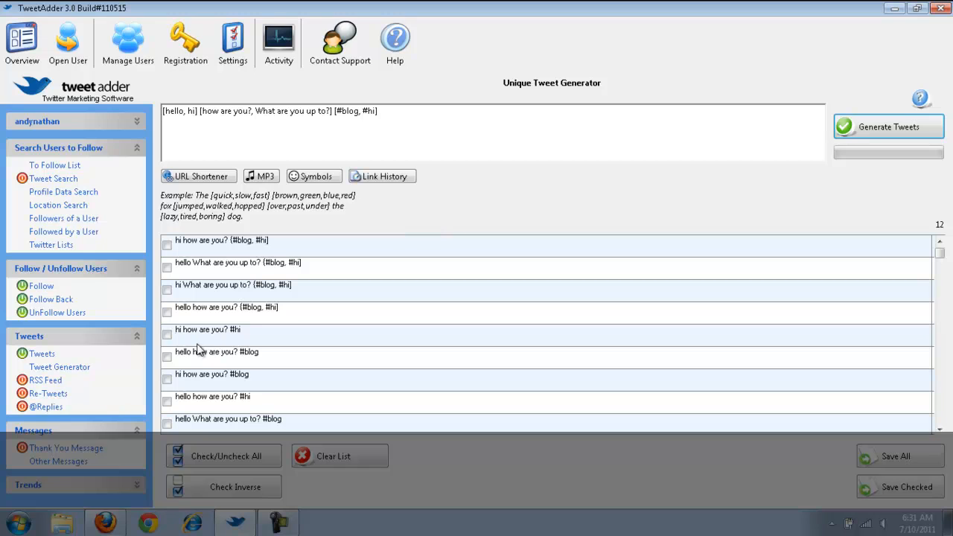
pyautogui.moveTo(292, 356)
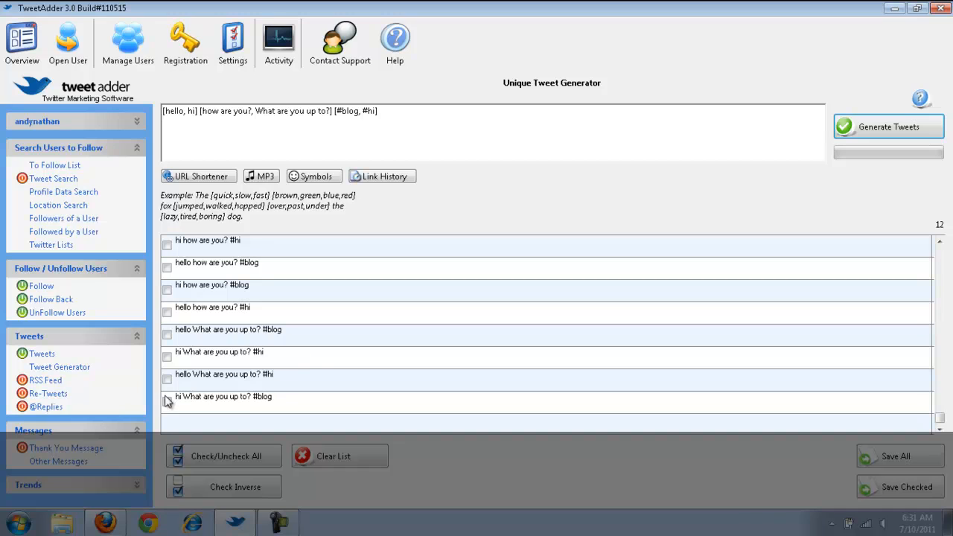
pyautogui.moveTo(205, 380)
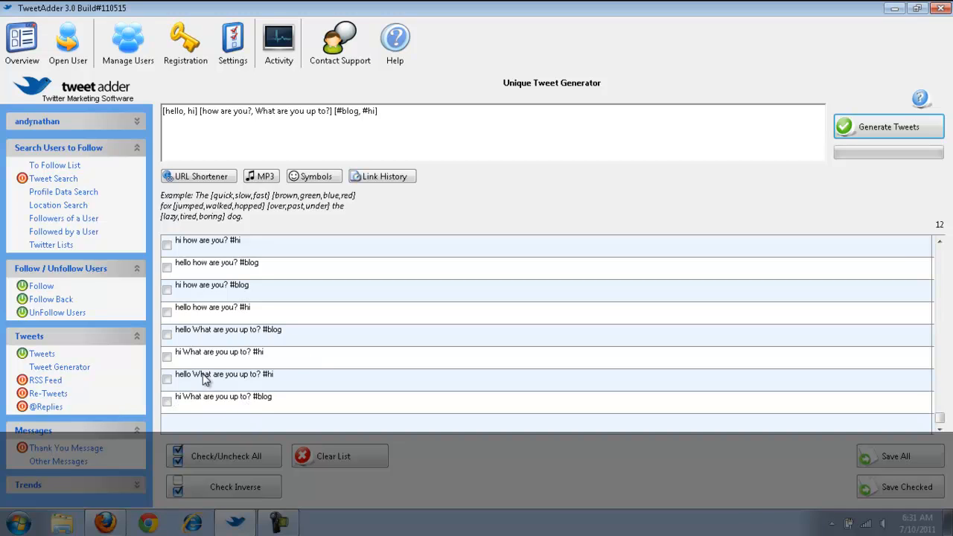
pyautogui.moveTo(271, 382)
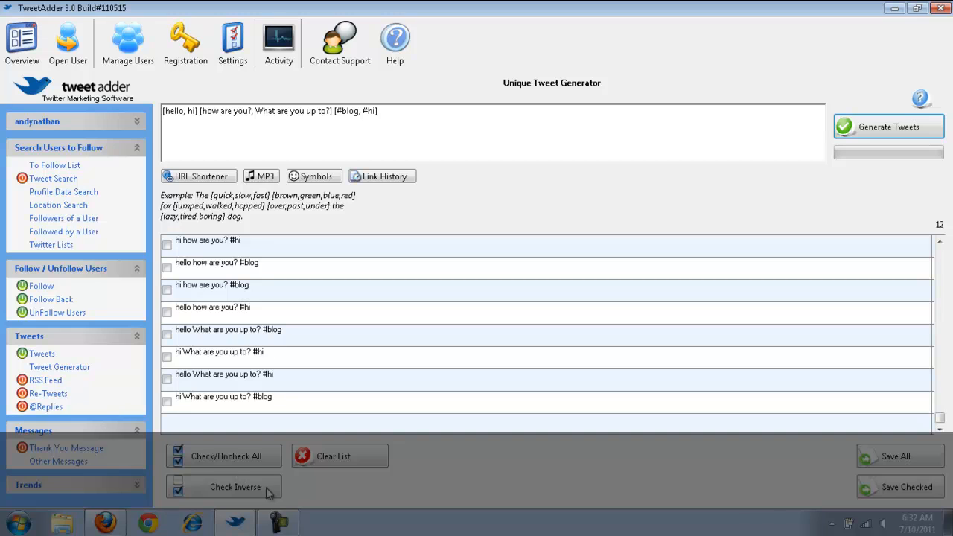
pyautogui.moveTo(344, 467)
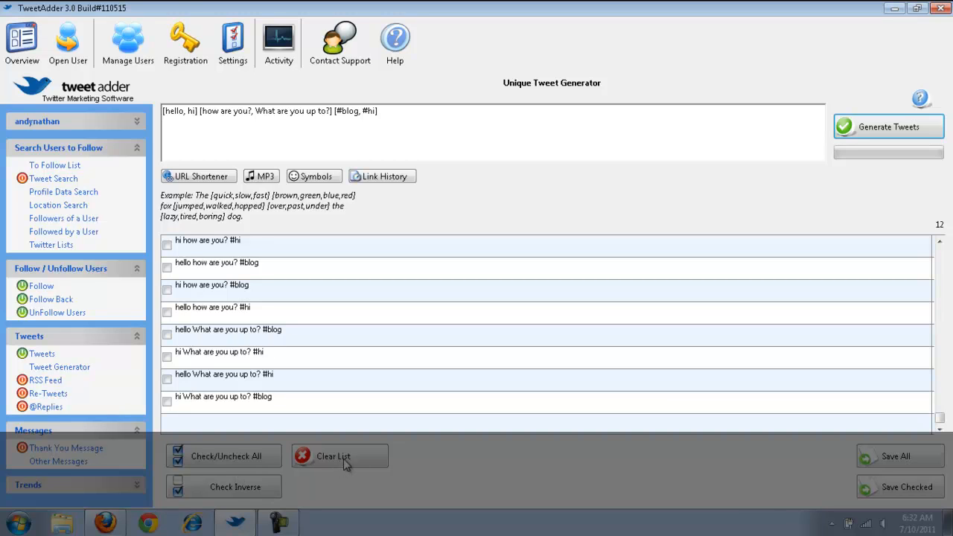
# - Clear the generated tweet list and return to the Tweets schedule with 270 queued blog tweets
pyautogui.click(339, 456)
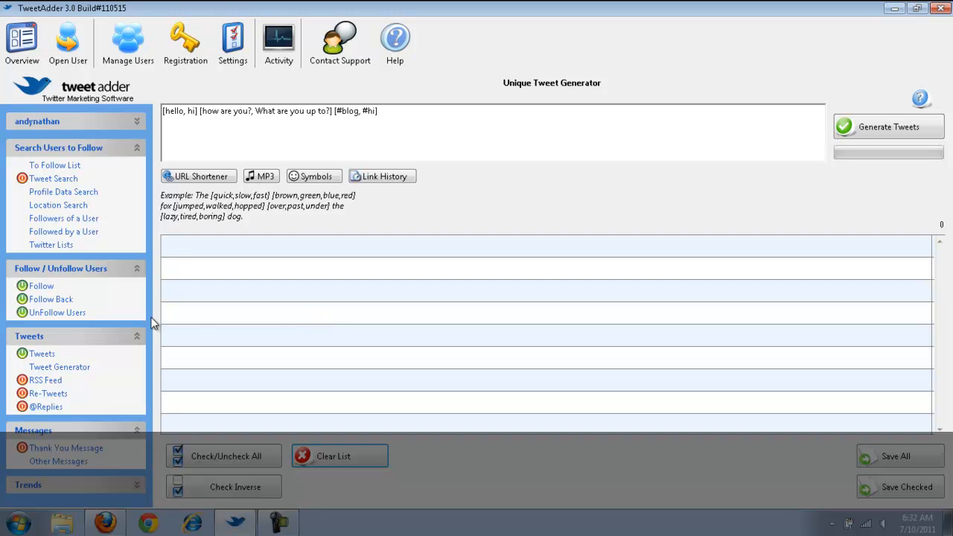
pyautogui.moveTo(65, 354)
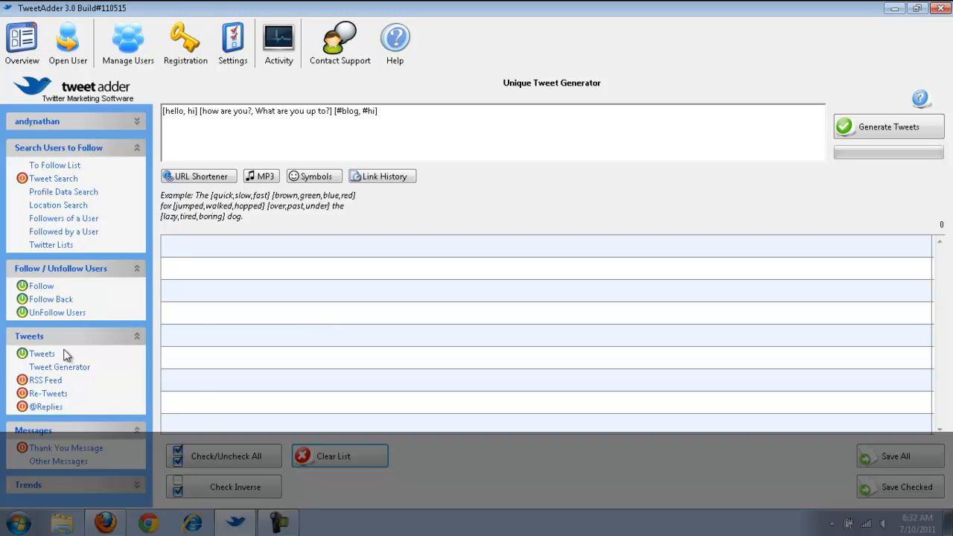
pyautogui.click(42, 354)
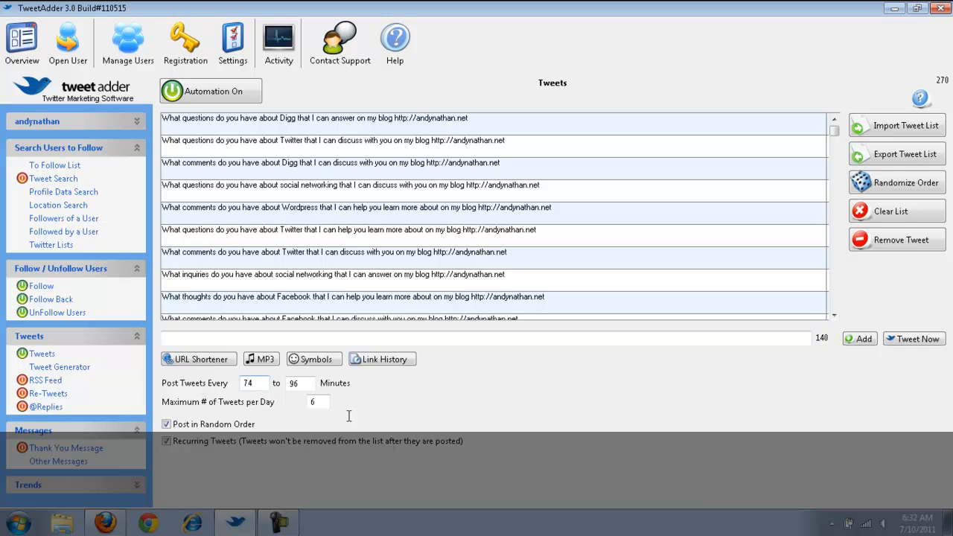
pyautogui.moveTo(345, 422)
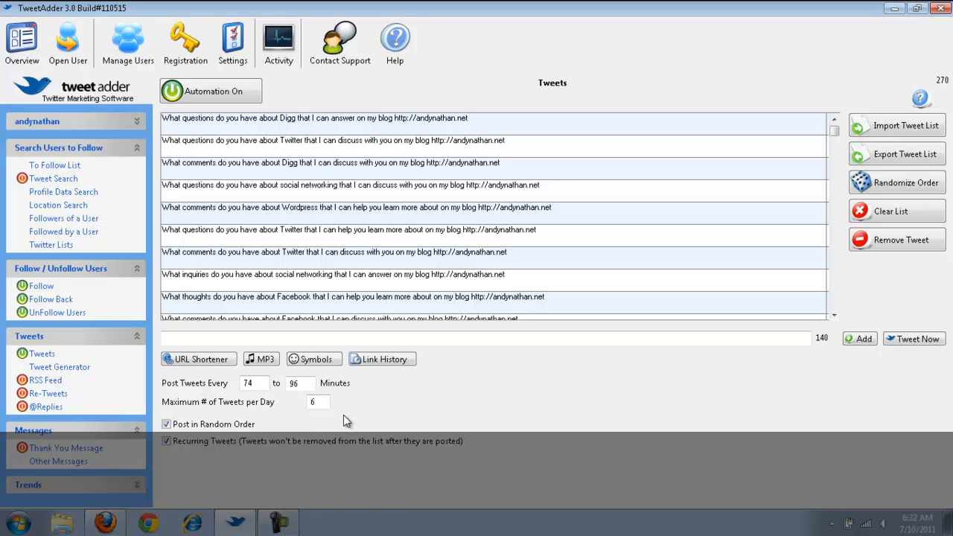
pyautogui.moveTo(227, 401)
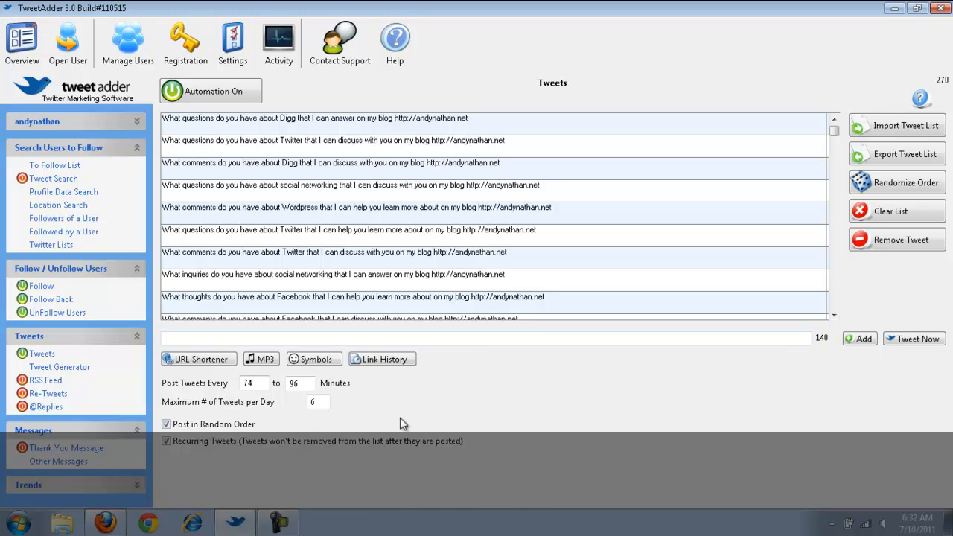
pyautogui.click(45, 381)
pyautogui.write('http://feeds.feedbur')
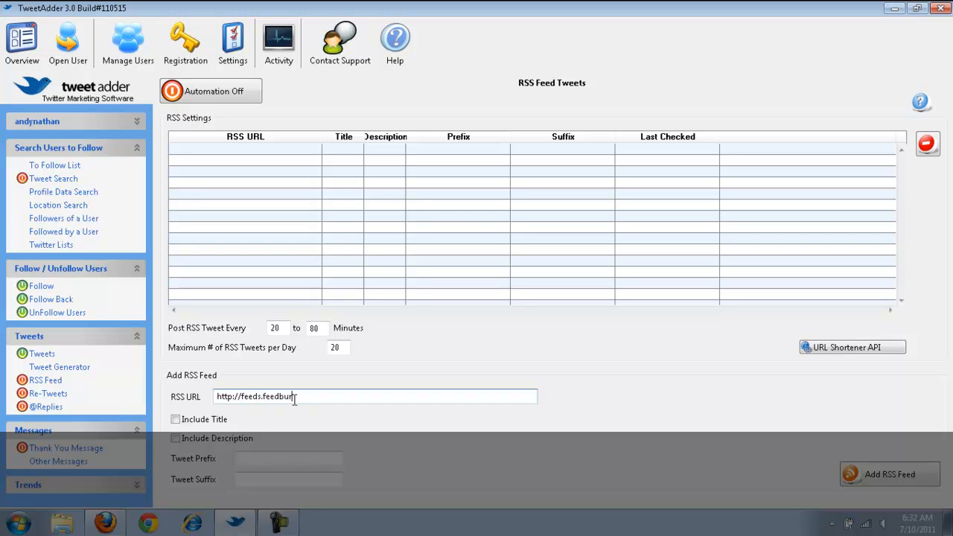
pyautogui.write('ner')
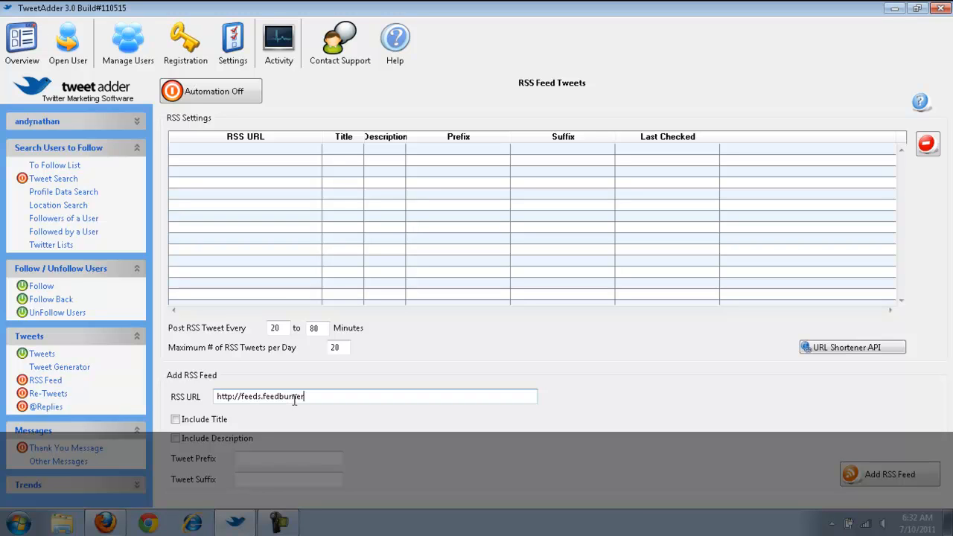
pyautogui.write('/cp,Twoitt')
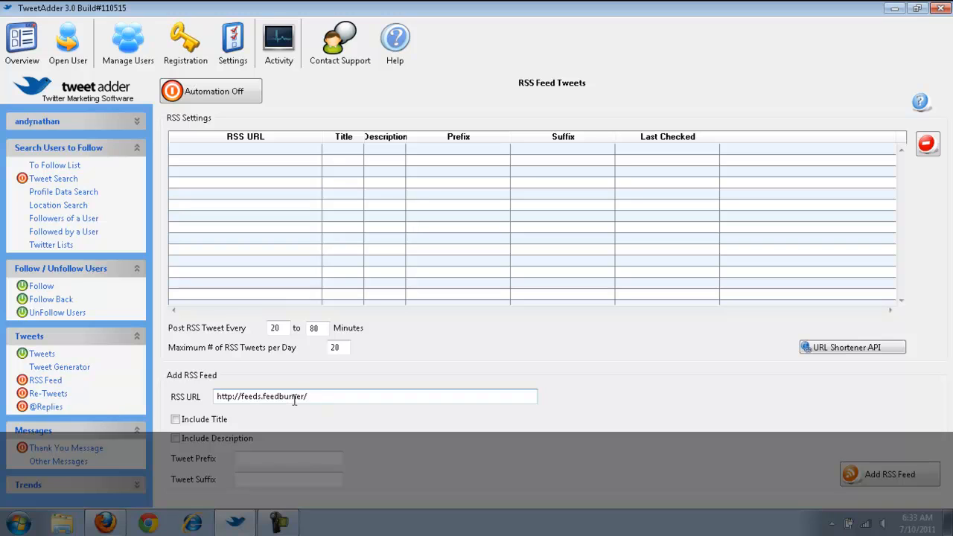
pyautogui.write('TwitterGo')
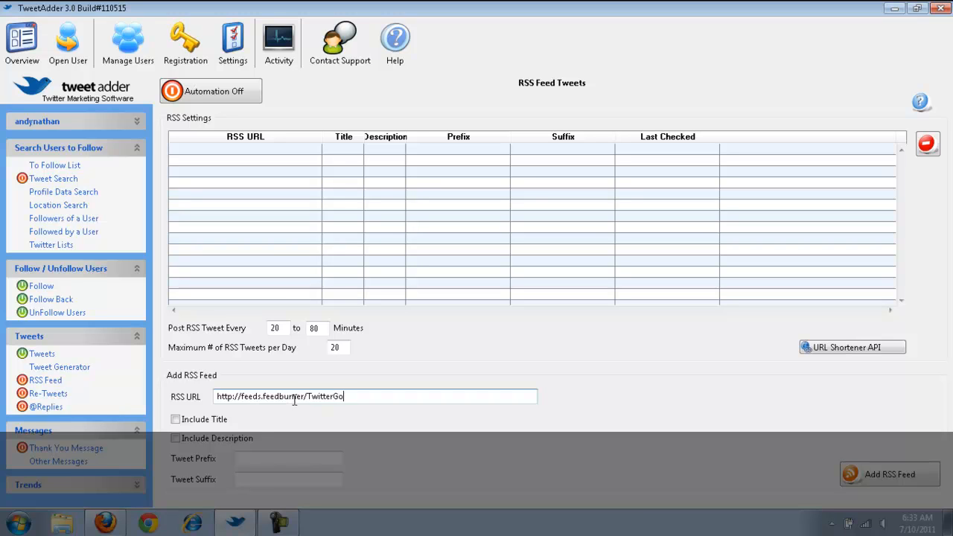
pyautogui.write('a')
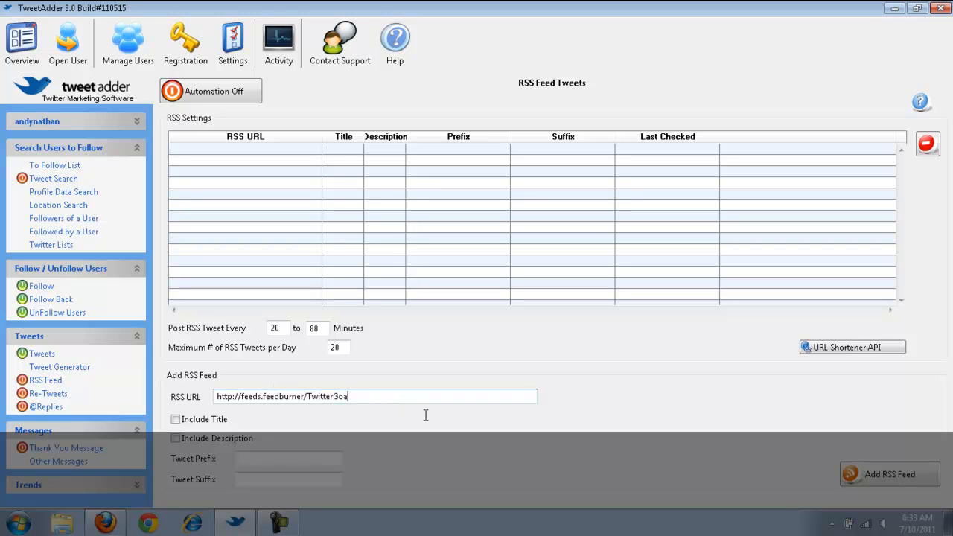
pyautogui.write('l')
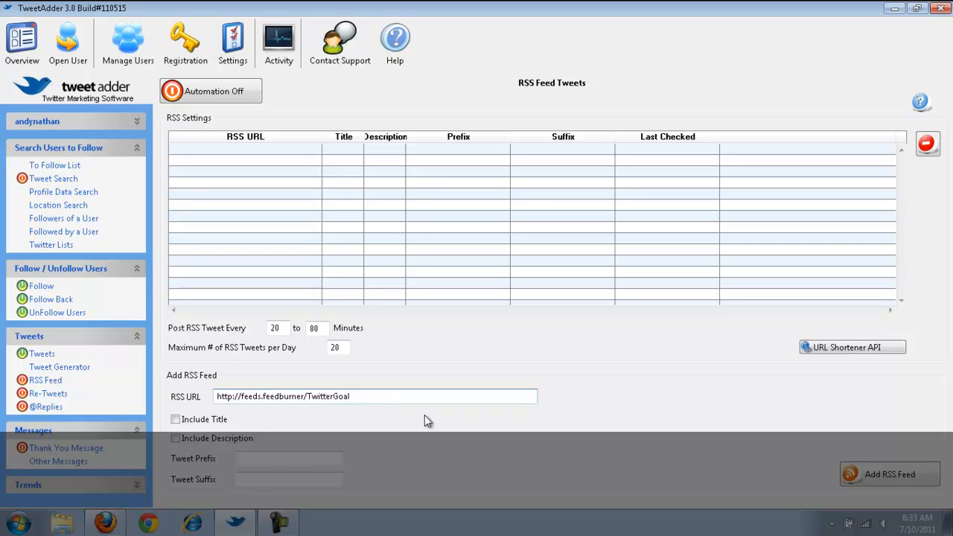
pyautogui.moveTo(405, 419)
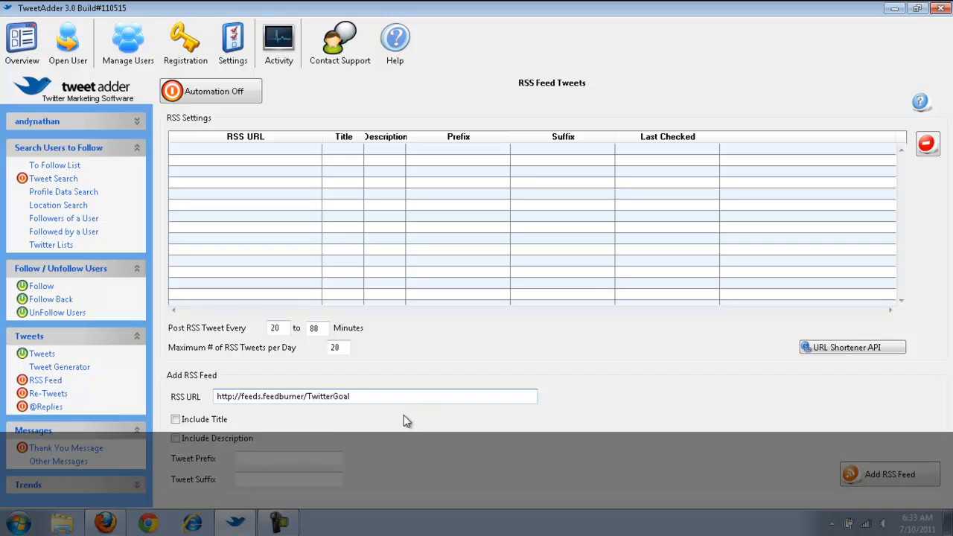
pyautogui.moveTo(304, 365)
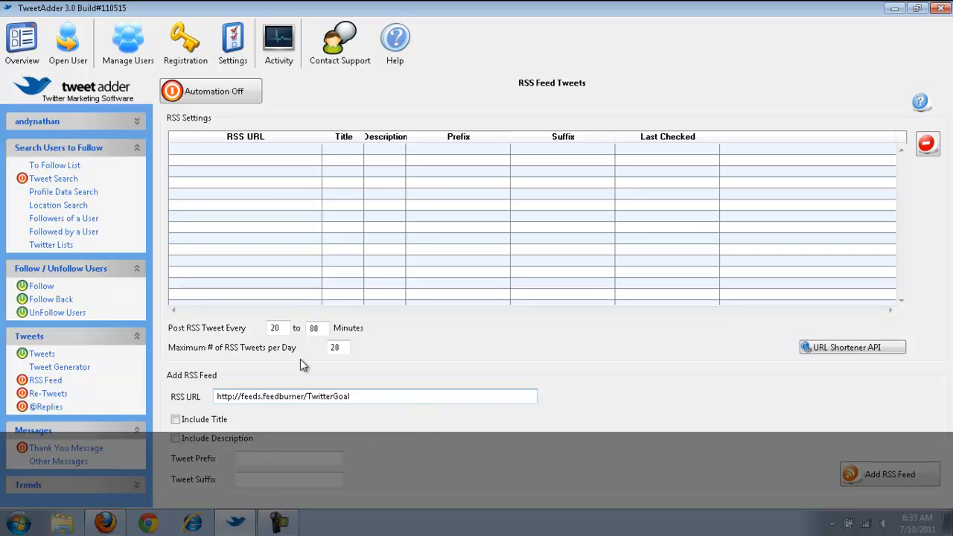
pyautogui.moveTo(315, 354)
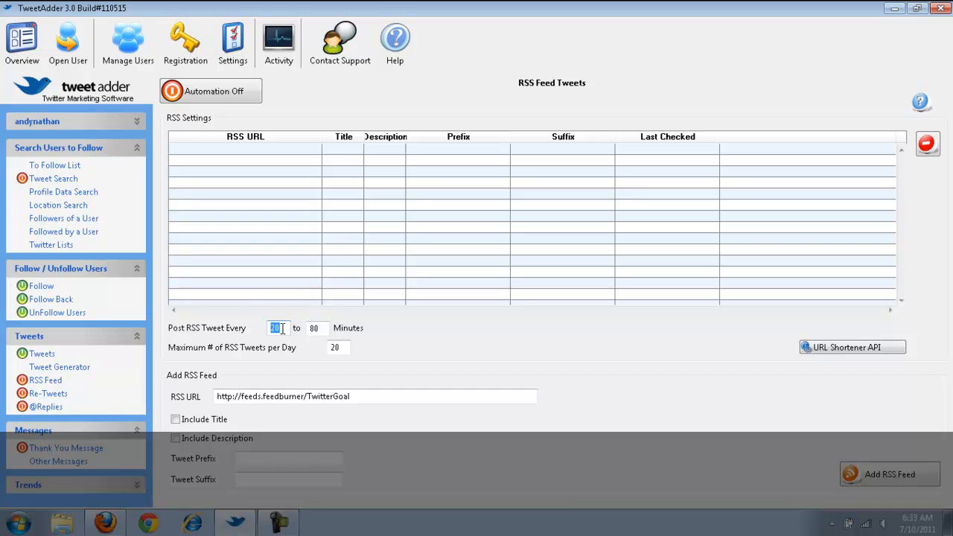
# - Set the feed to post every 360–480 minutes, 3 daily, #blog suffix, with title and description included
pyautogui.write('6')
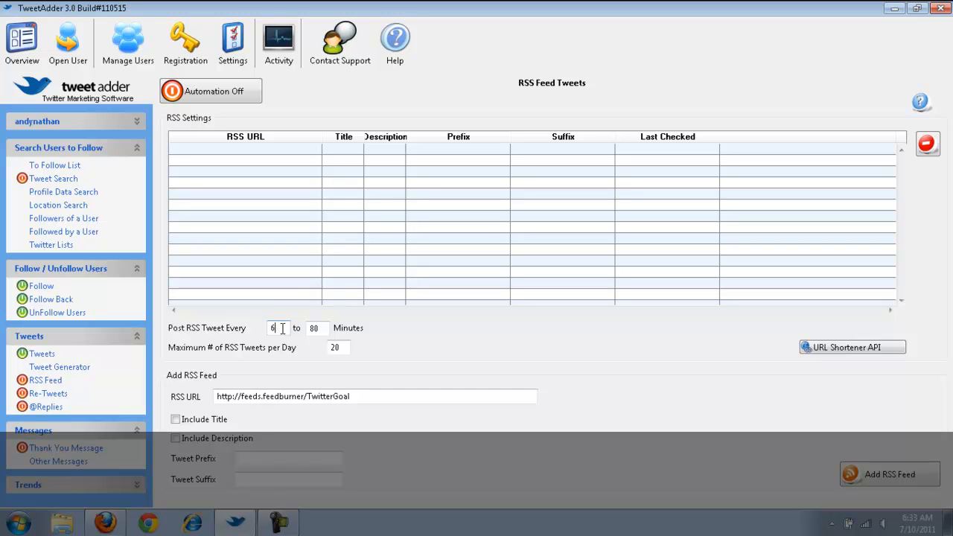
pyautogui.write('360')
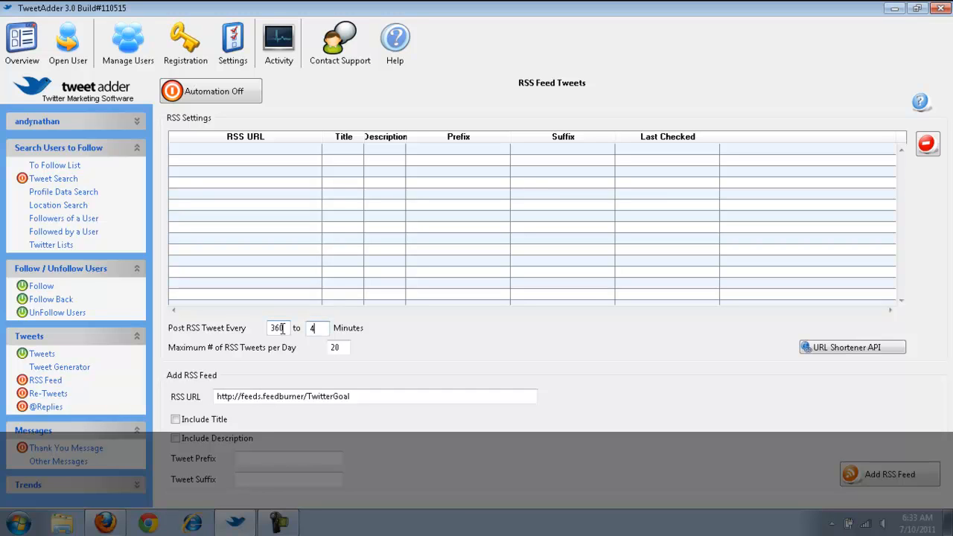
pyautogui.write('480')
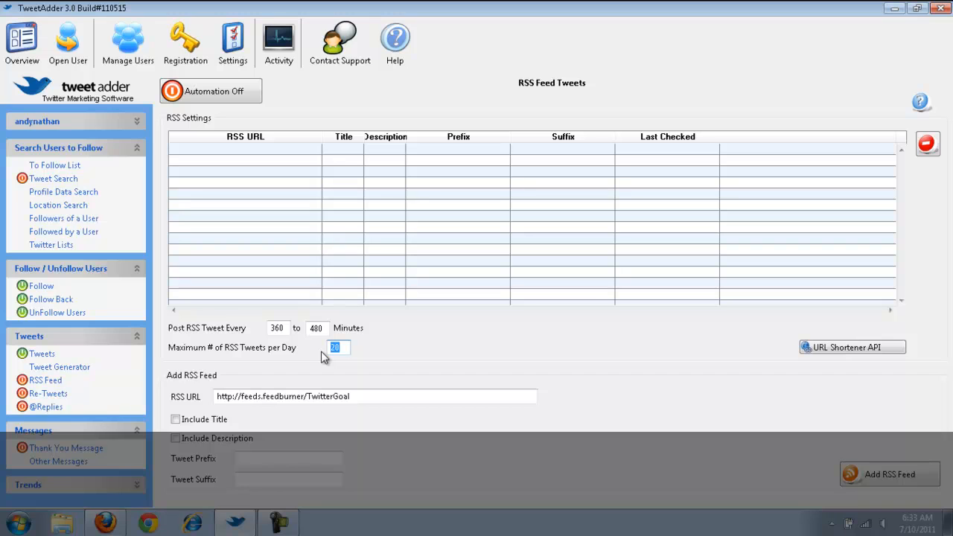
pyautogui.write('3')
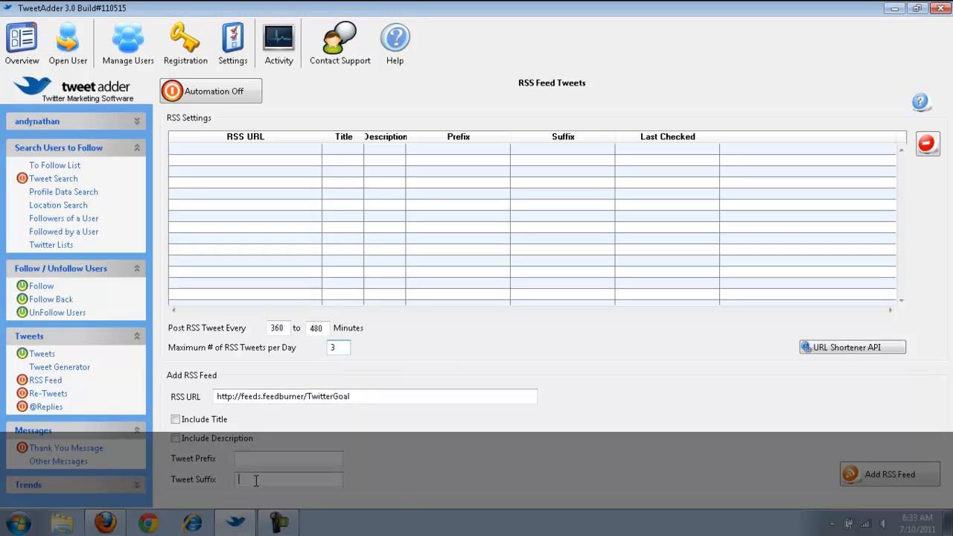
pyautogui.write('#blog')
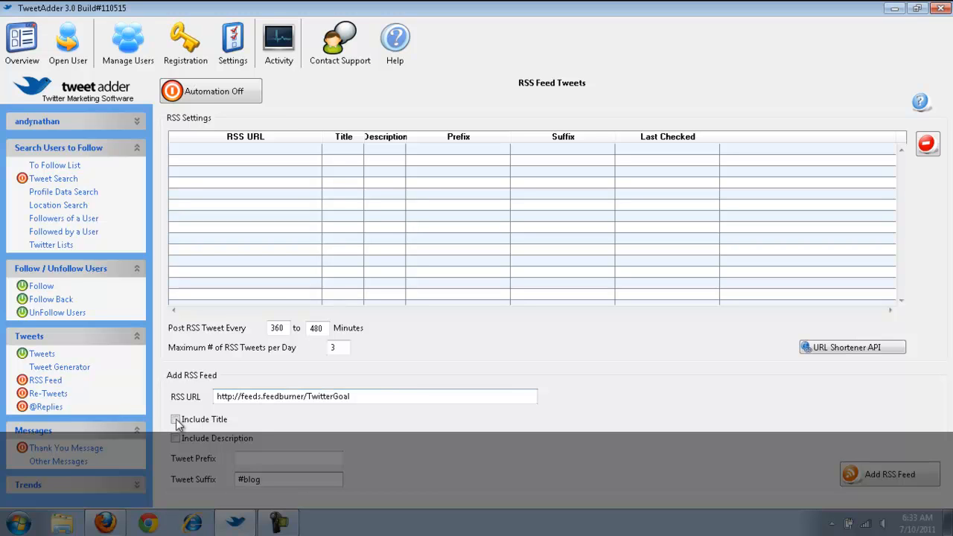
pyautogui.click(176, 420)
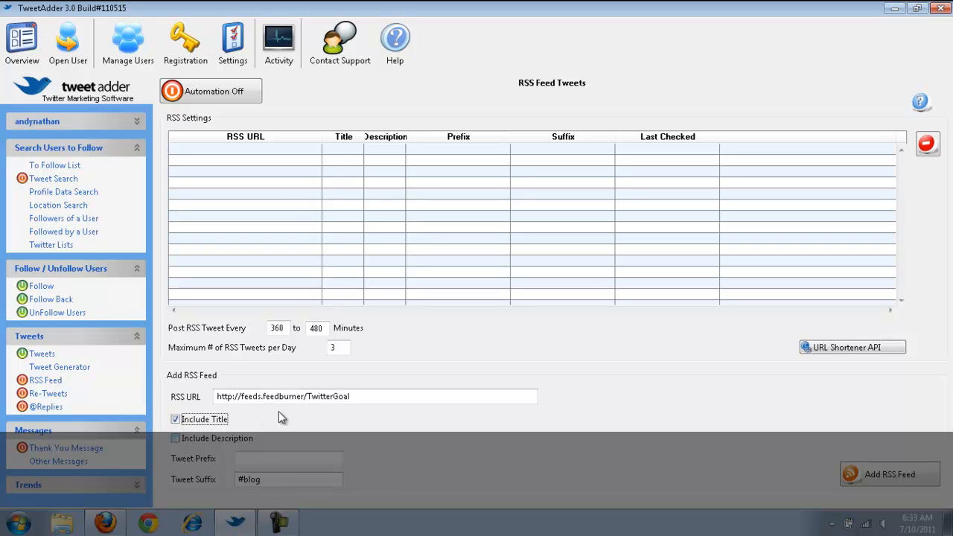
pyautogui.click(175, 437)
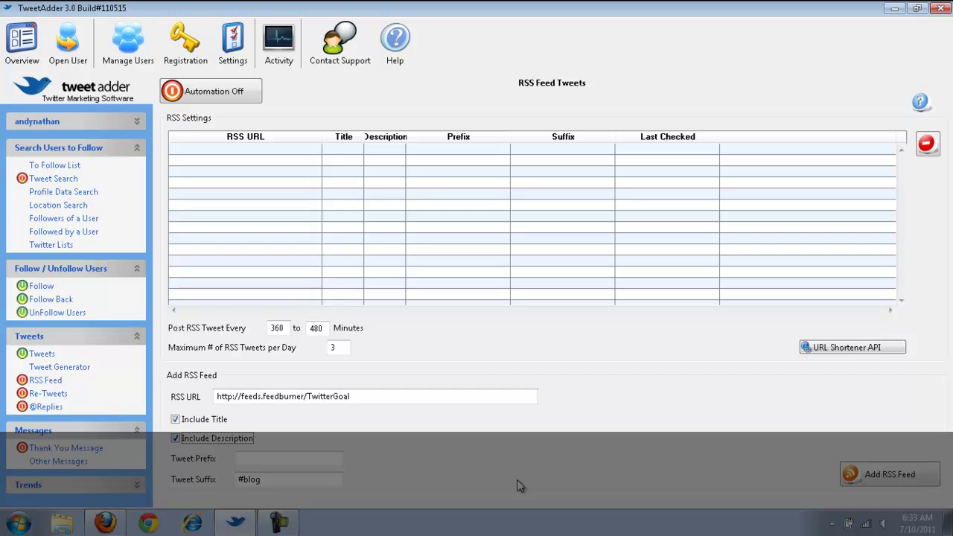
pyautogui.moveTo(851, 485)
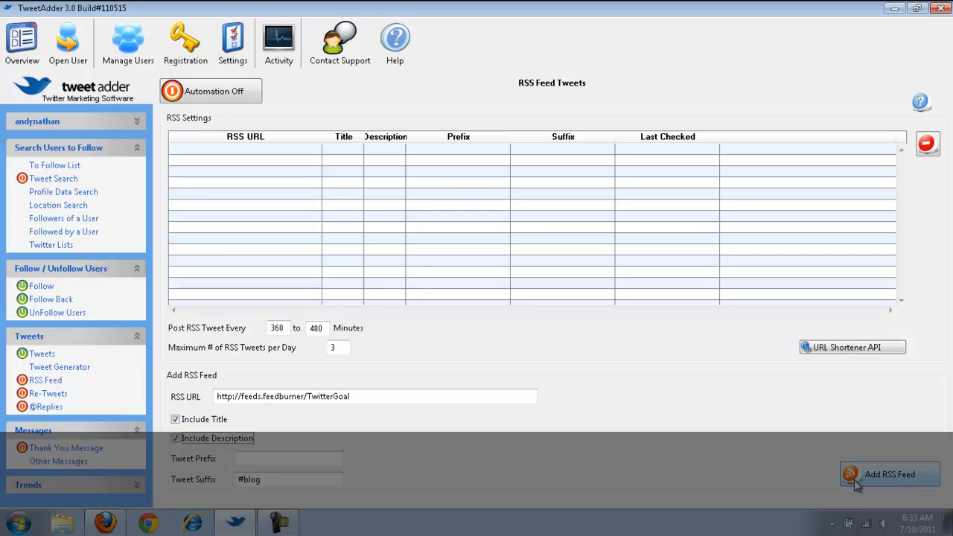
# - Add the TwitterGoal feed to the RSS table and switch RSS automation on
pyautogui.click(889, 473)
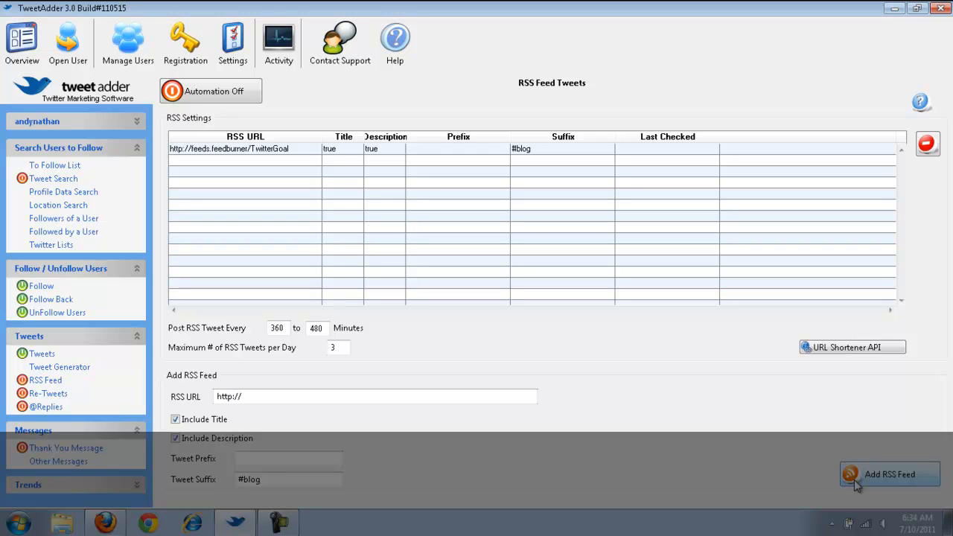
pyautogui.moveTo(582, 194)
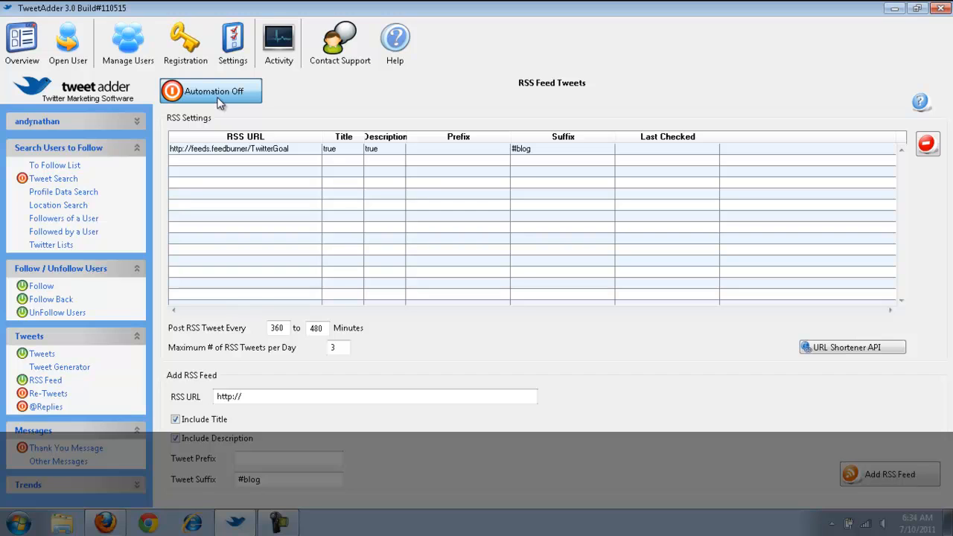
pyautogui.click(212, 91)
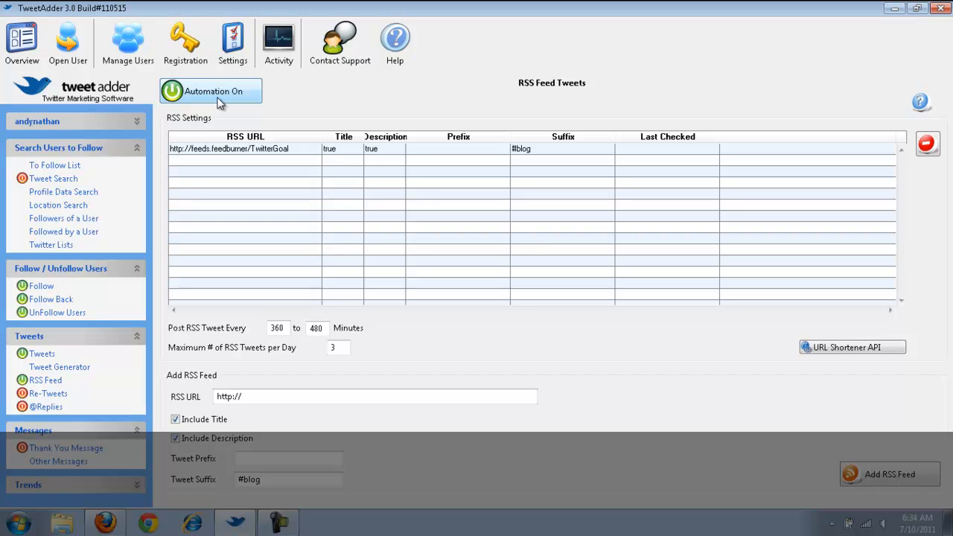
pyautogui.moveTo(217, 101)
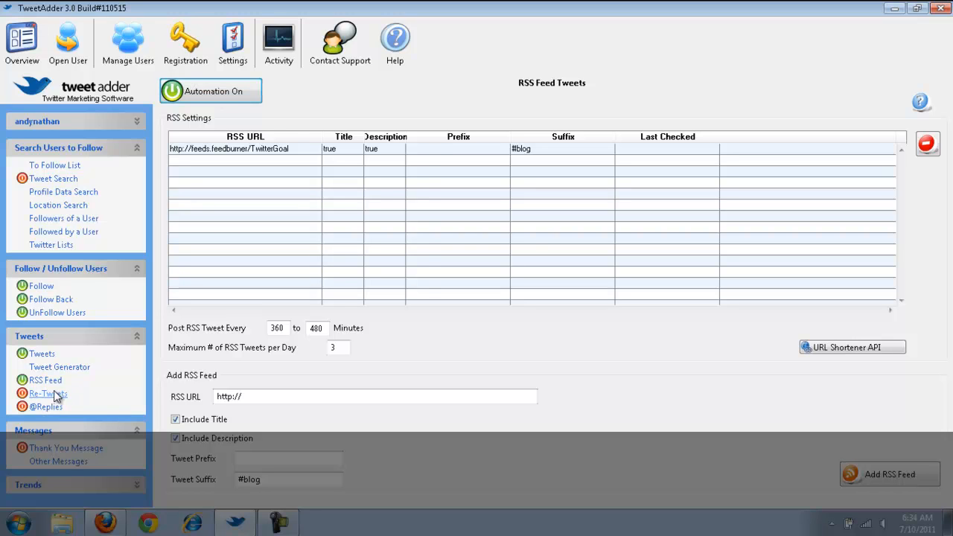
# - Set retweets to post every 240–360 minutes and enter smartatthestart as the username
pyautogui.click(45, 393)
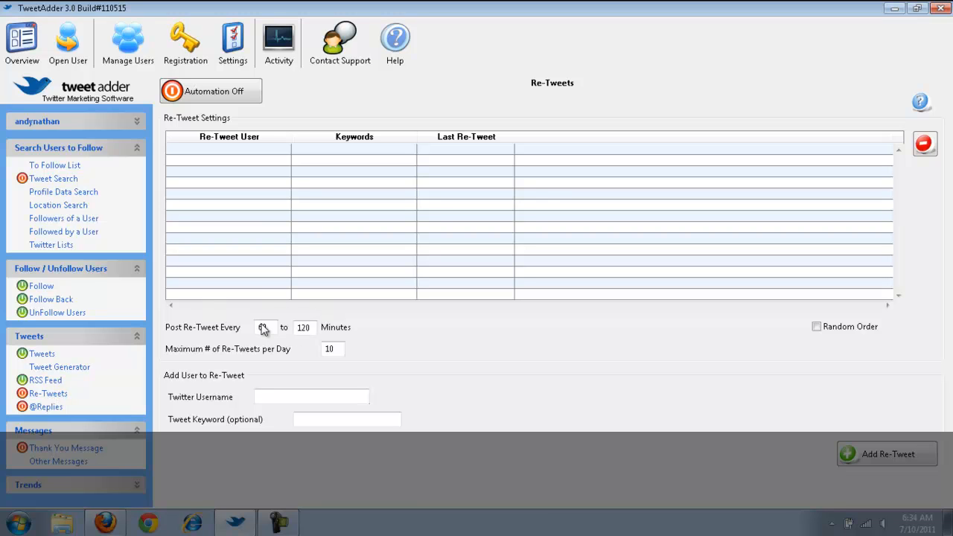
pyautogui.write('60')
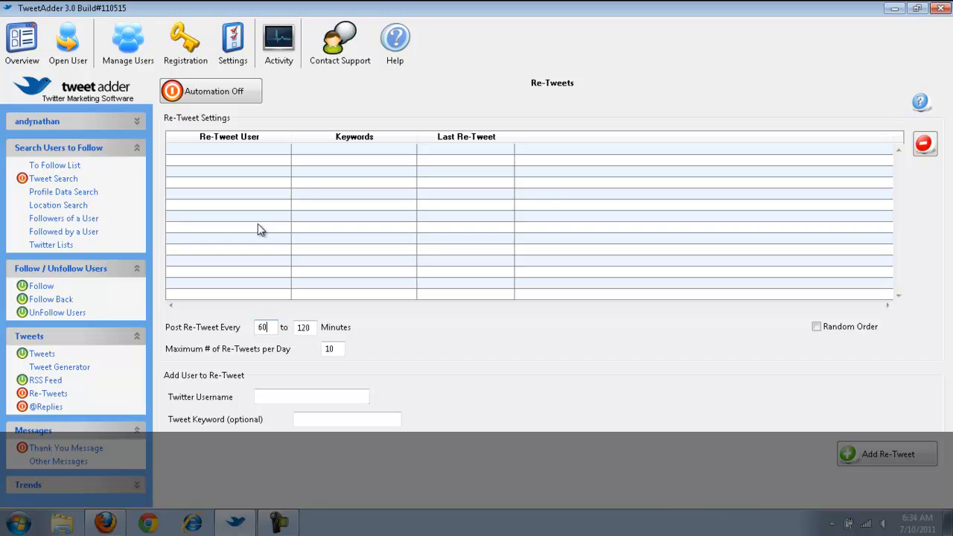
pyautogui.moveTo(360, 166)
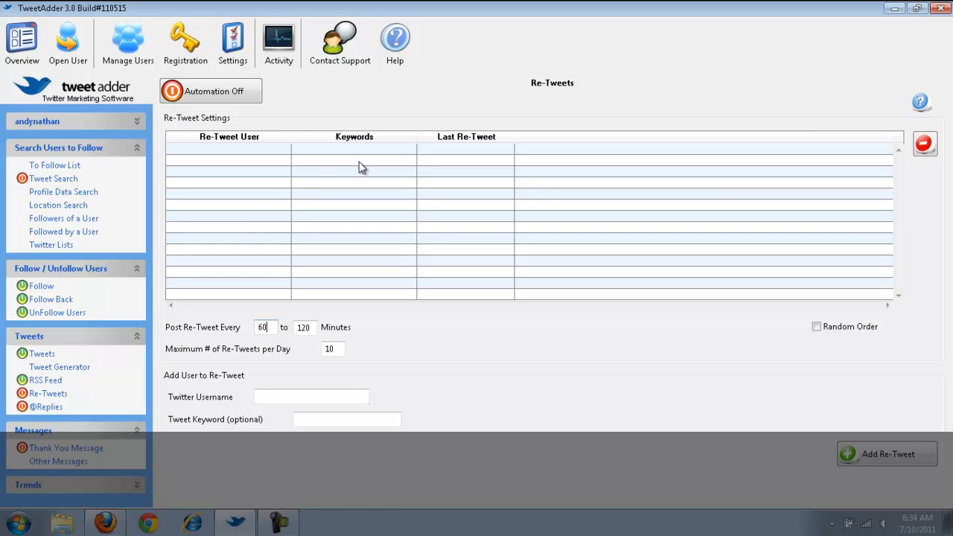
pyautogui.moveTo(280, 240)
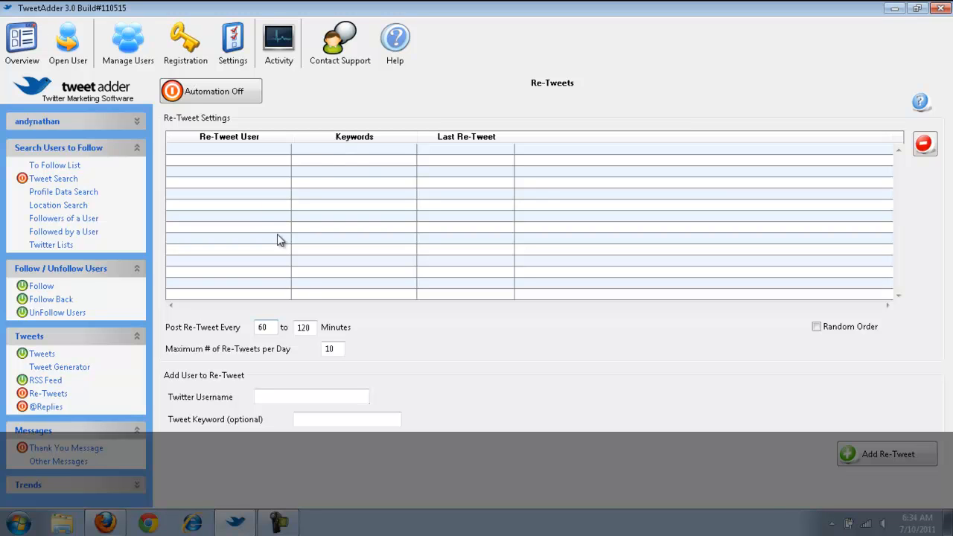
pyautogui.moveTo(280, 401)
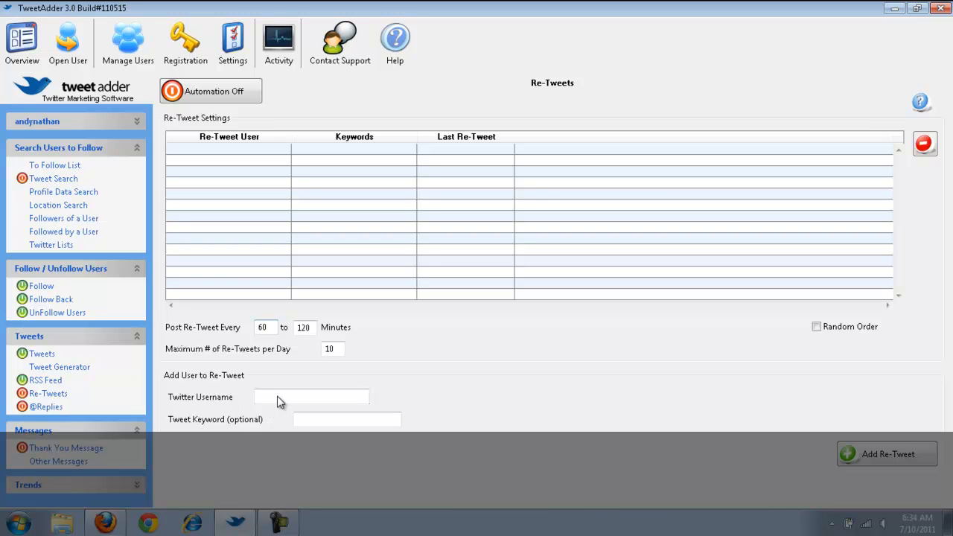
pyautogui.click(311, 396)
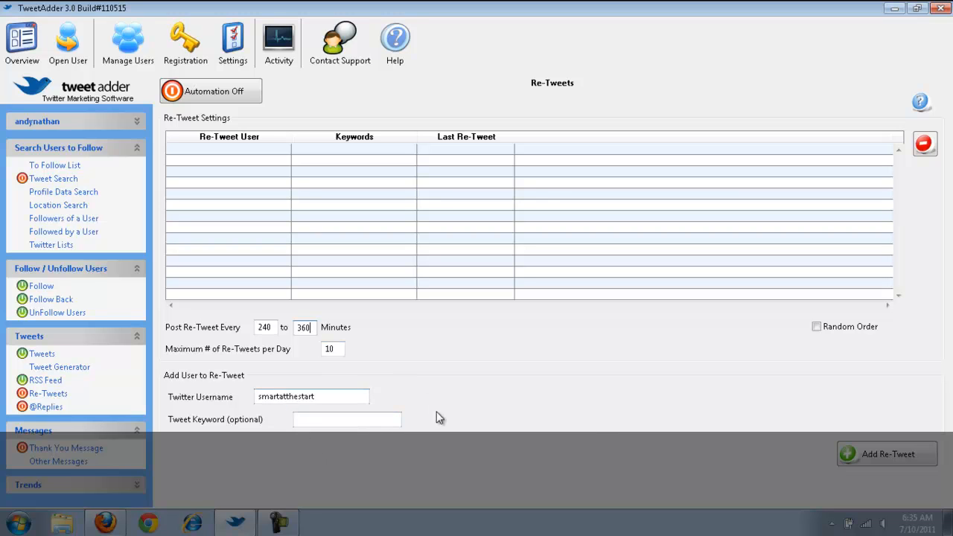
pyautogui.moveTo(826, 457)
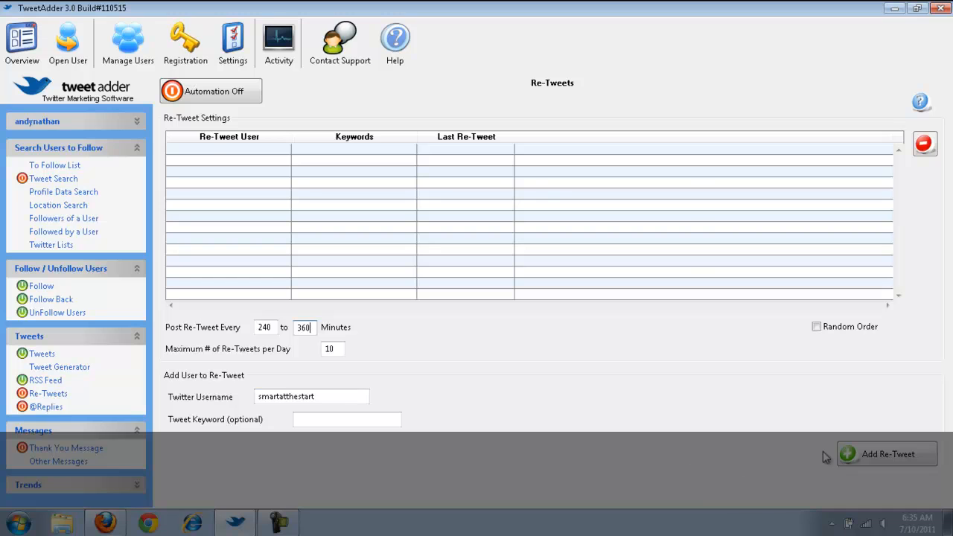
# - Add smartatthestart to the Re-Tweets table and switch retweet automation on
pyautogui.click(887, 453)
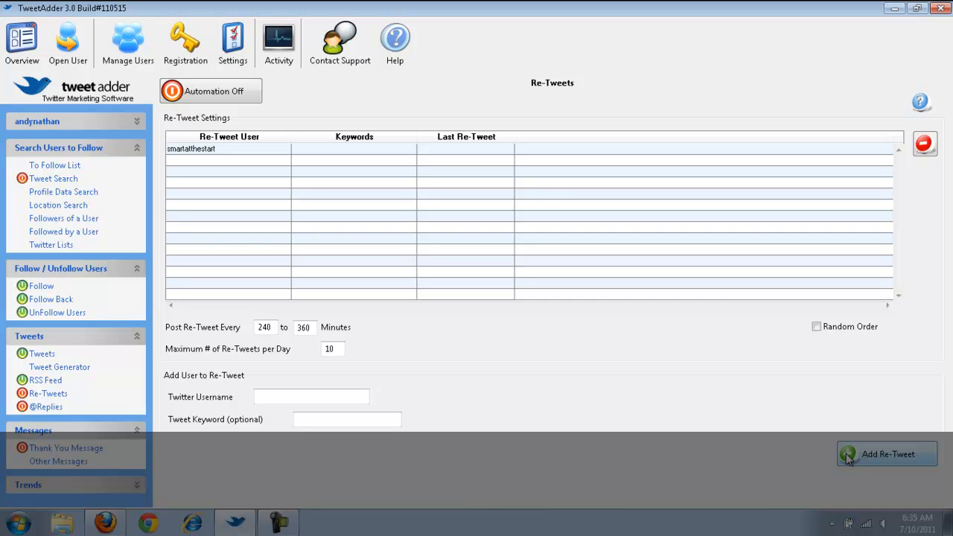
pyautogui.moveTo(311, 217)
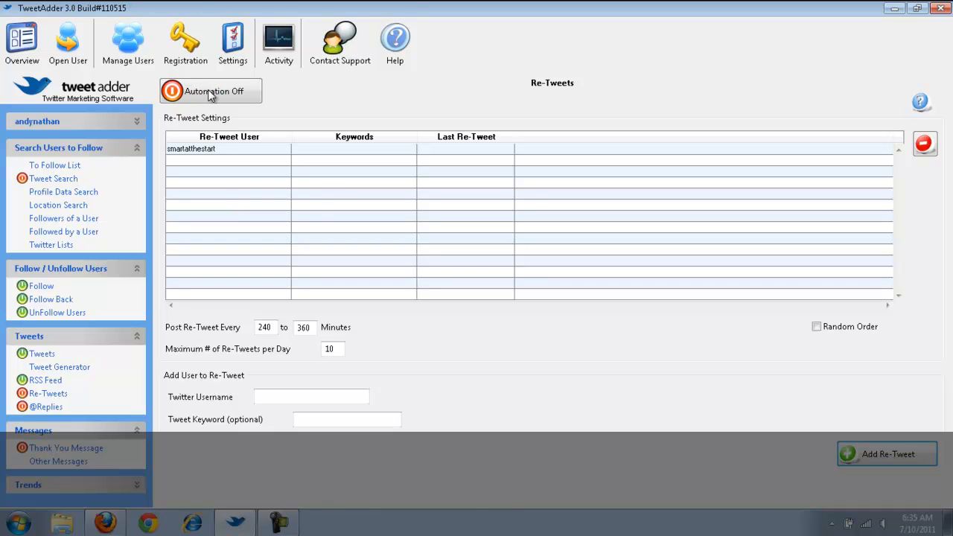
pyautogui.moveTo(197, 94)
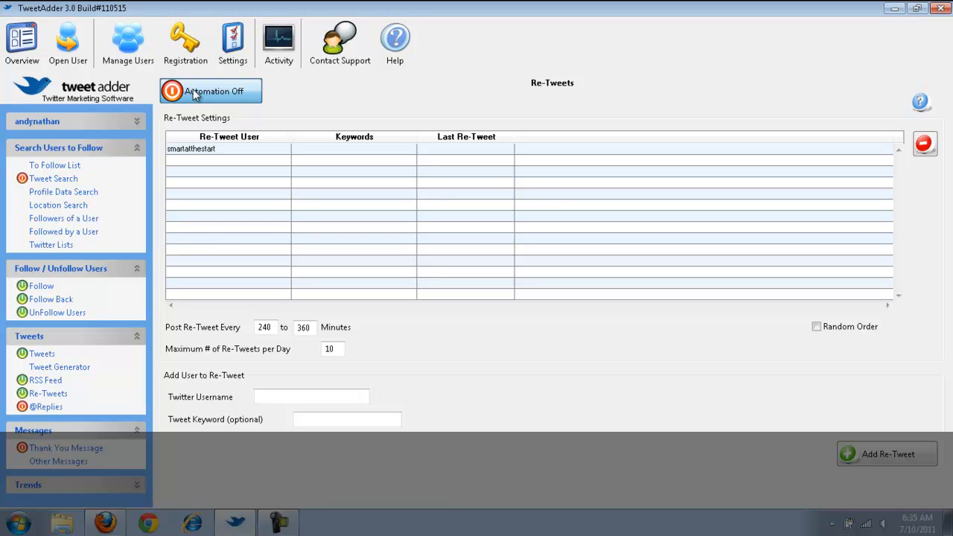
pyautogui.click(211, 91)
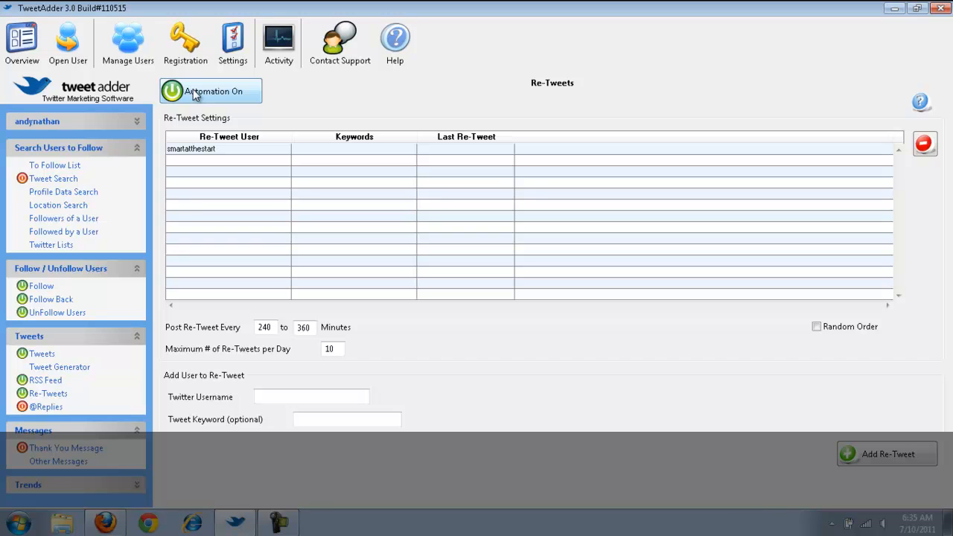
pyautogui.moveTo(386, 122)
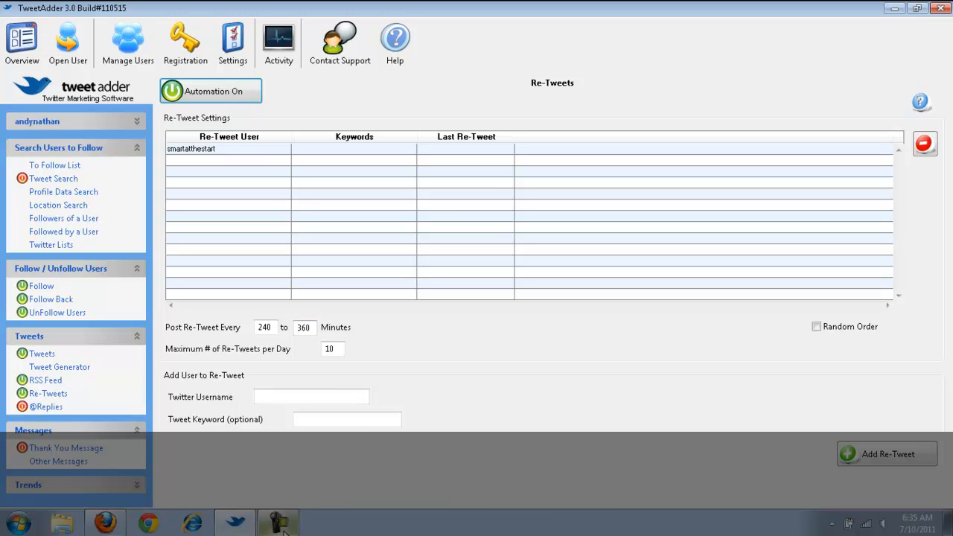
pyautogui.moveTo(233, 405)
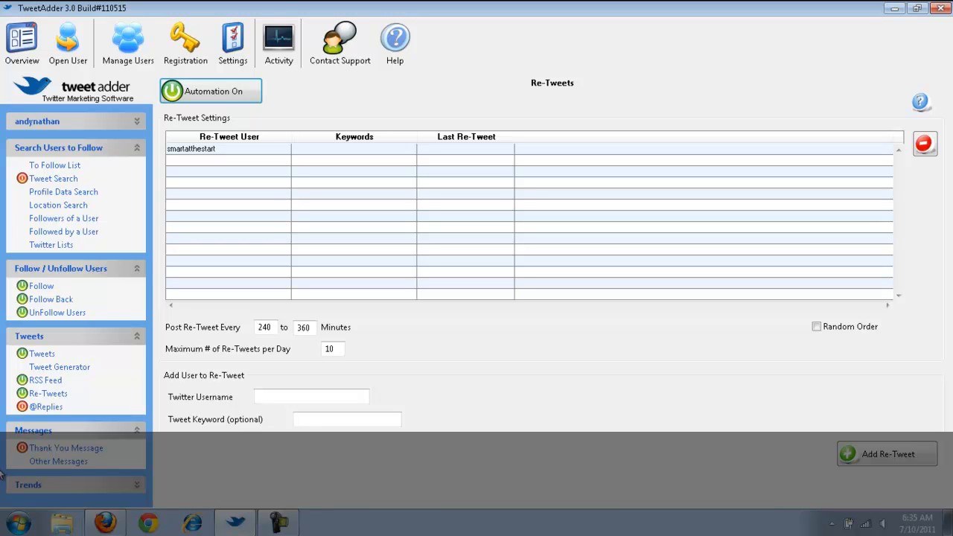
pyautogui.moveTo(65, 448)
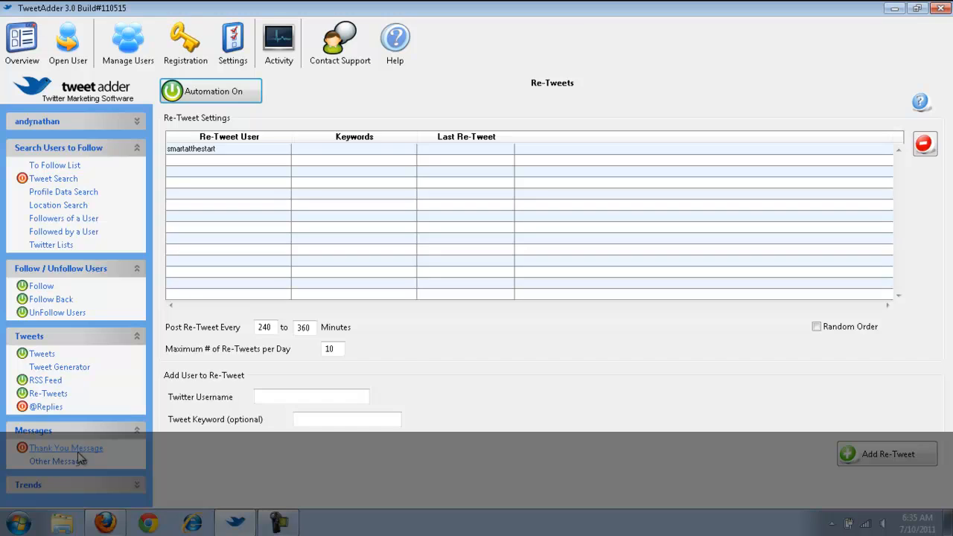
# - Show the Thank You Direct Message settings with its empty message list
pyautogui.click(65, 446)
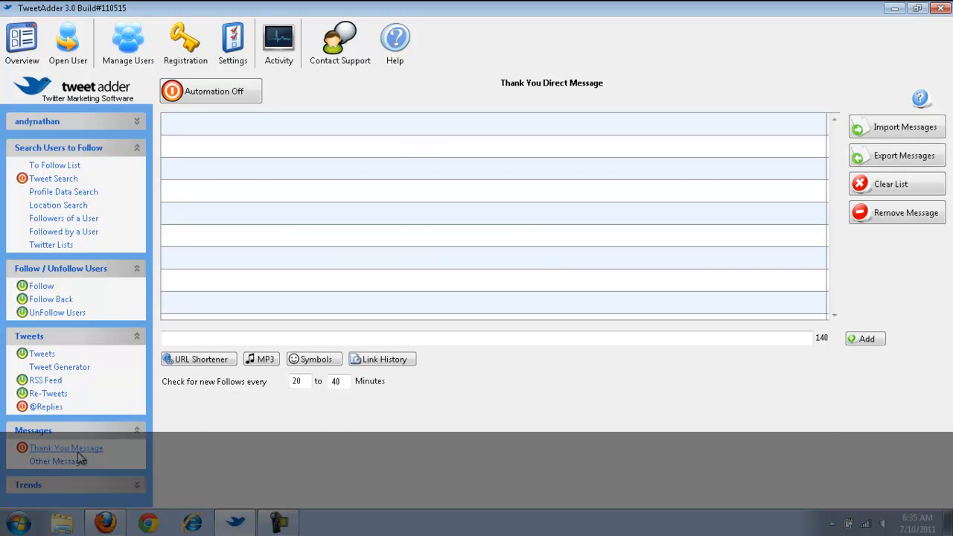
pyautogui.moveTo(155, 459)
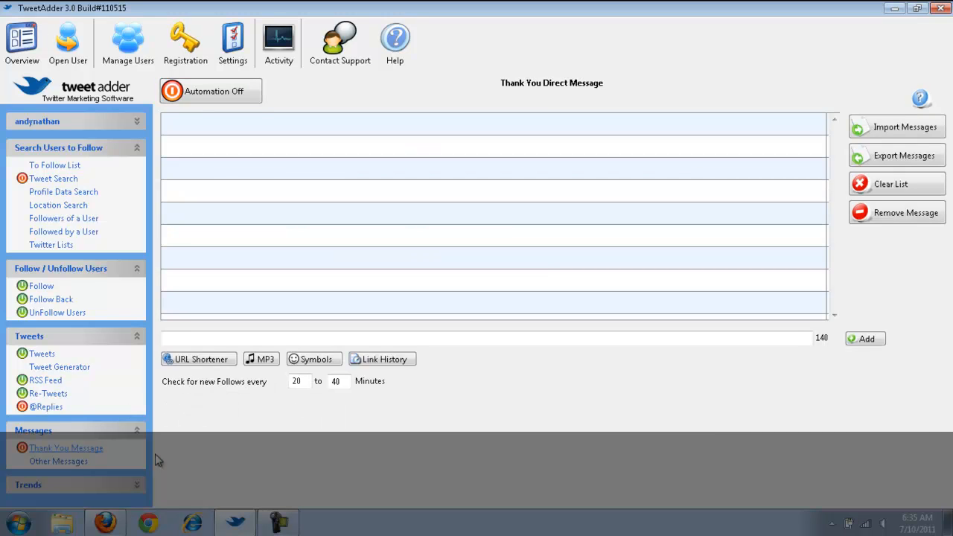
pyautogui.moveTo(164, 472)
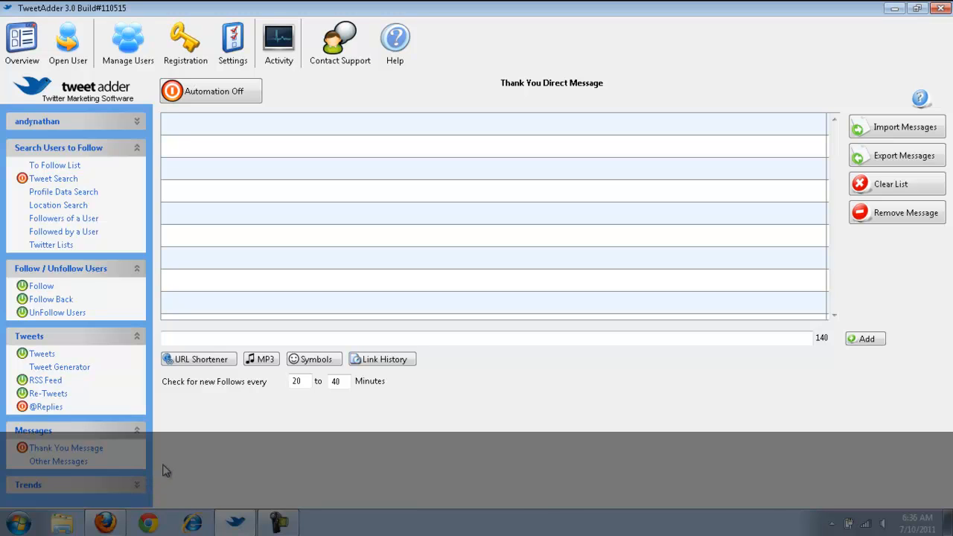
pyautogui.moveTo(180, 462)
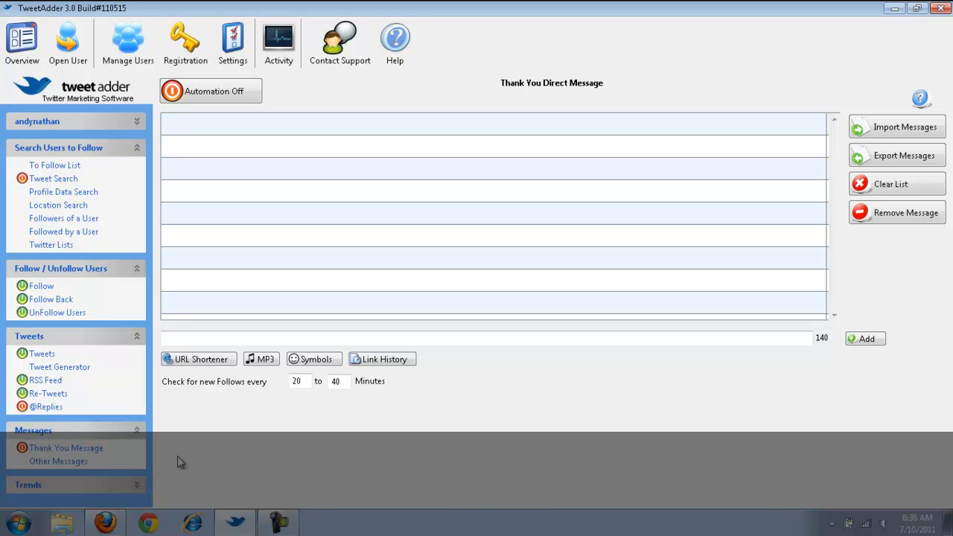
pyautogui.moveTo(233, 486)
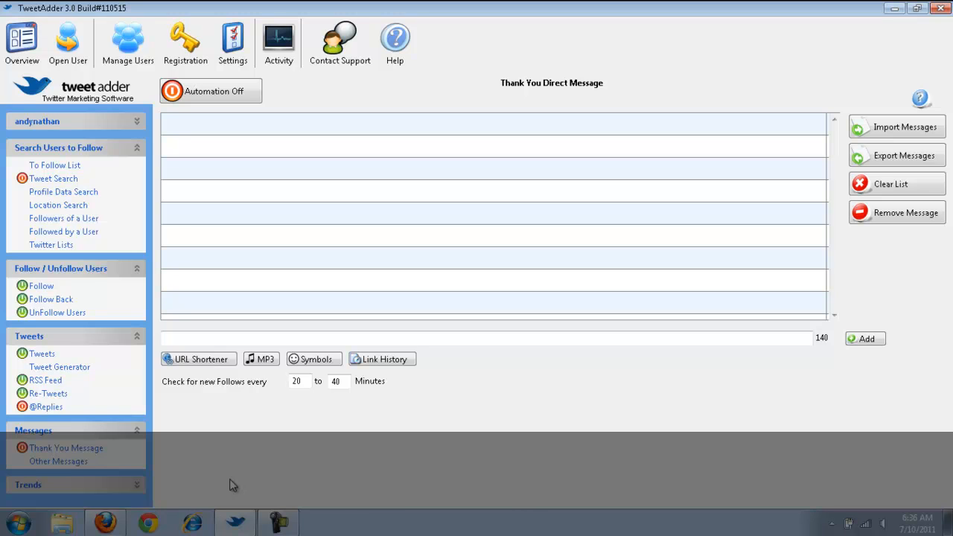
pyautogui.moveTo(131, 374)
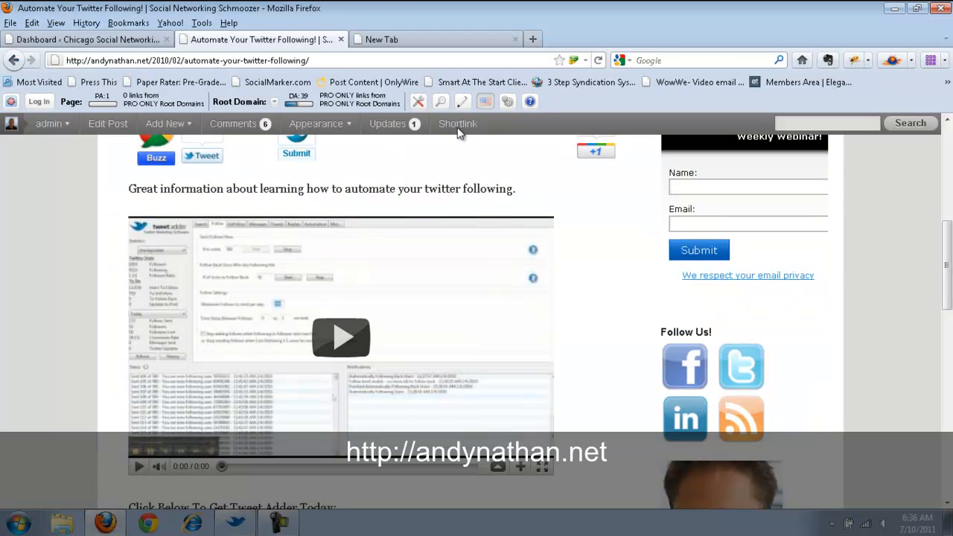
pyautogui.moveTo(531, 309)
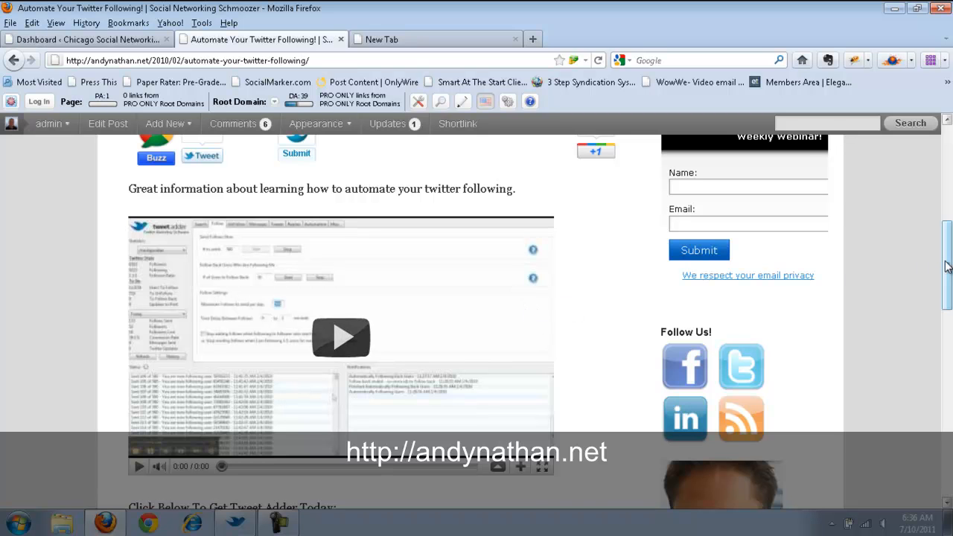
# - Scroll the blog post down to the Tweet Adder affiliate banner and disclosure
pyautogui.scroll(-3)
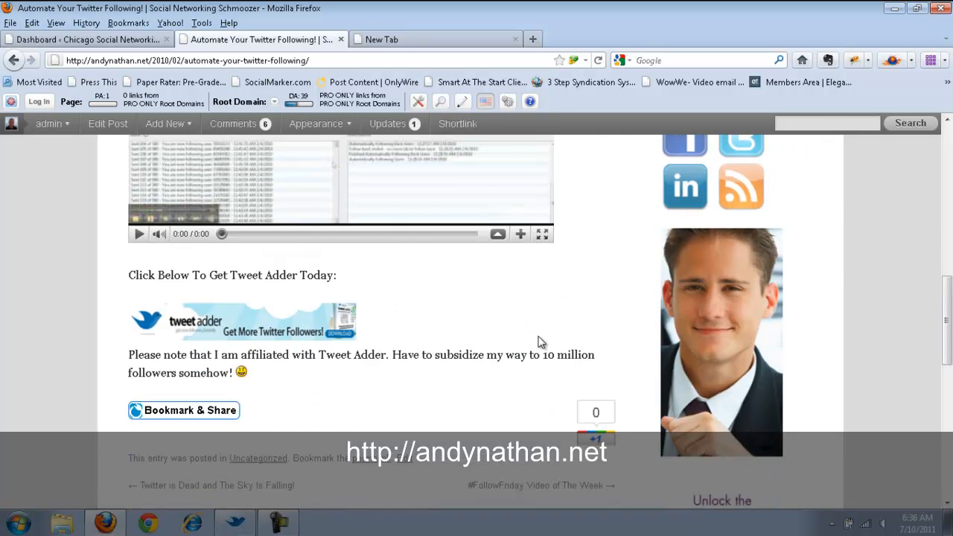
pyautogui.moveTo(297, 335)
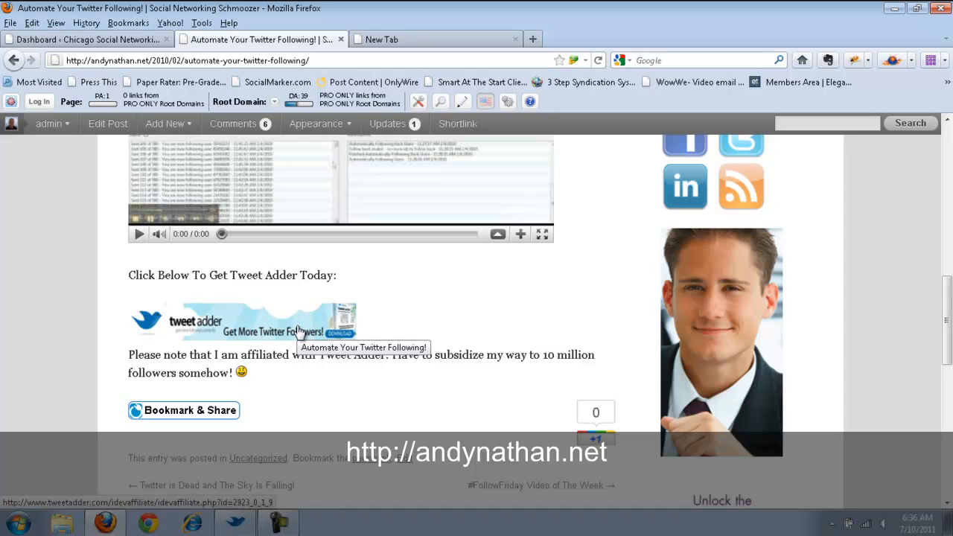